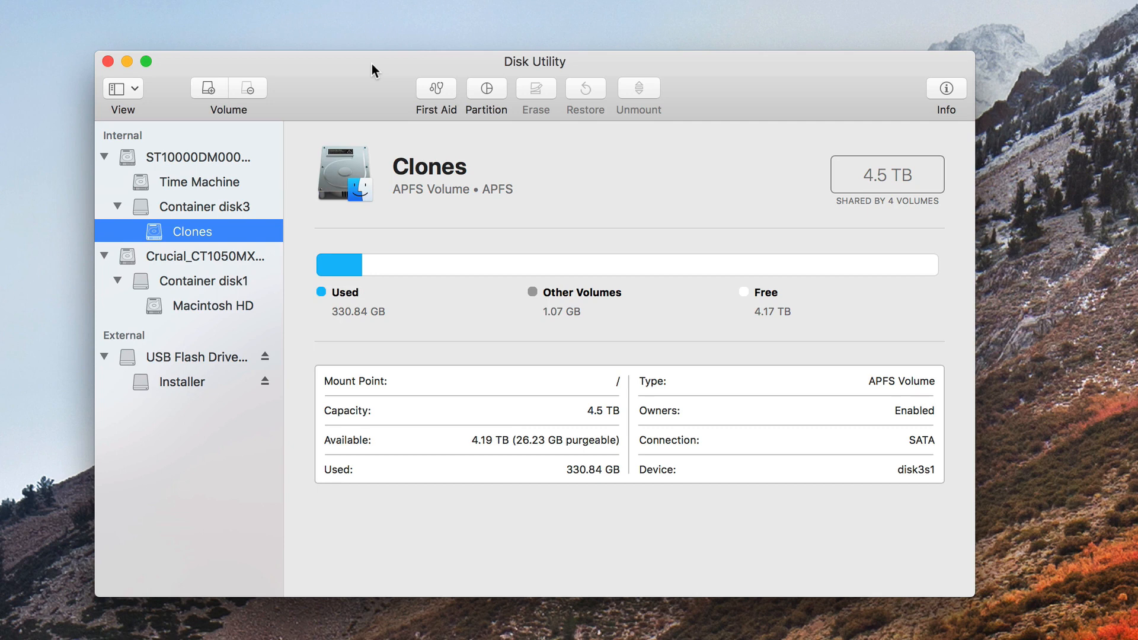
pyautogui.moveTo(354, 69)
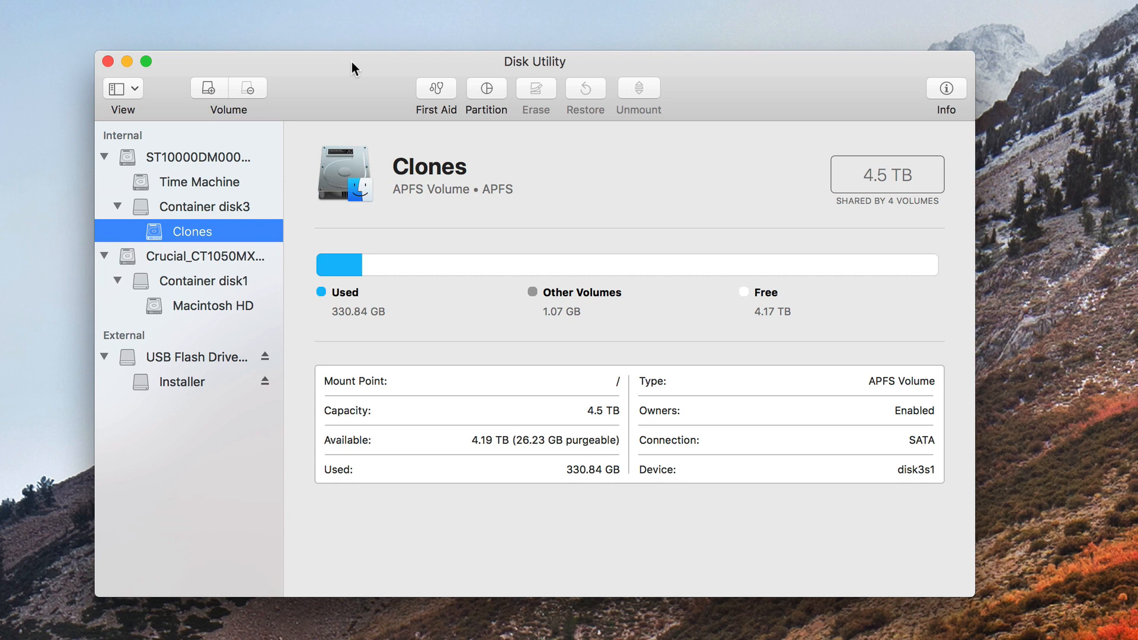
pyautogui.moveTo(344, 66)
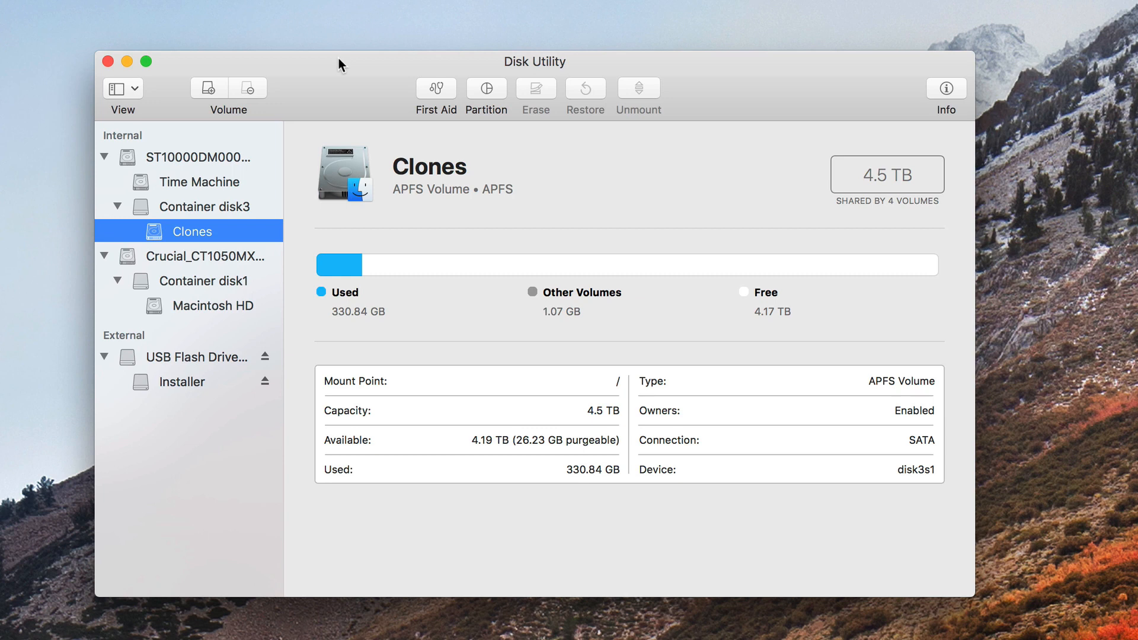
pyautogui.moveTo(193, 358)
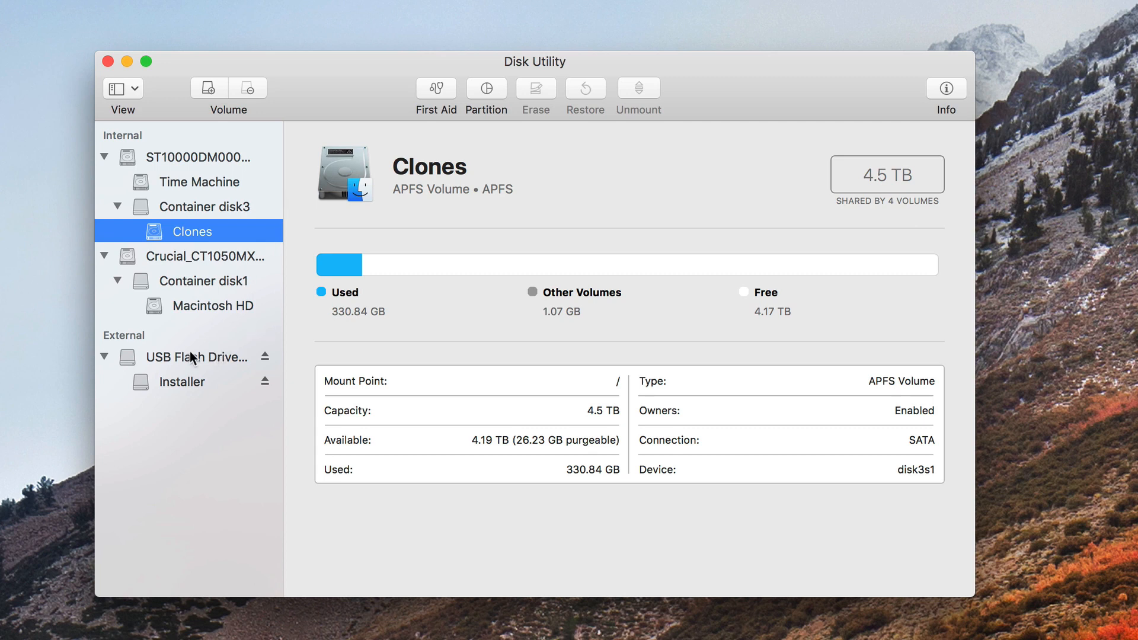
# Show the external USB Flash Drive Media's details in the Disk Utility sidebar.
pyautogui.click(199, 357)
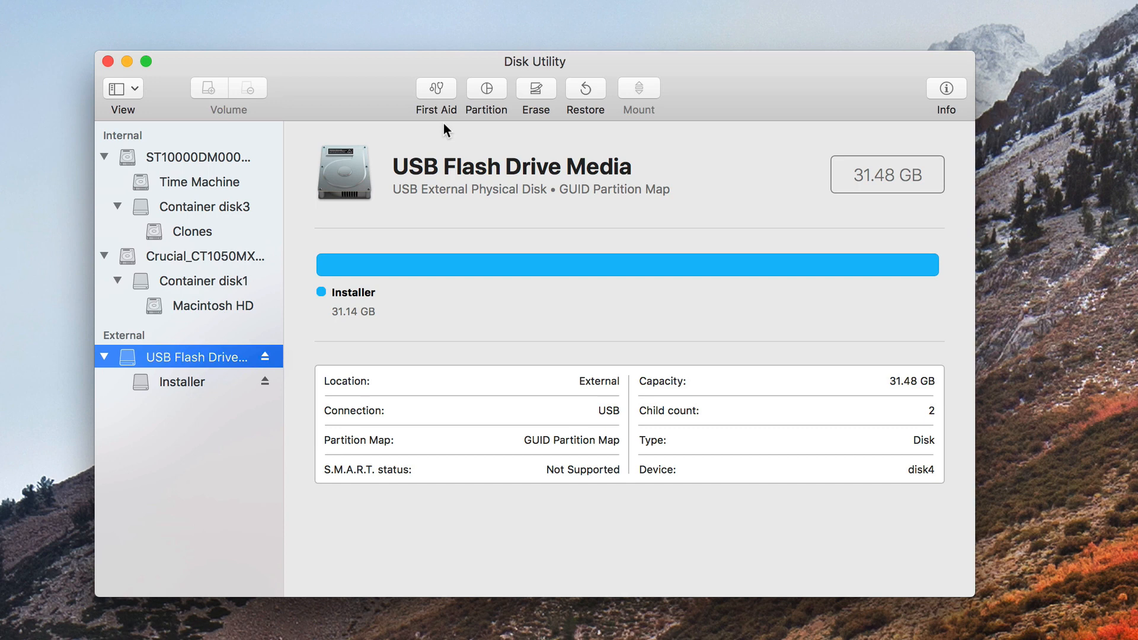
pyautogui.moveTo(353, 62)
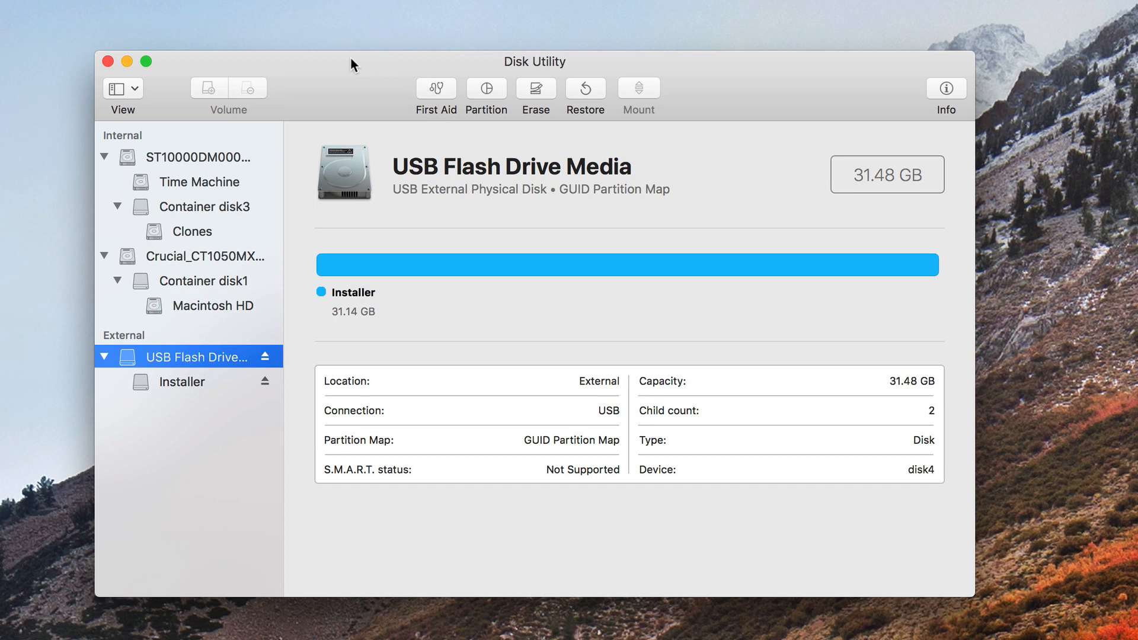
pyautogui.moveTo(661, 414)
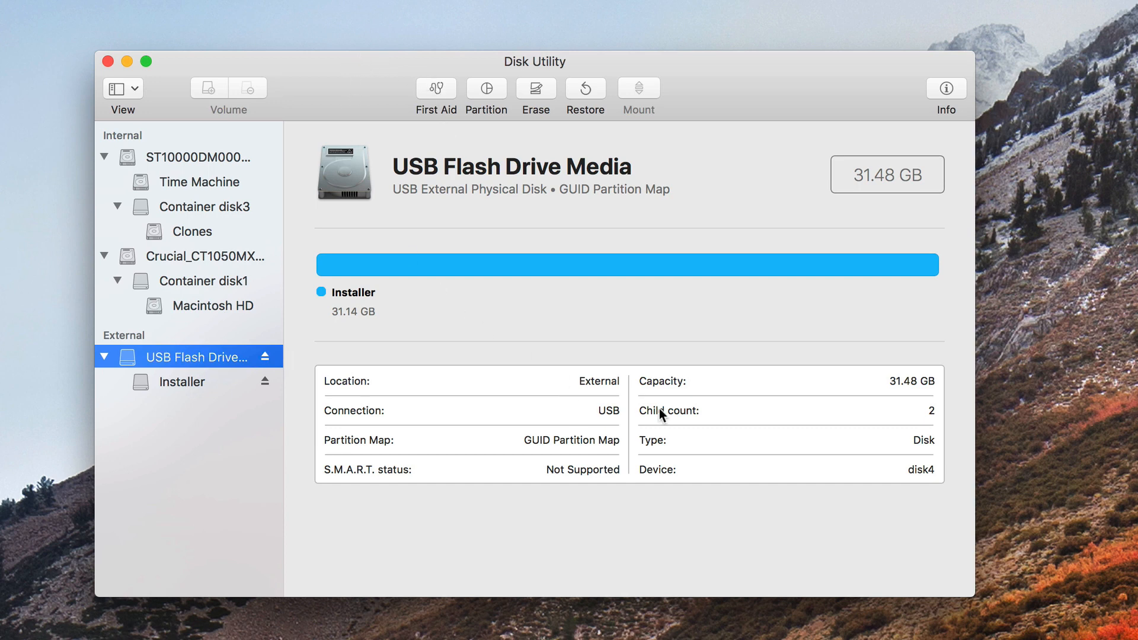
pyautogui.moveTo(560, 390)
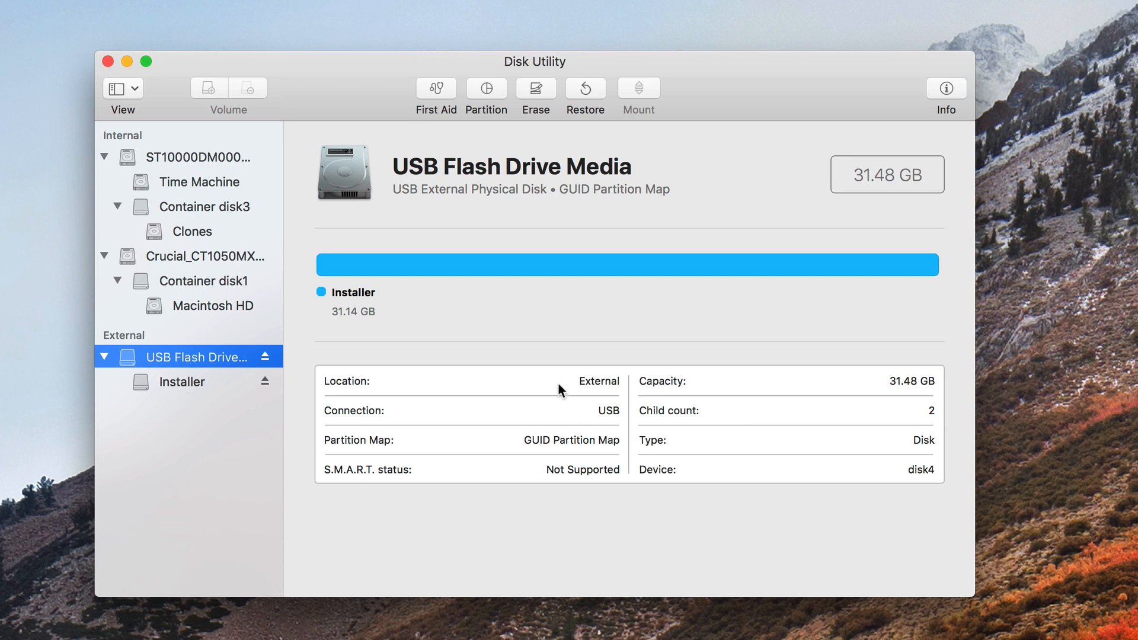
pyautogui.moveTo(562, 375)
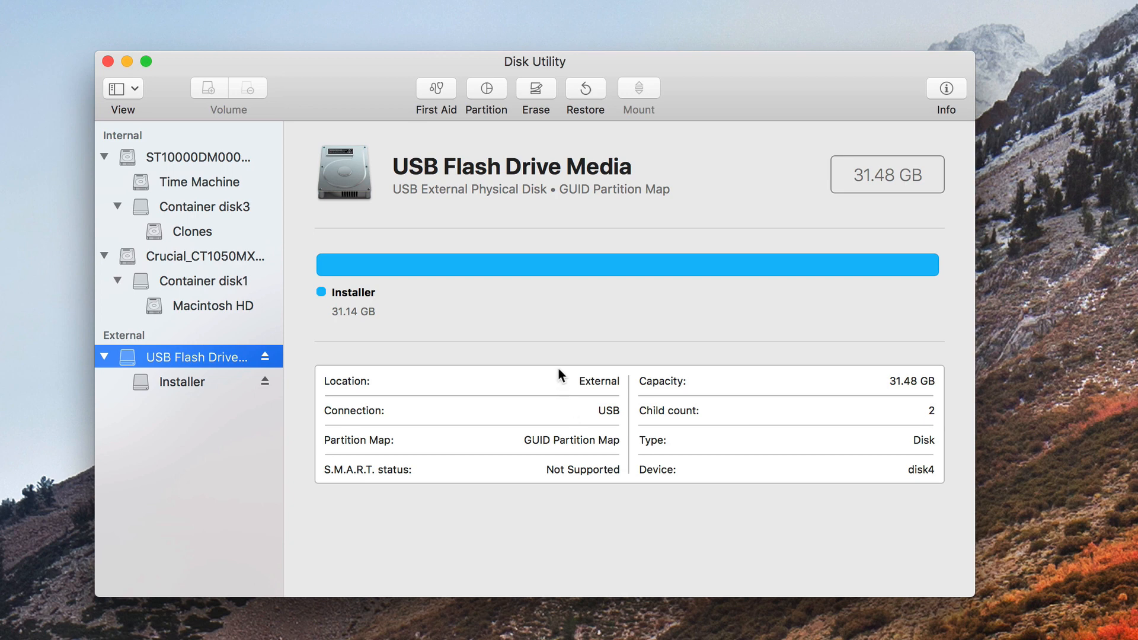
pyautogui.moveTo(587, 377)
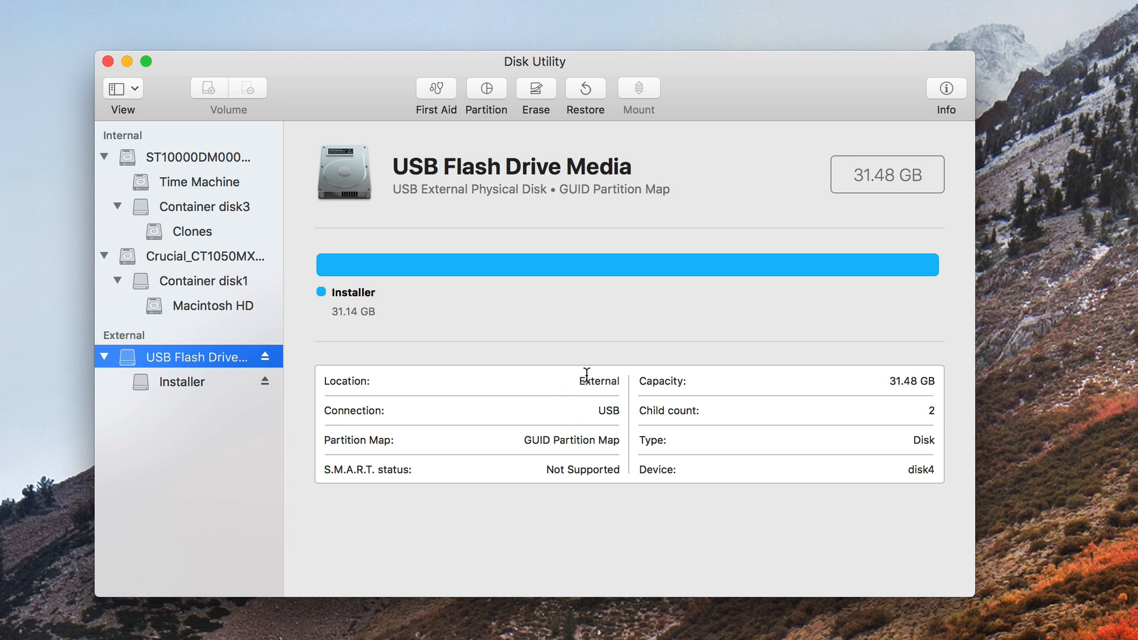
pyautogui.moveTo(549, 435)
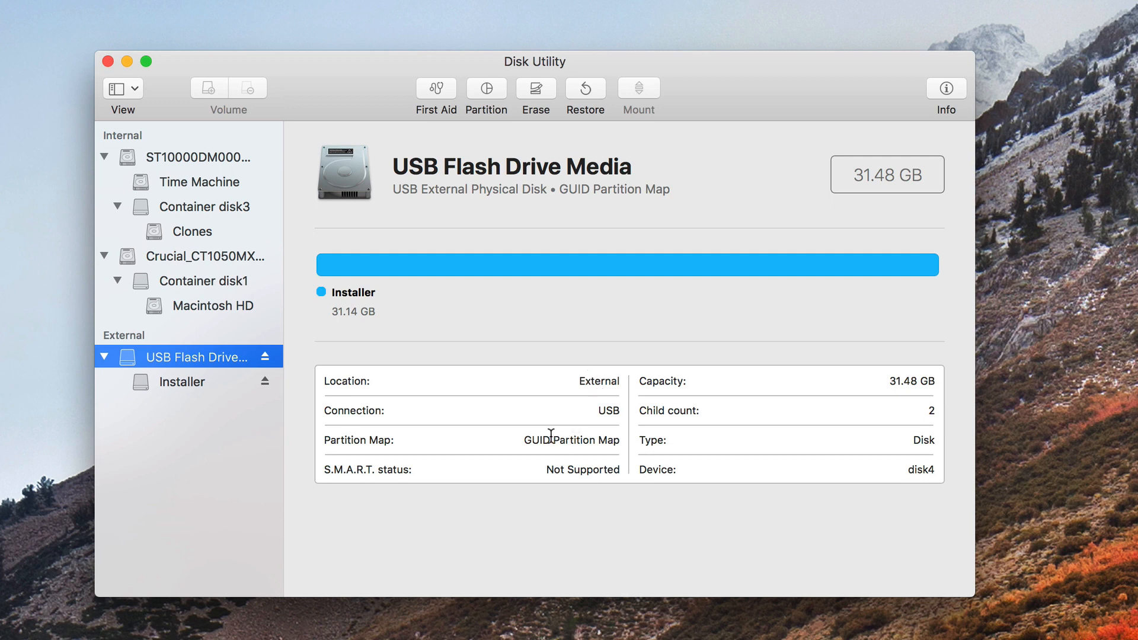
pyautogui.moveTo(600, 439)
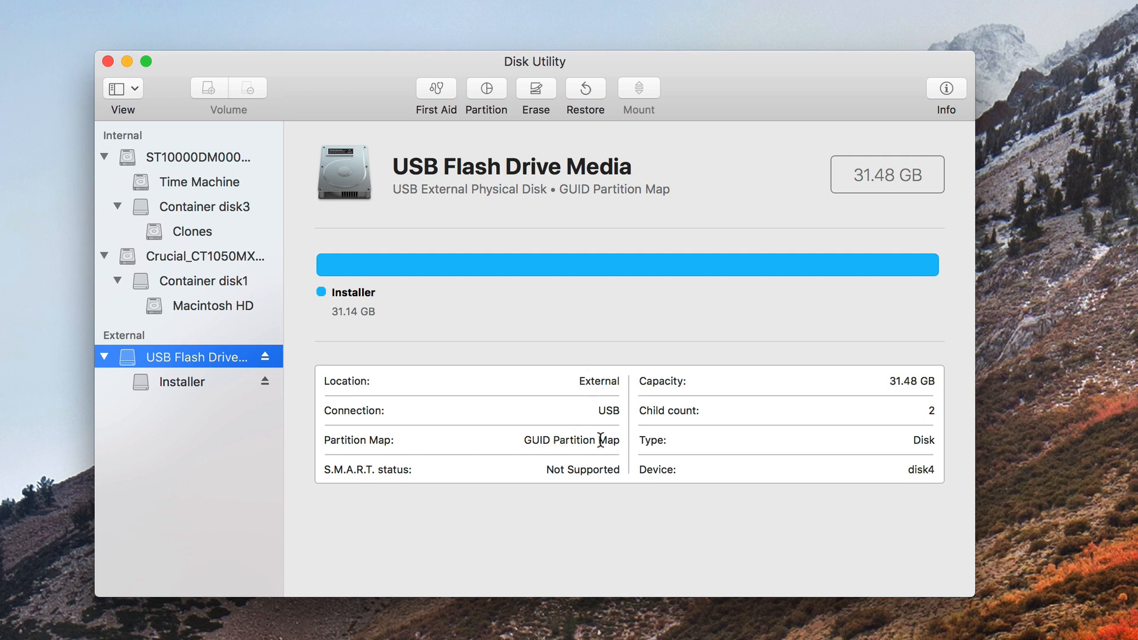
pyautogui.moveTo(467, 305)
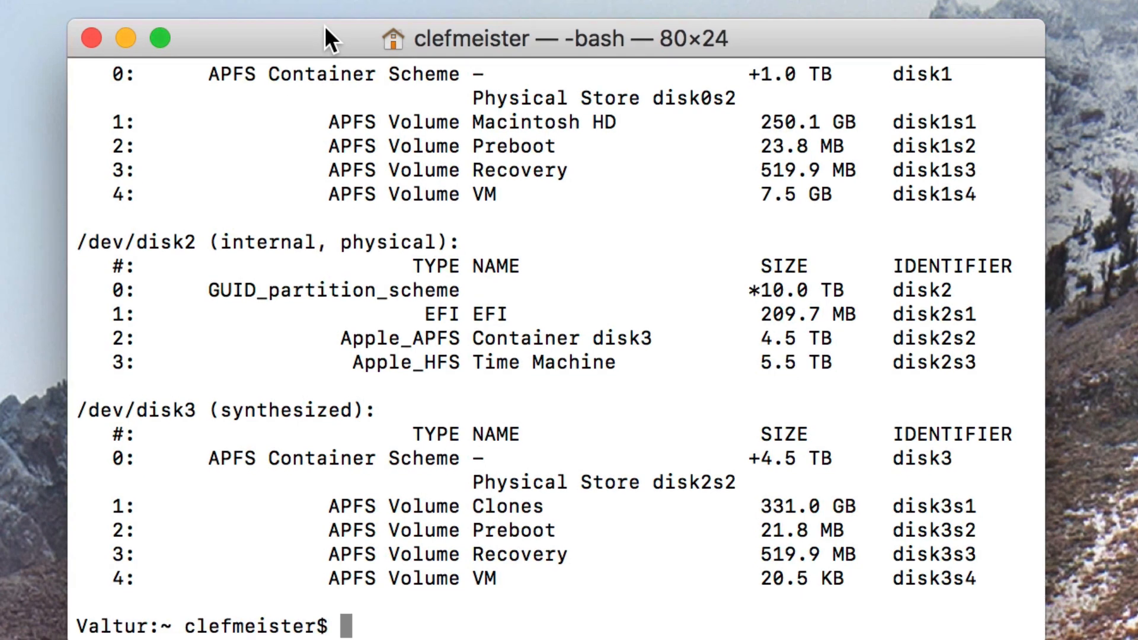
pyautogui.moveTo(460, 235)
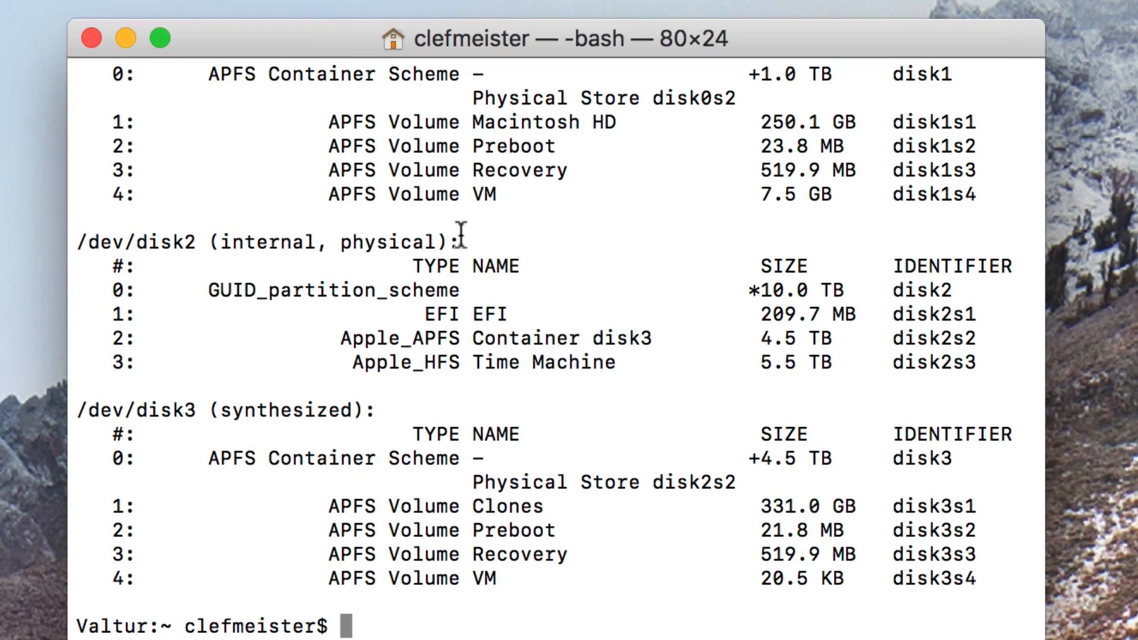
# Run 'diskutil list' to see the 31.5 GB disk4, then 'ls /Volumes/' for mounted volumes.
pyautogui.write('diskutil')
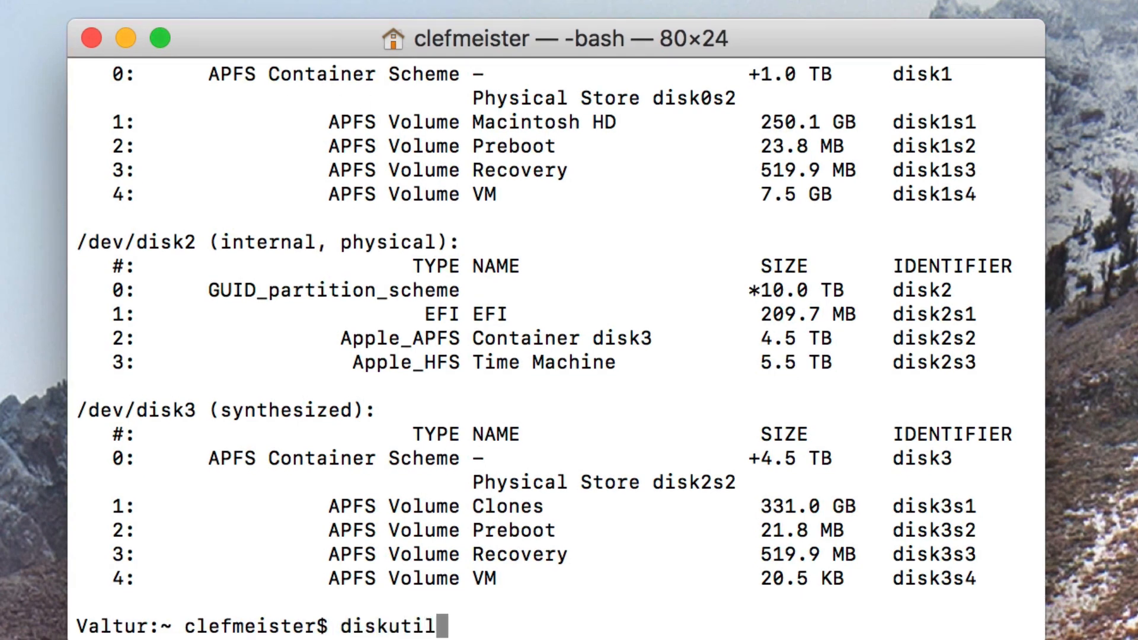
pyautogui.press('Return')
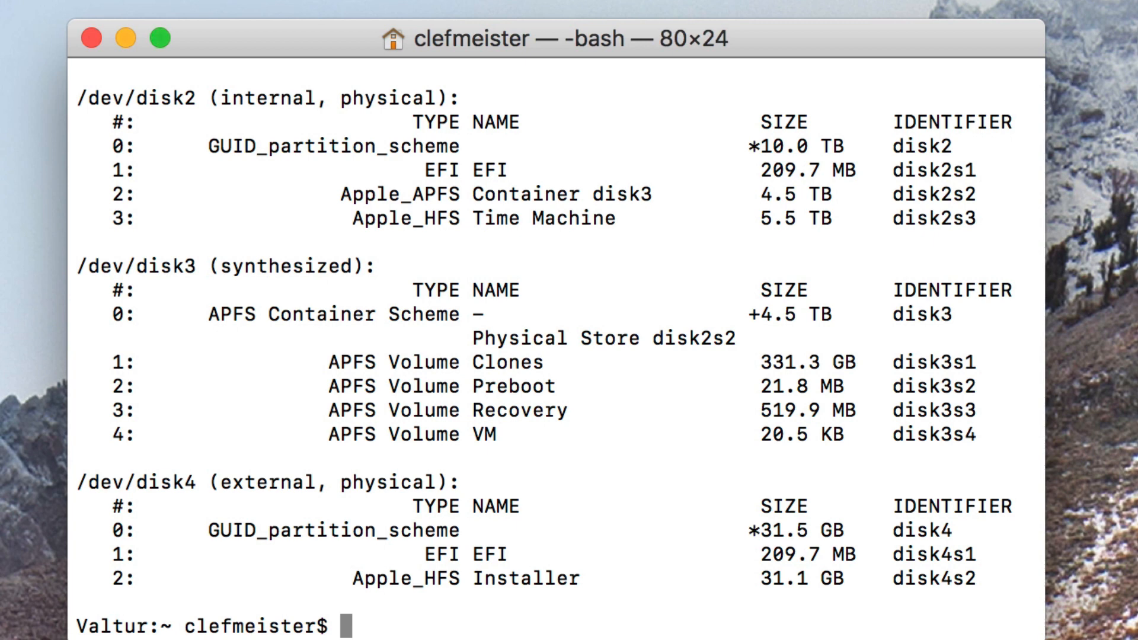
pyautogui.write('ls /')
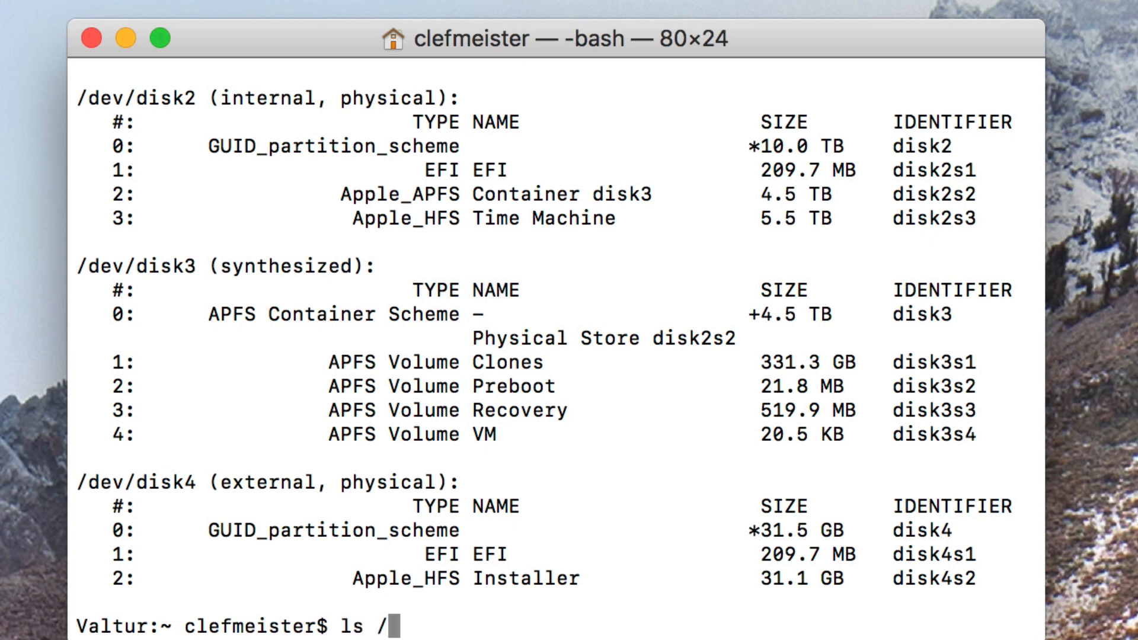
pyautogui.write('Volumes/')
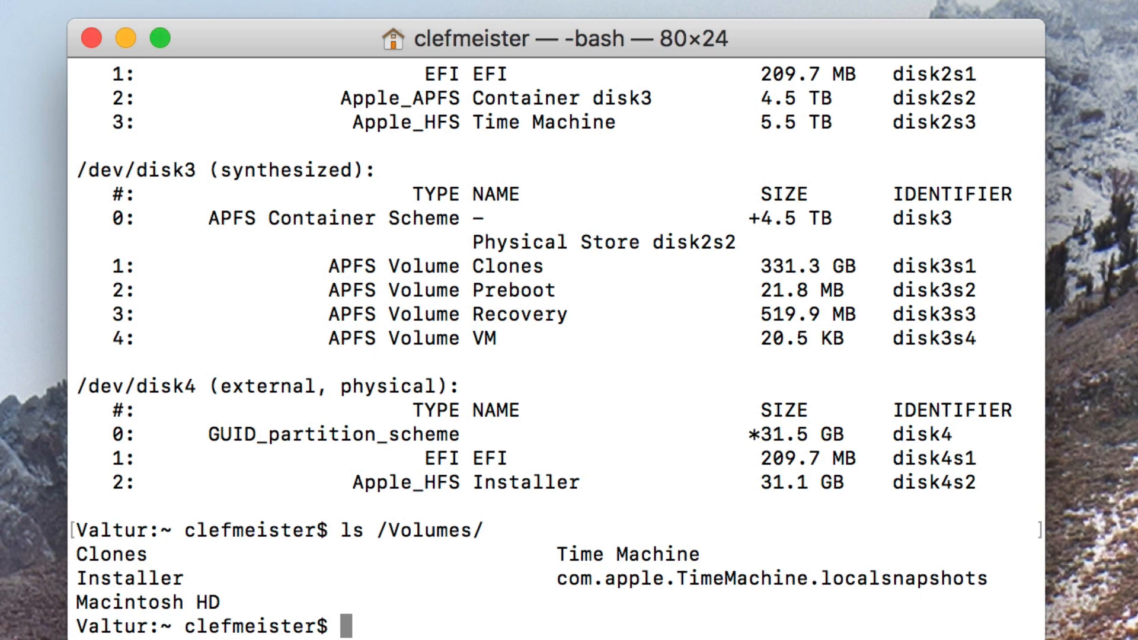
# Enter sudo with the createinstallmedia path inside Install macOS High Sierra.app/Contents/Resources.
pyautogui.write('s')
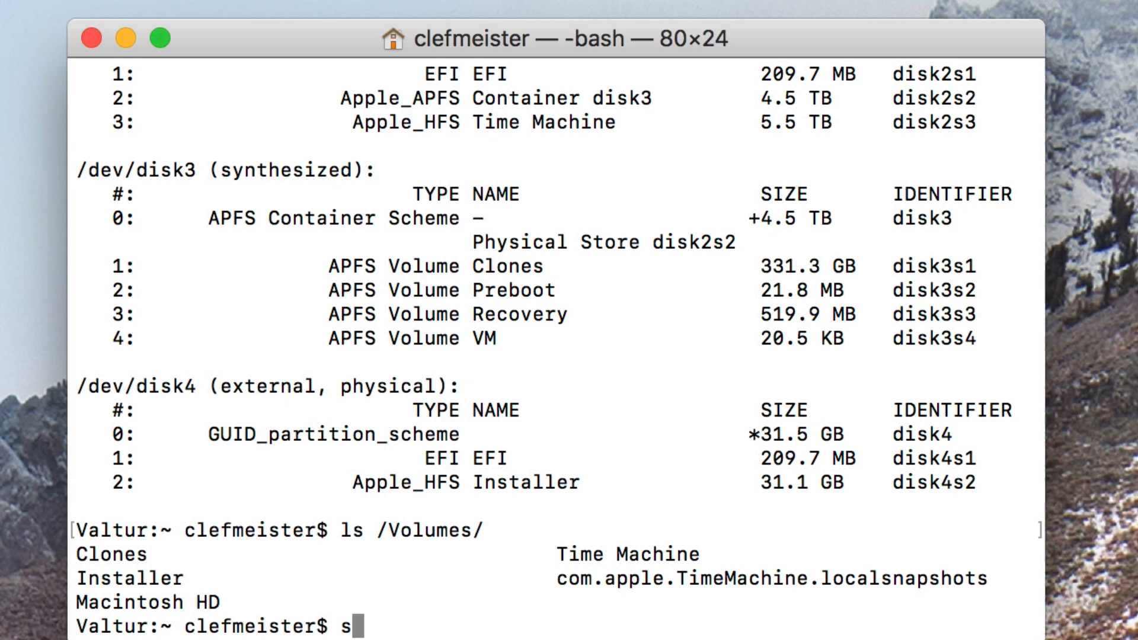
pyautogui.write('udo')
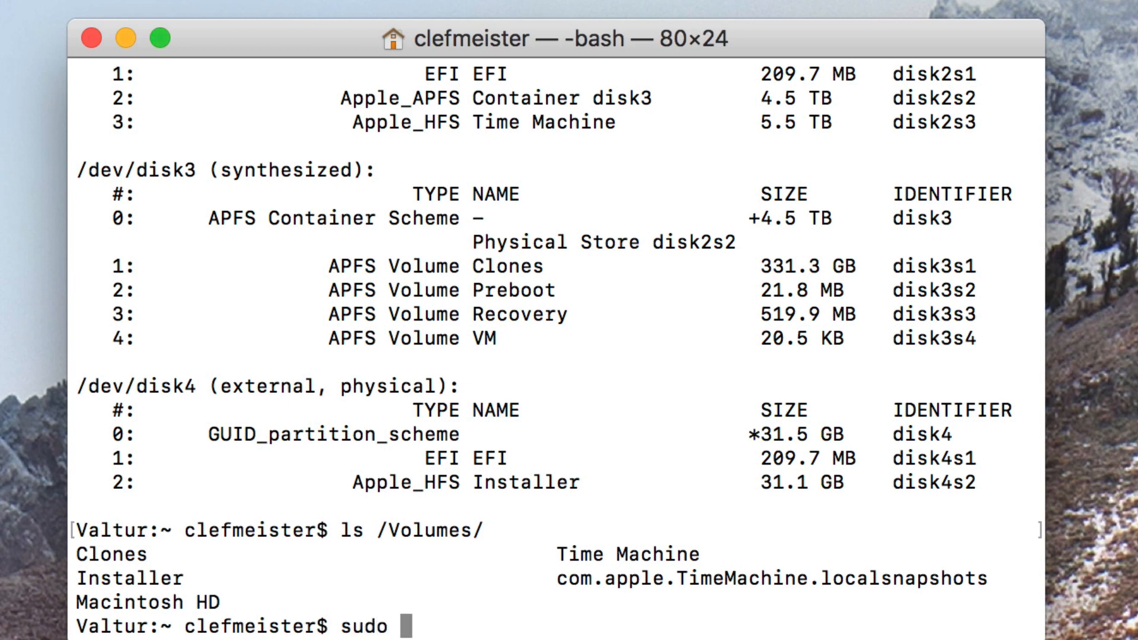
pyautogui.write('/AP')
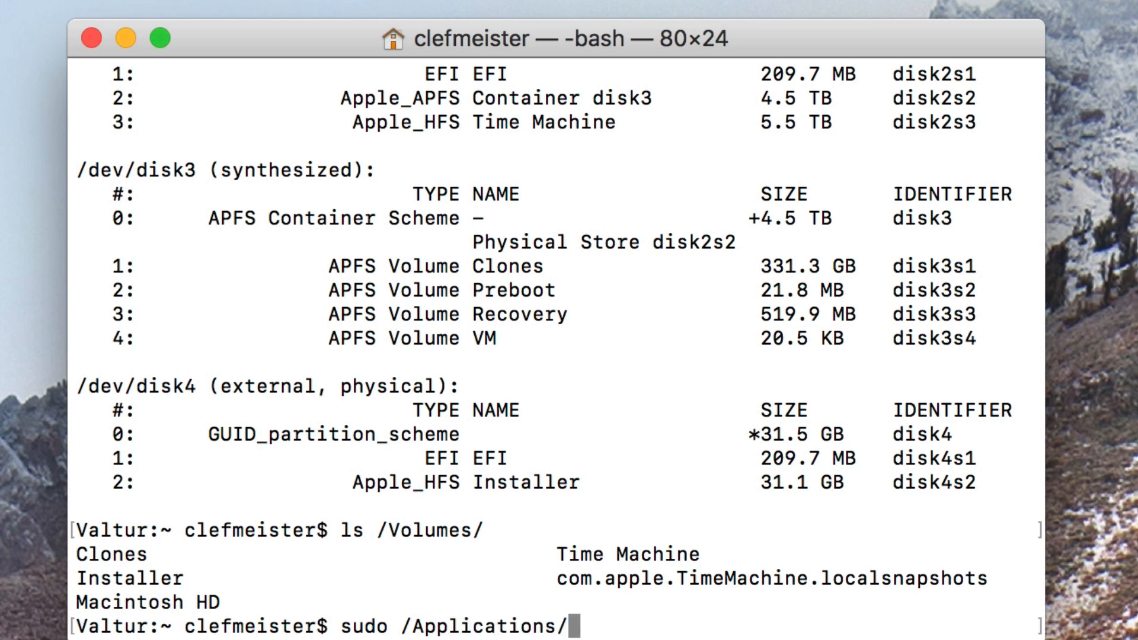
pyautogui.write('I')
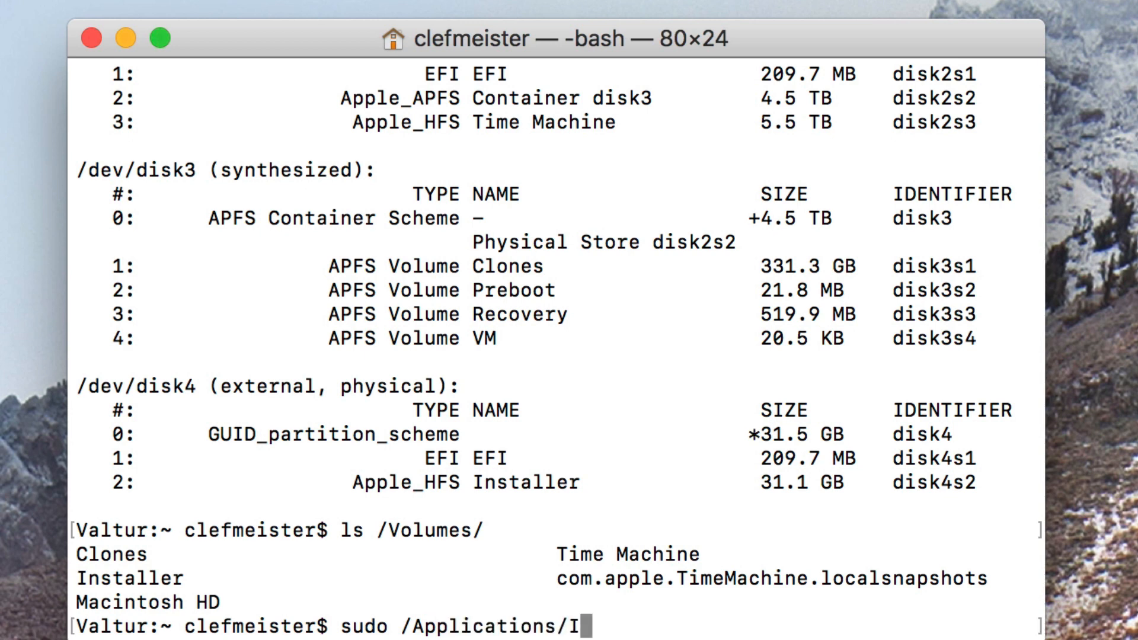
pyautogui.write('nstall\\ macOS\\ High\\ Sierra.app/Contents/')
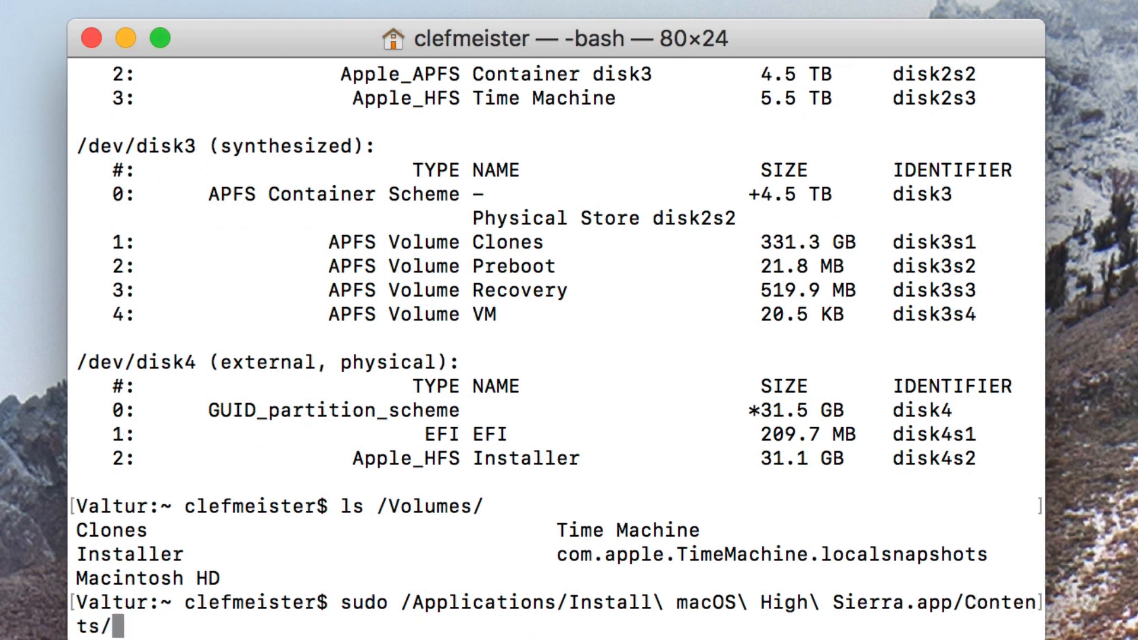
pyautogui.write('Resources/')
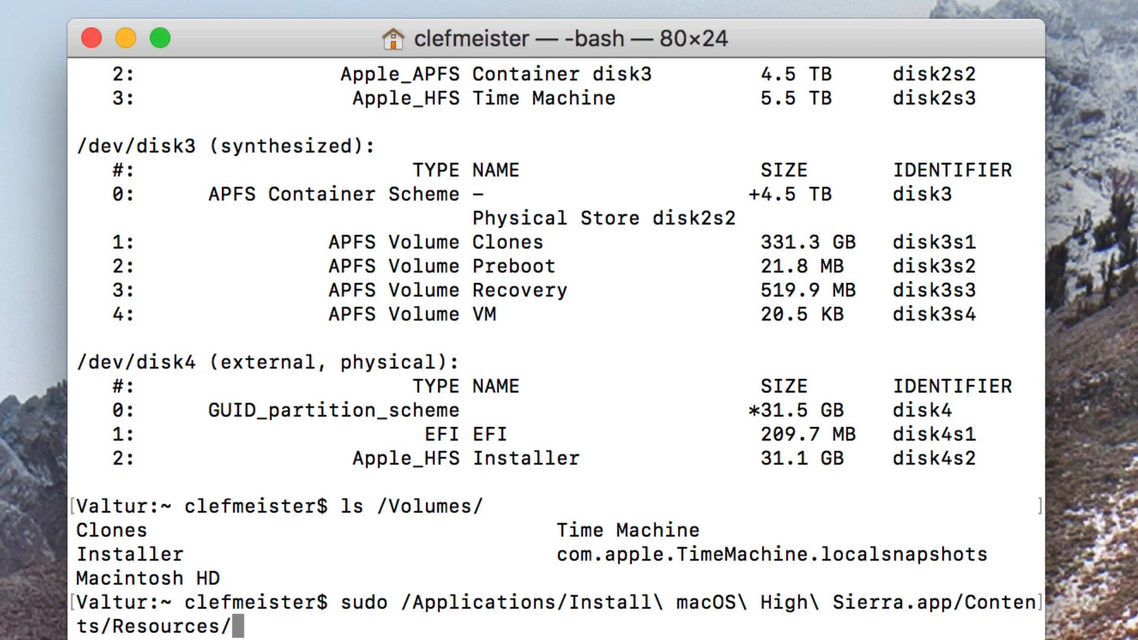
pyautogui.write('createinstallmedia')
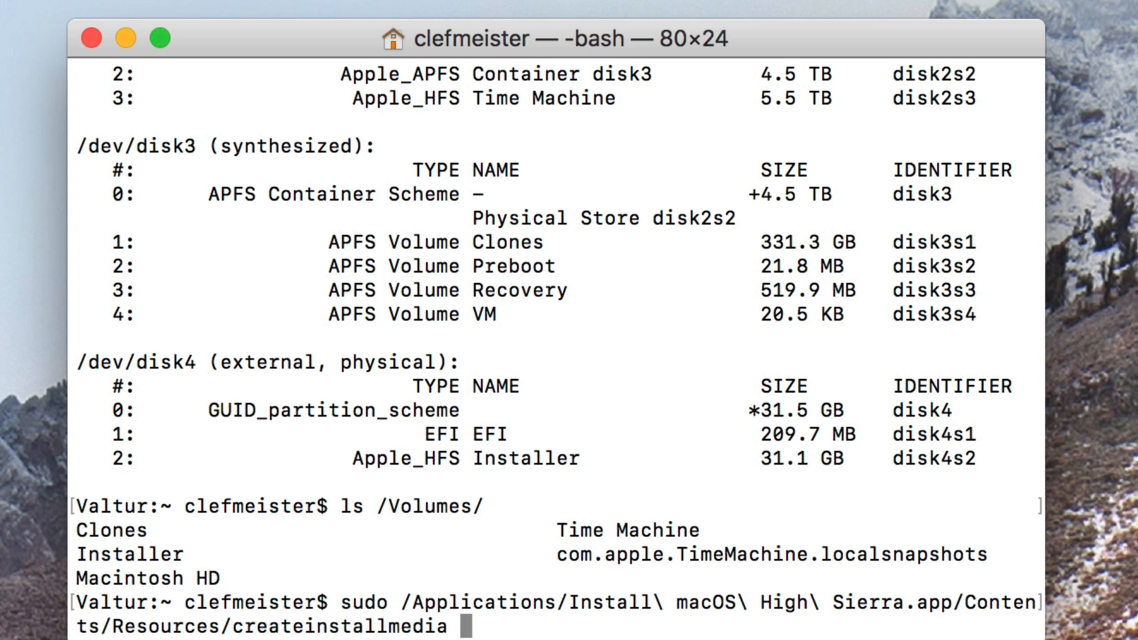
# Add --volume /Volumes/Installer, --applicationpath /Applications/Install macOS High Sierra.app and --nointeraction.
pyautogui.write('--')
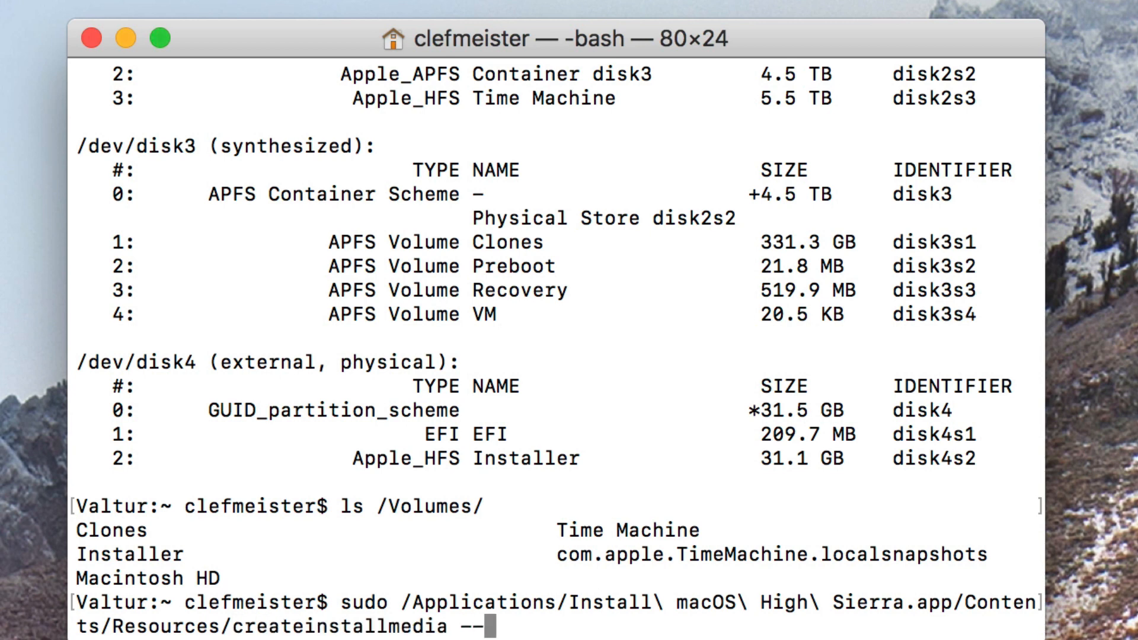
pyautogui.write('volume')
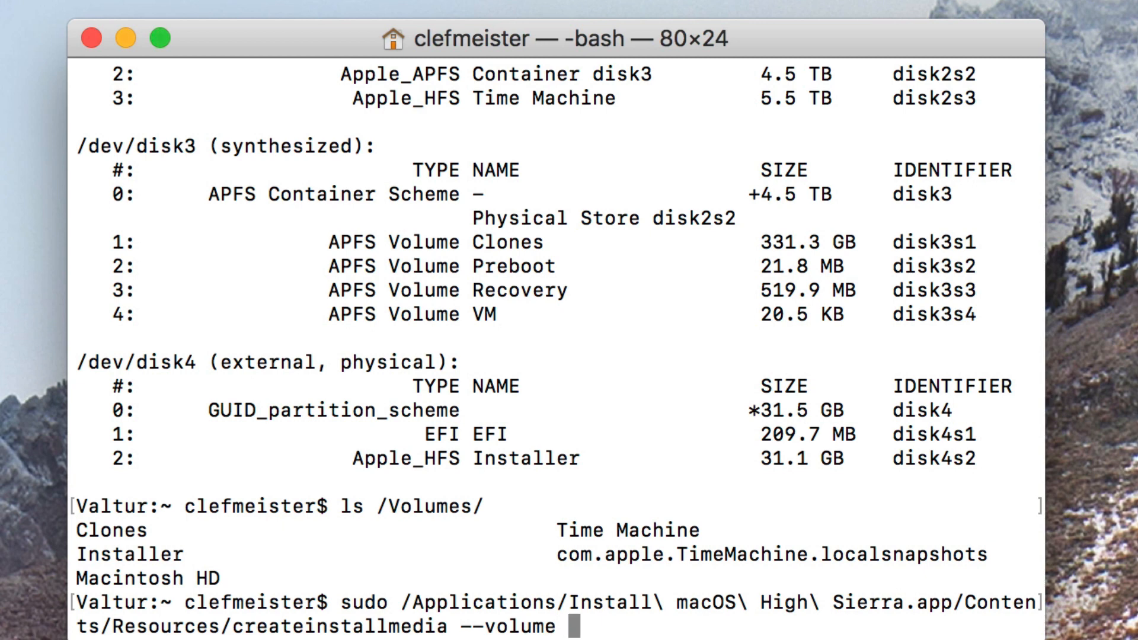
pyautogui.write('/Volumes/I')
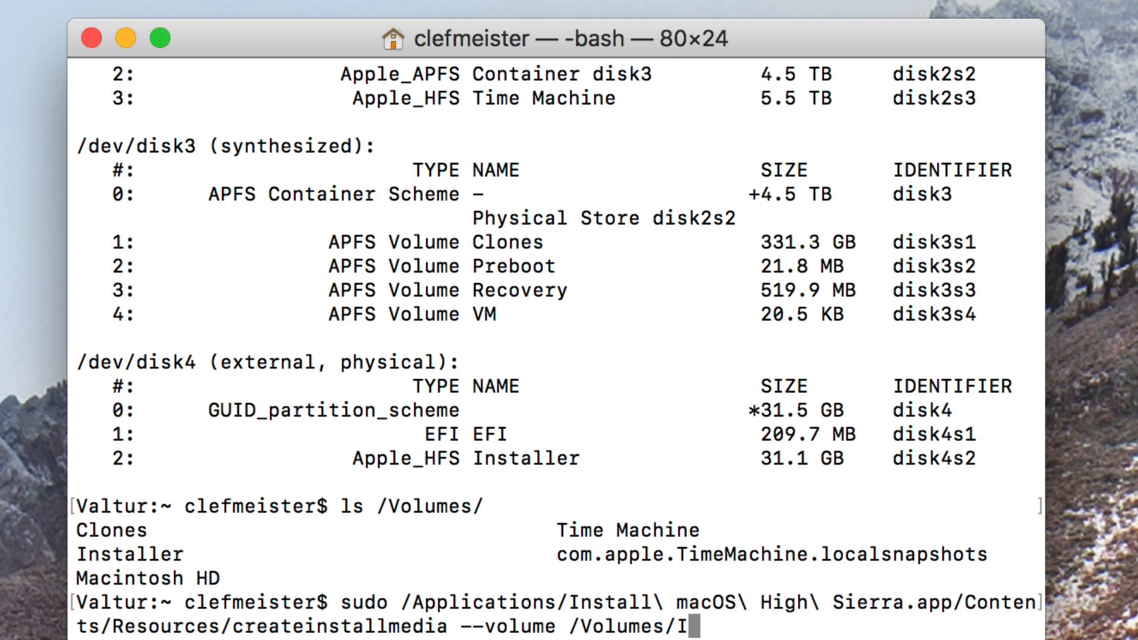
pyautogui.write('nstaller')
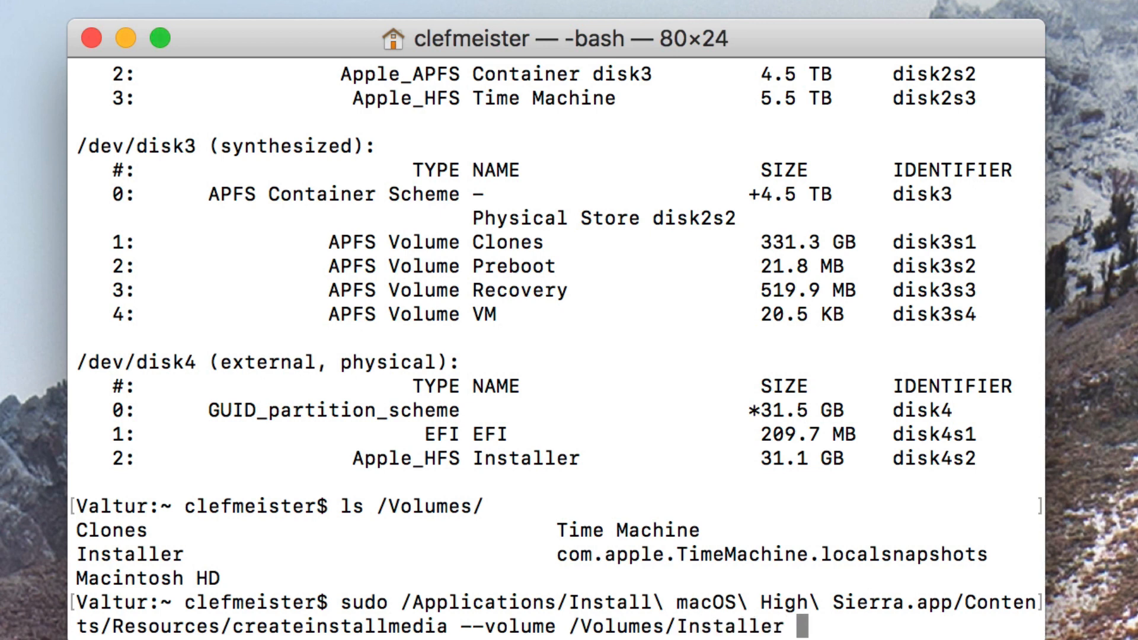
pyautogui.write('--app')
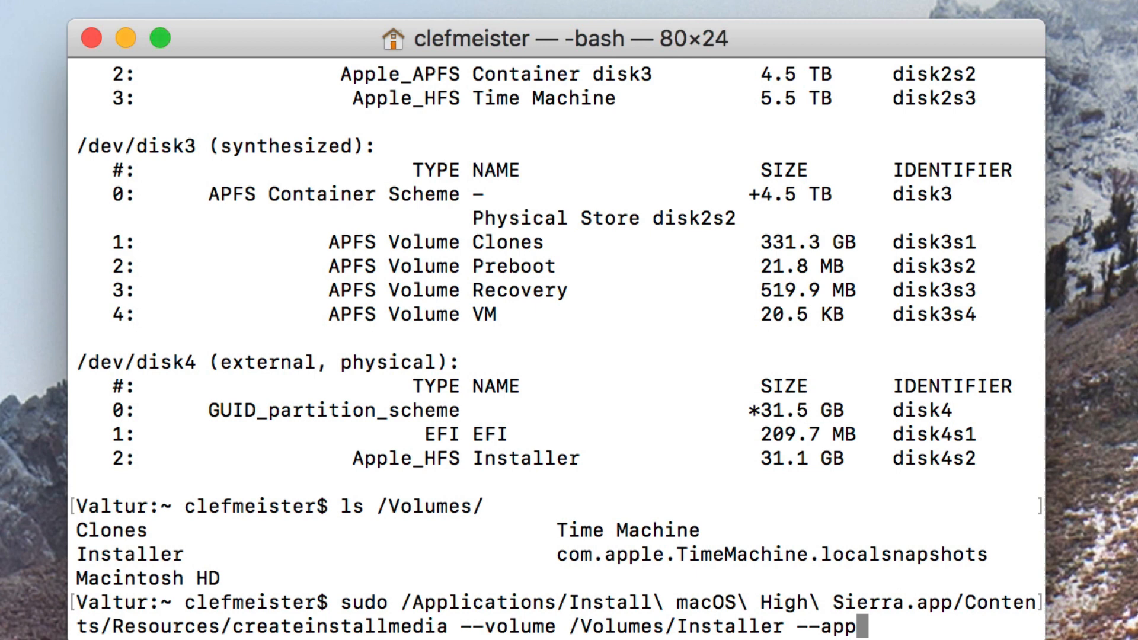
pyautogui.write('licationpath /')
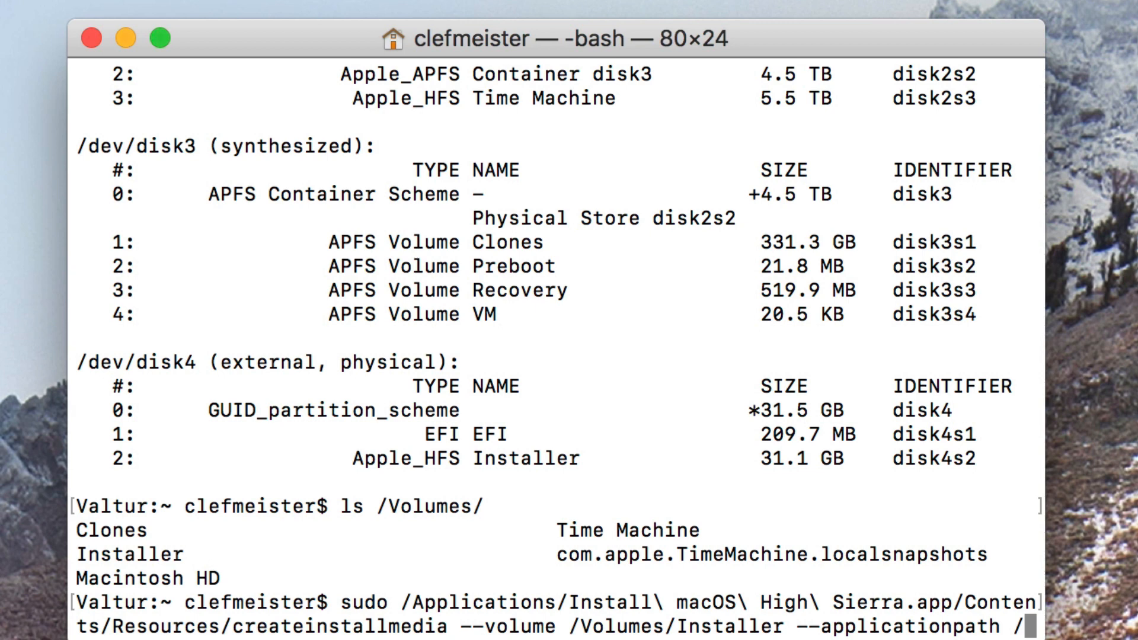
pyautogui.write('Applications/Install\\ macOS\\ High\\ Sierra.app --nointera')
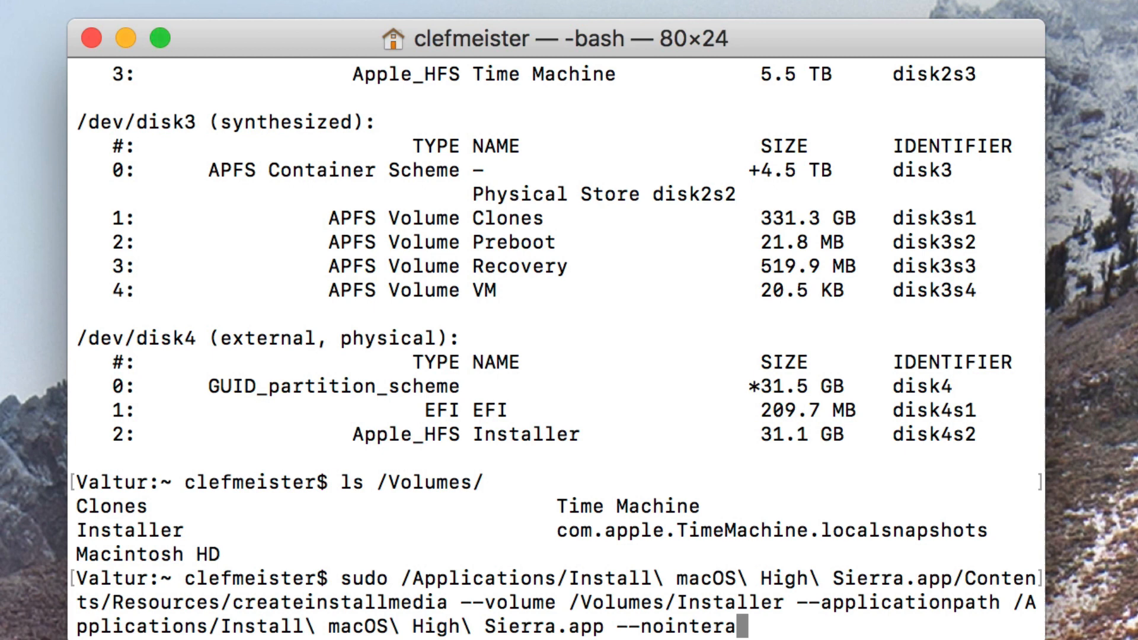
pyautogui.write('ction')
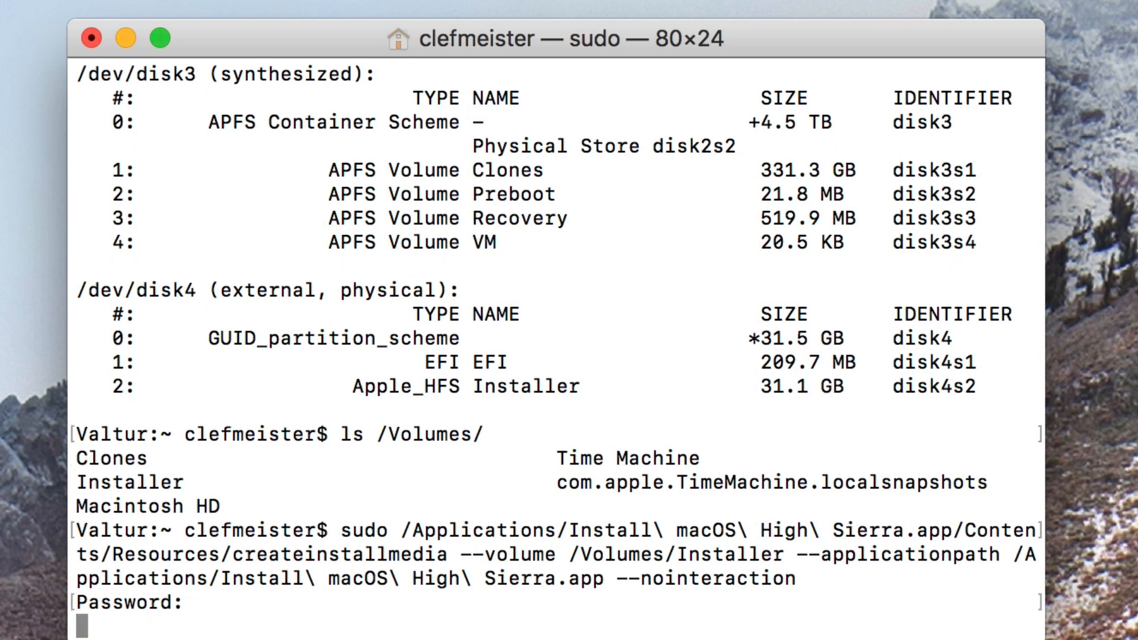
pyautogui.press('Return')
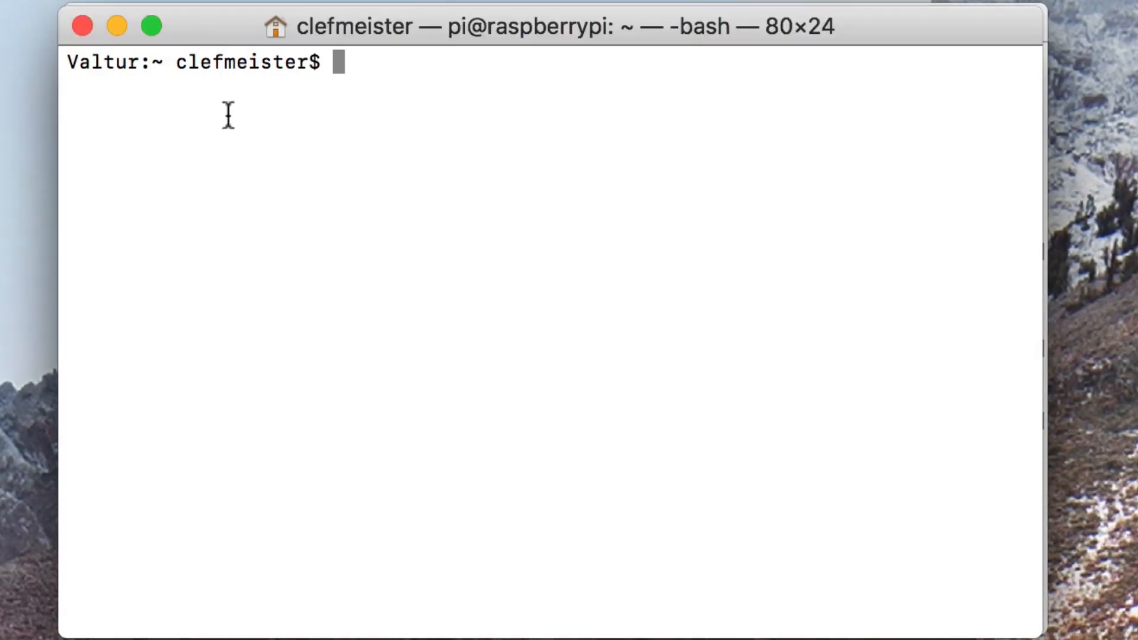
pyautogui.moveTo(389, 239)
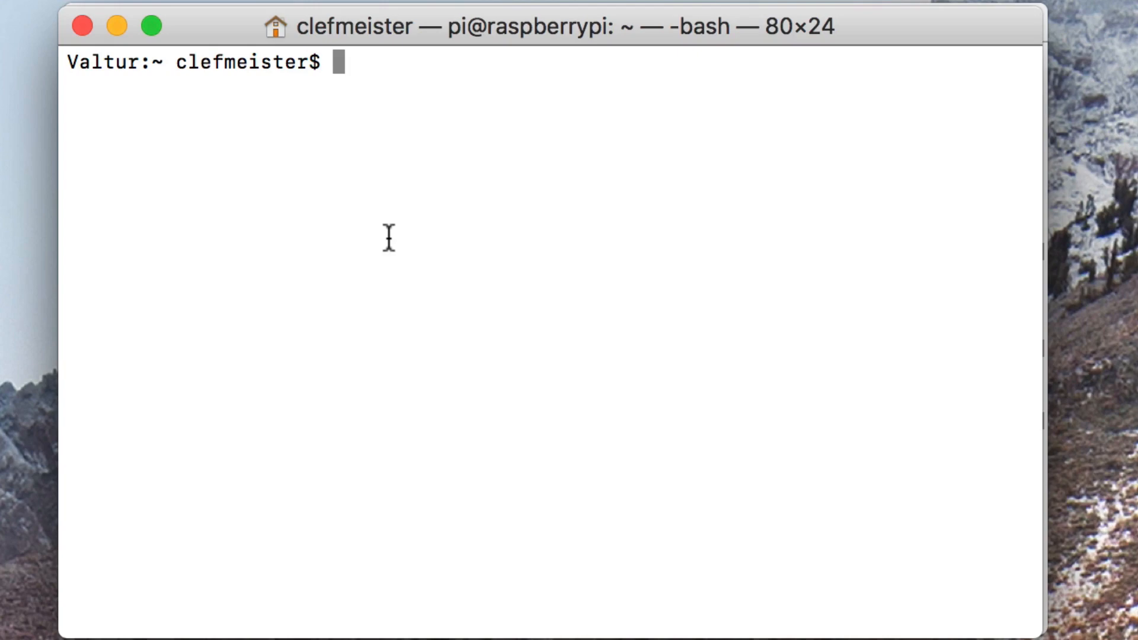
pyautogui.write('ssh')
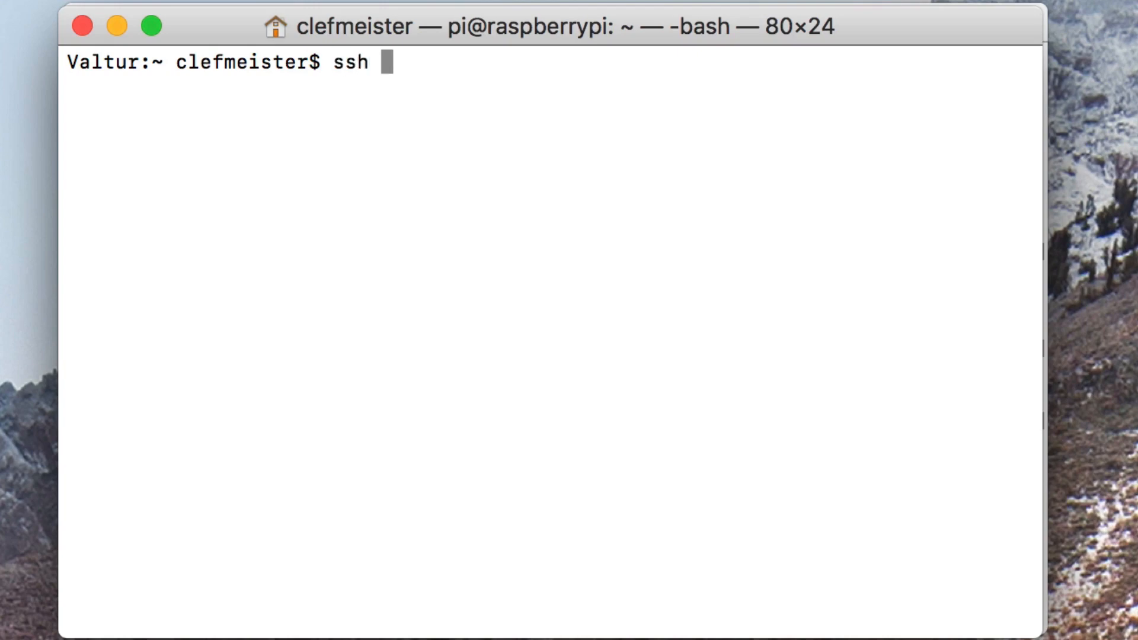
pyautogui.write('pi@')
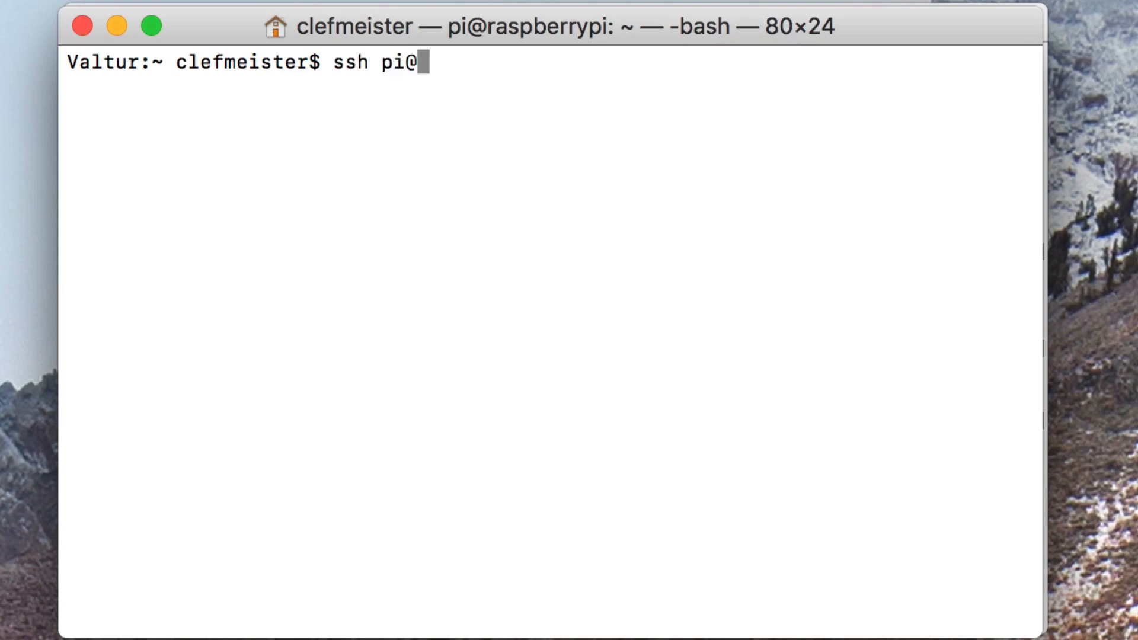
pyautogui.write('192.1')
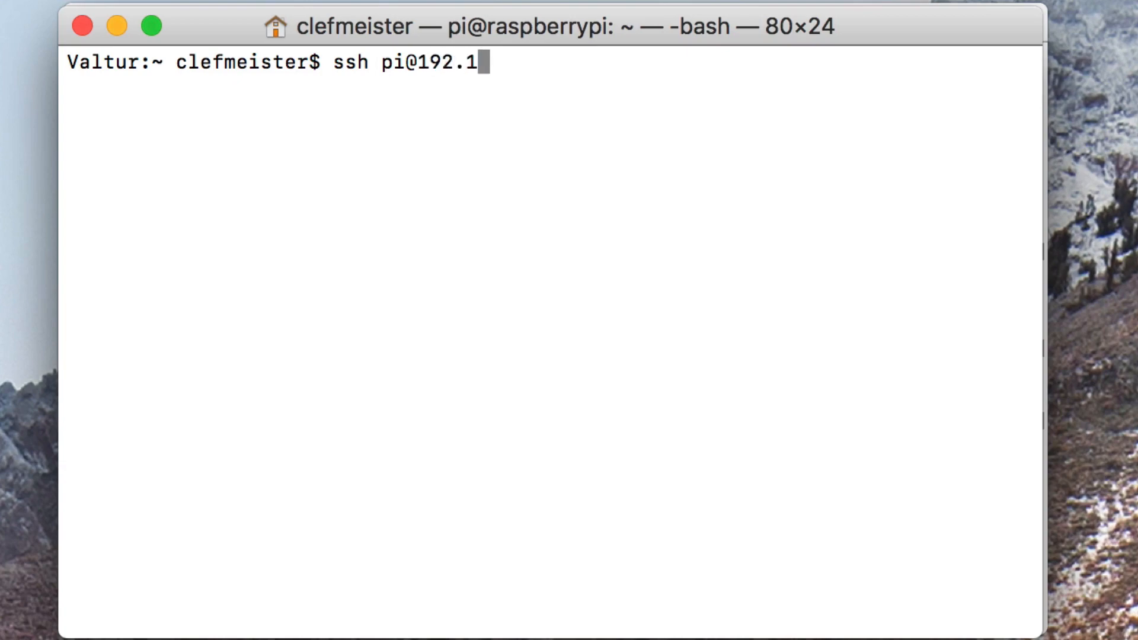
pyautogui.write('68.')
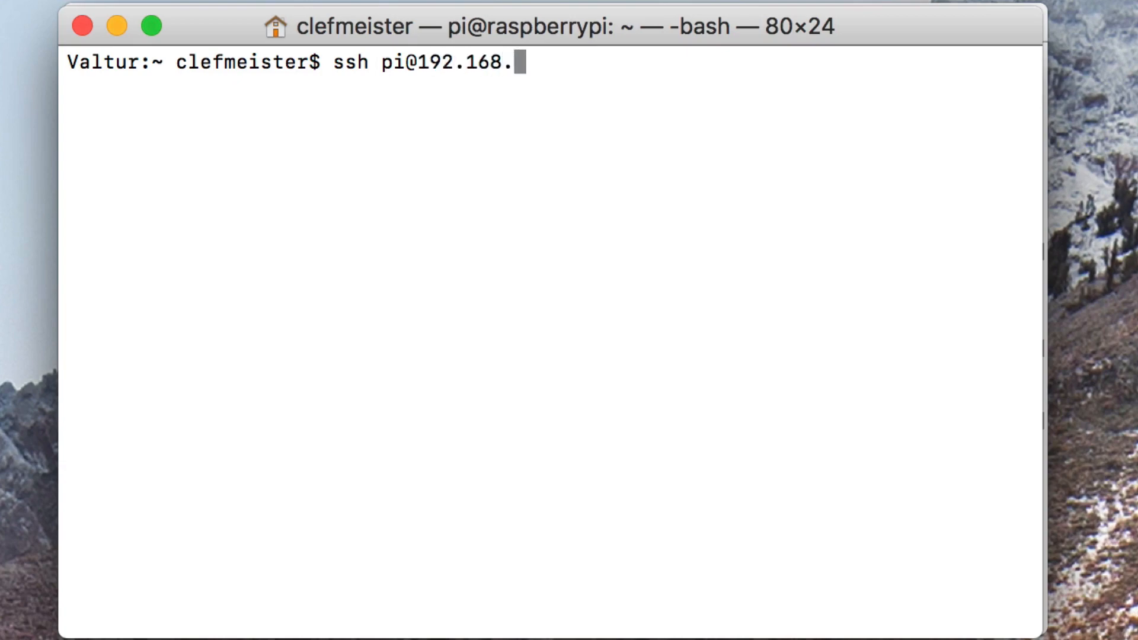
pyautogui.write('3.113')
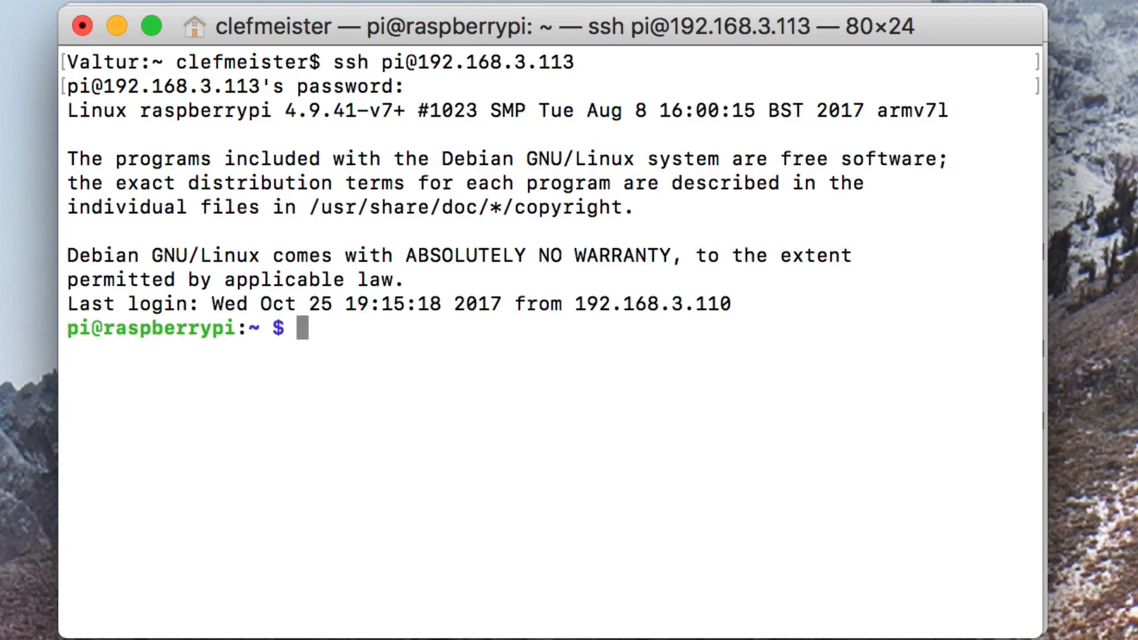
# Run ifconfig and highlight wlan0's inet address 192.168.3.113 to verify it.
pyautogui.write('ifc')
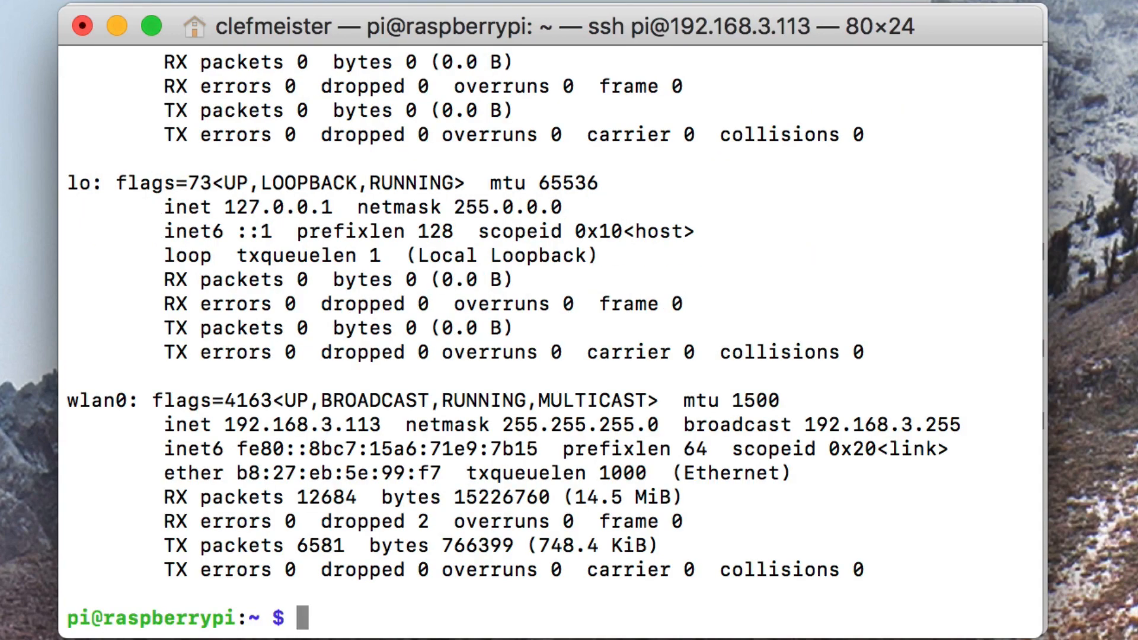
pyautogui.moveTo(260, 383)
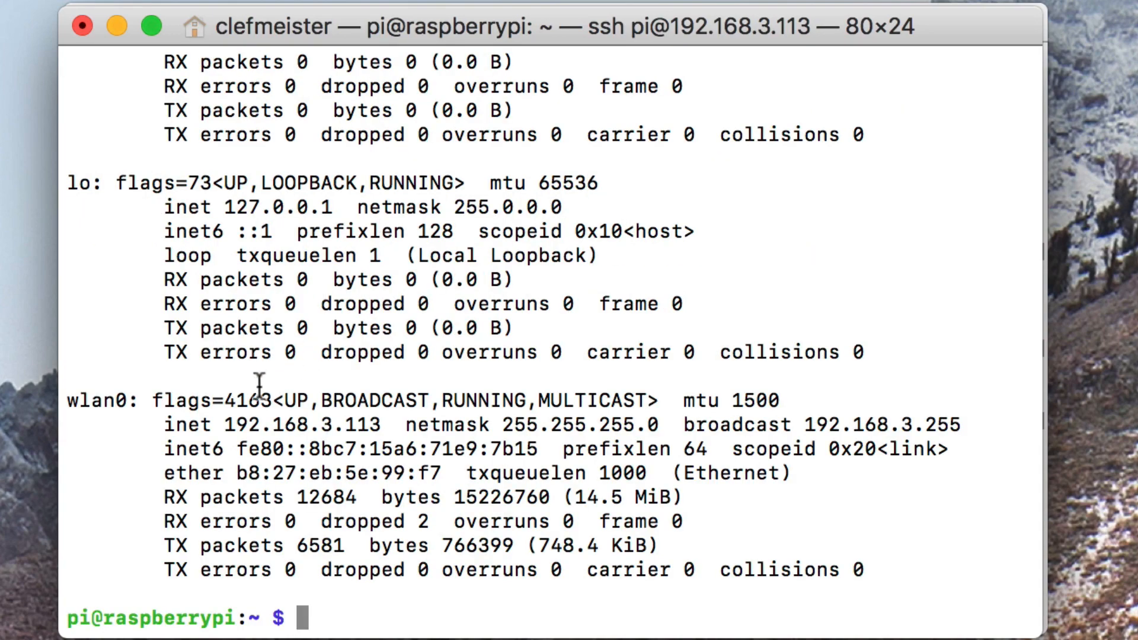
pyautogui.moveTo(218, 424)
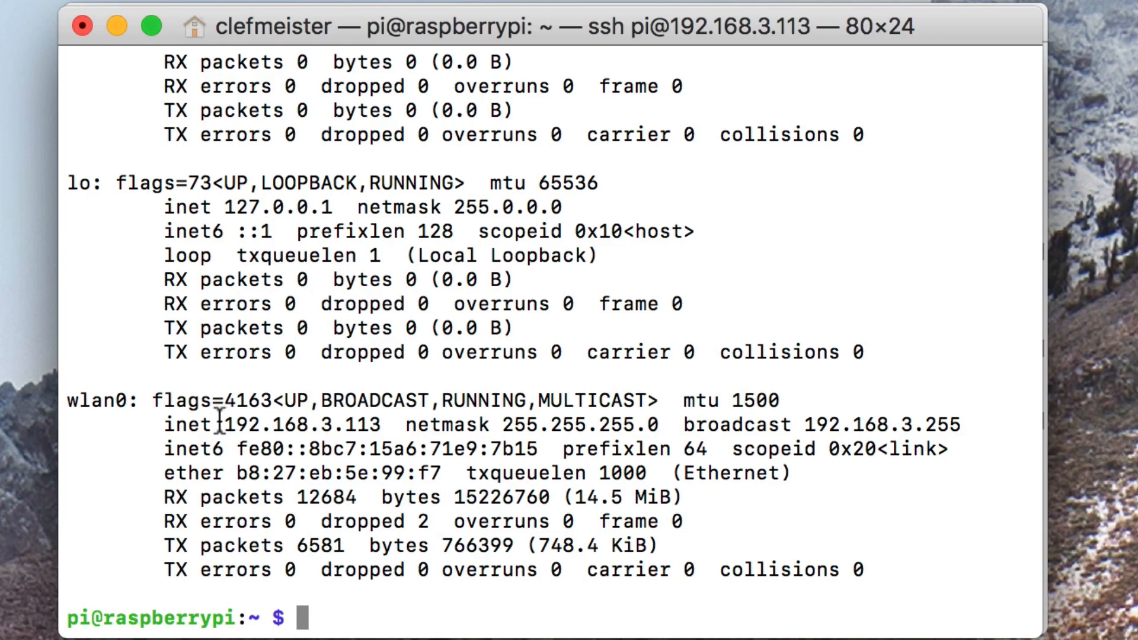
pyautogui.doubleClick(301, 424)
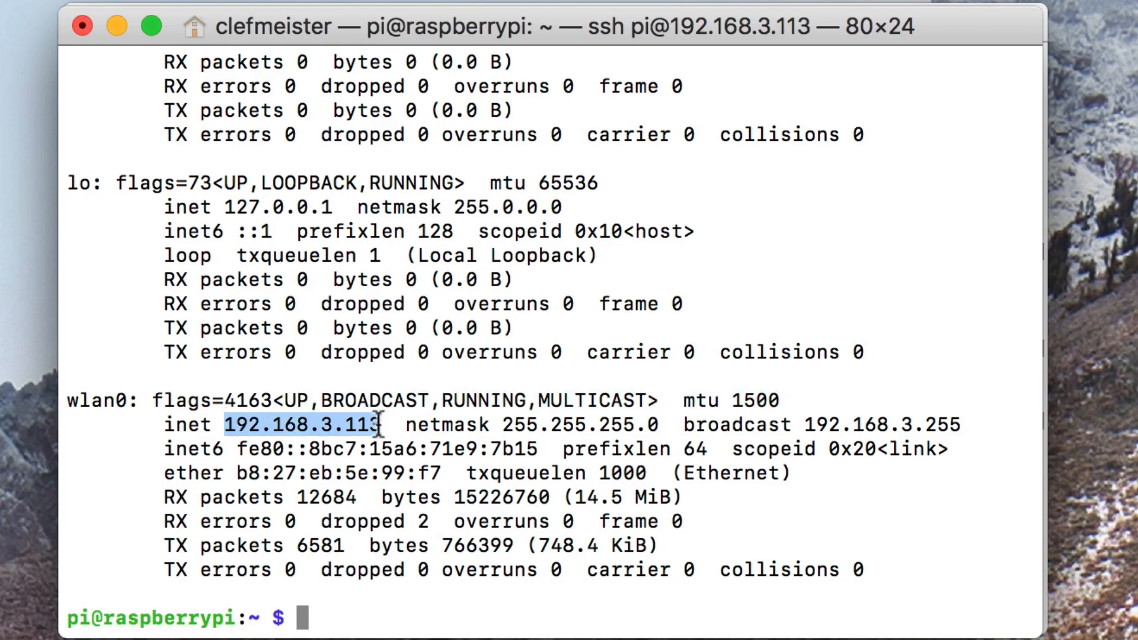
pyautogui.click(345, 612)
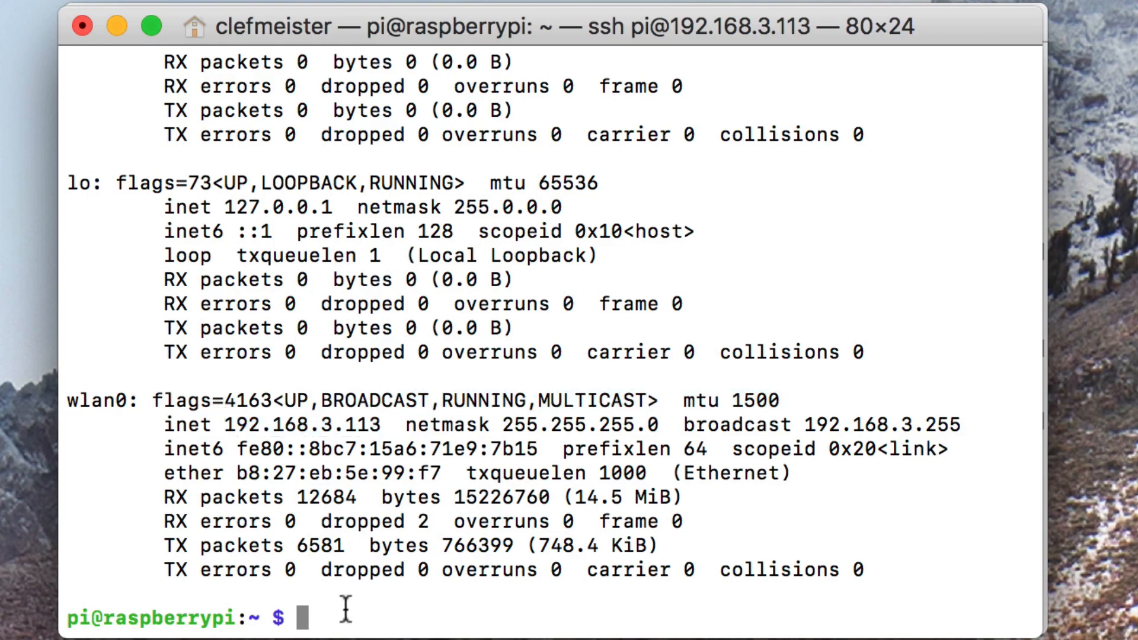
pyautogui.moveTo(486, 369)
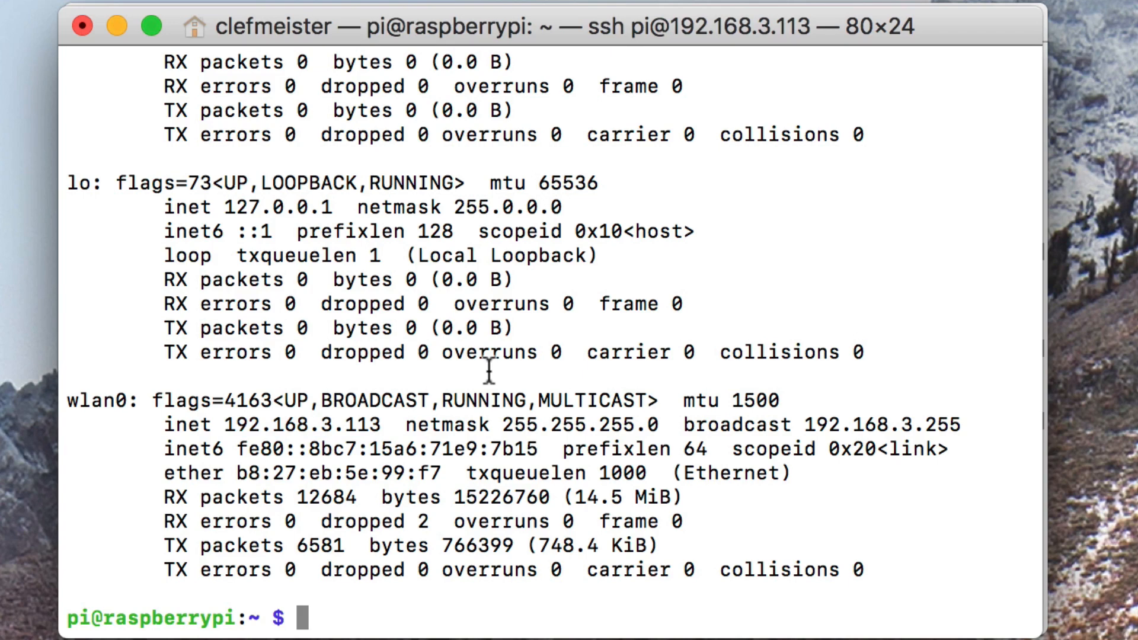
# Run 'sudo apt-get update' to refresh the Raspbian package lists.
pyautogui.write('su')
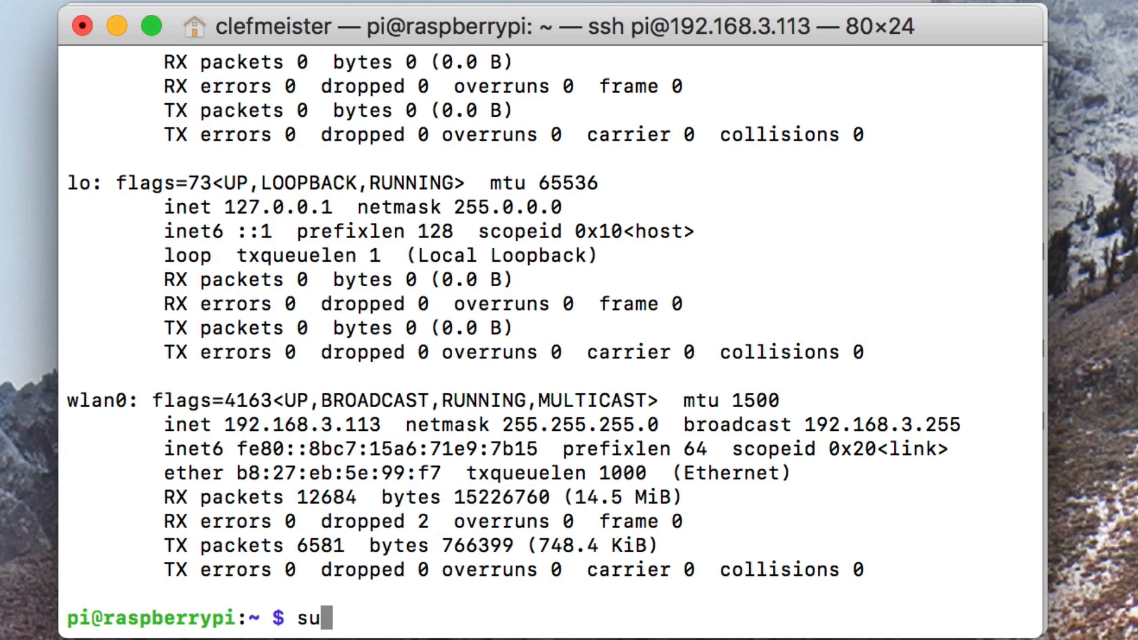
pyautogui.write('do apt-')
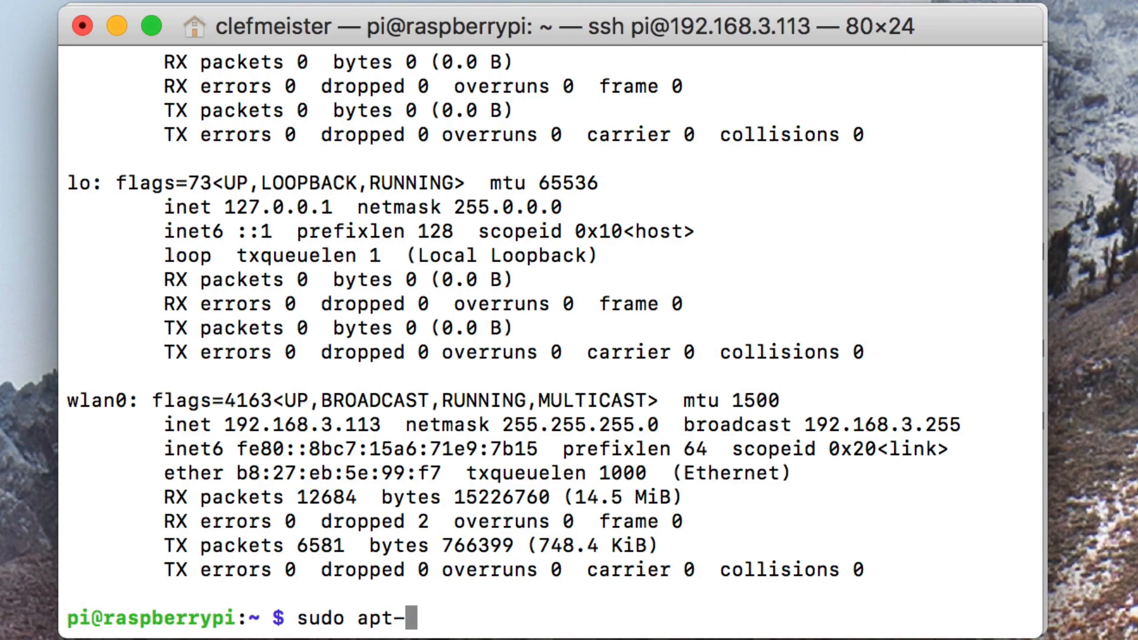
pyautogui.write('get update')
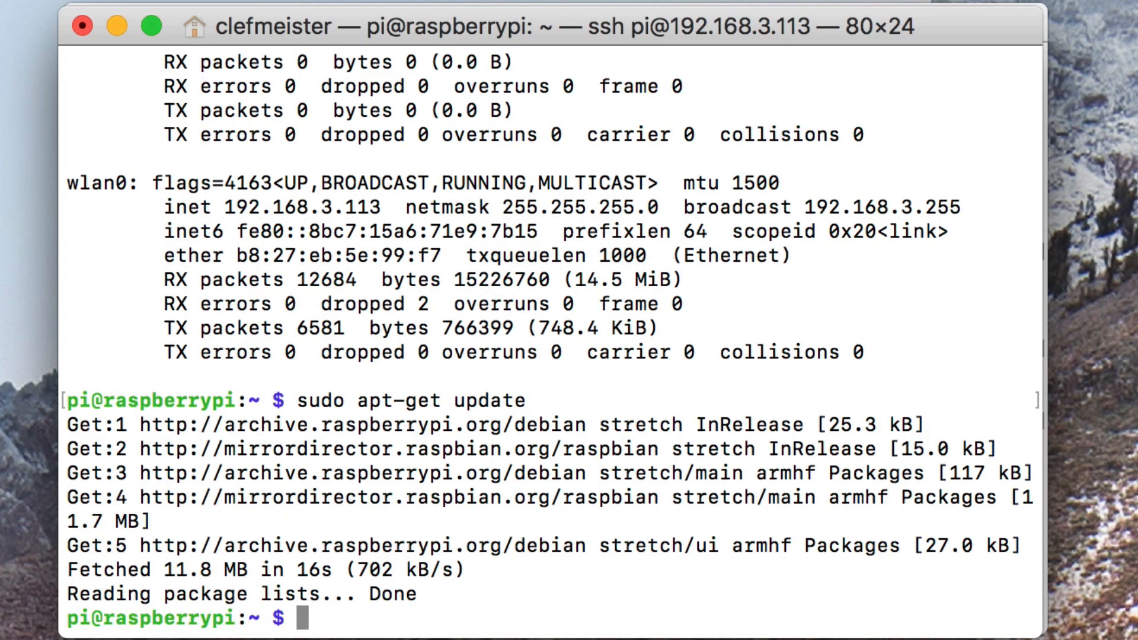
pyautogui.moveTo(721, 402)
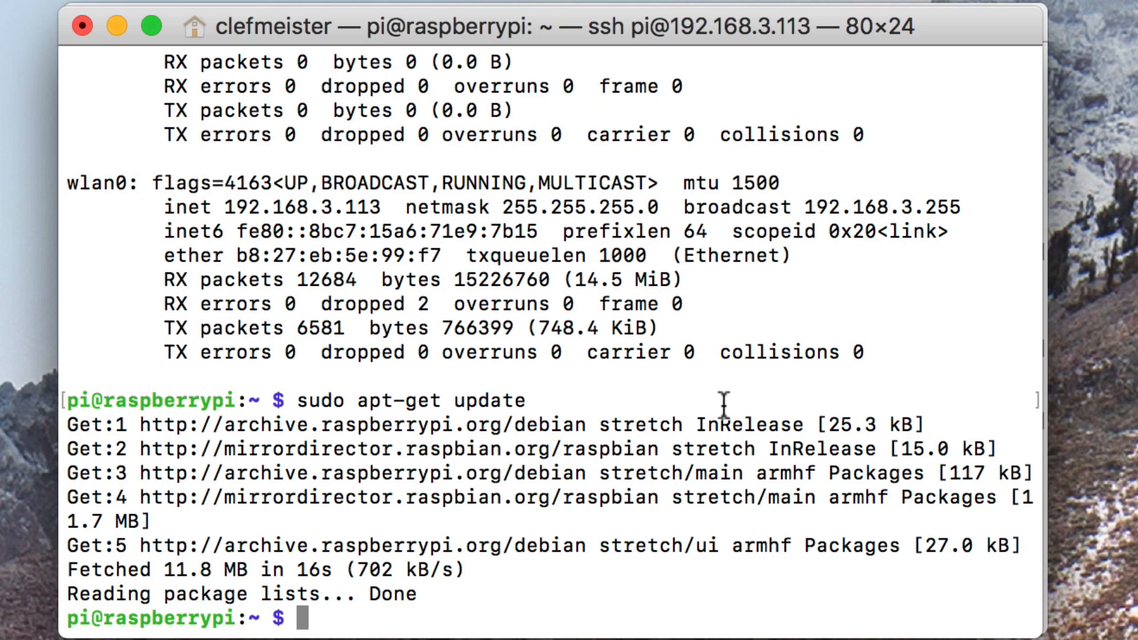
pyautogui.moveTo(312, 313)
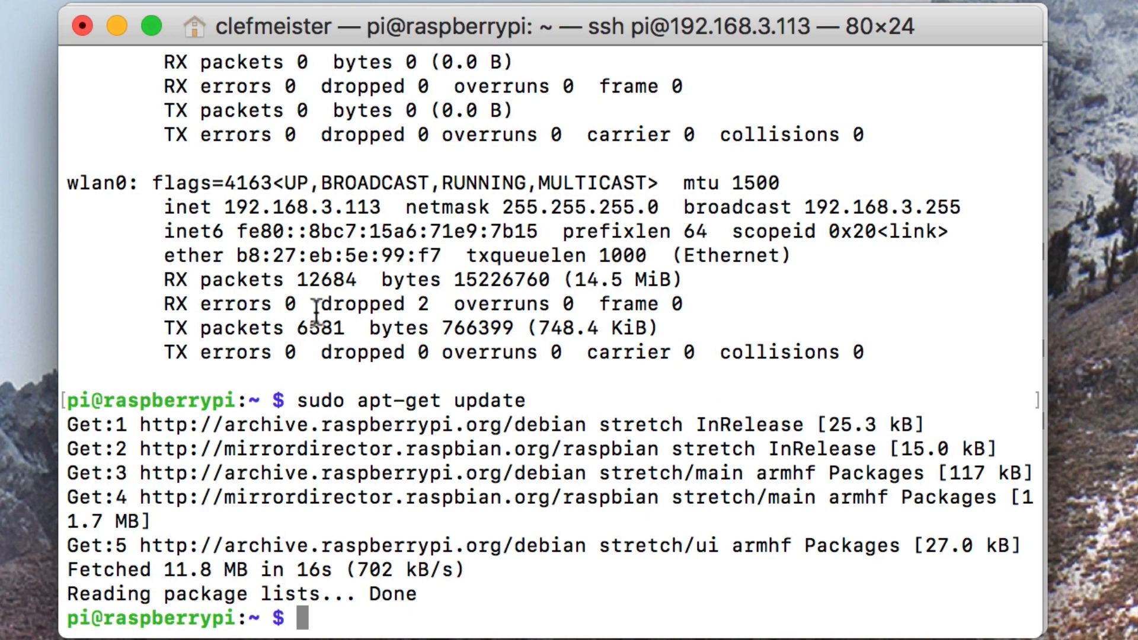
# Run 'sudo apt-get upgrade' to bring installed packages up to date.
pyautogui.write('sudo')
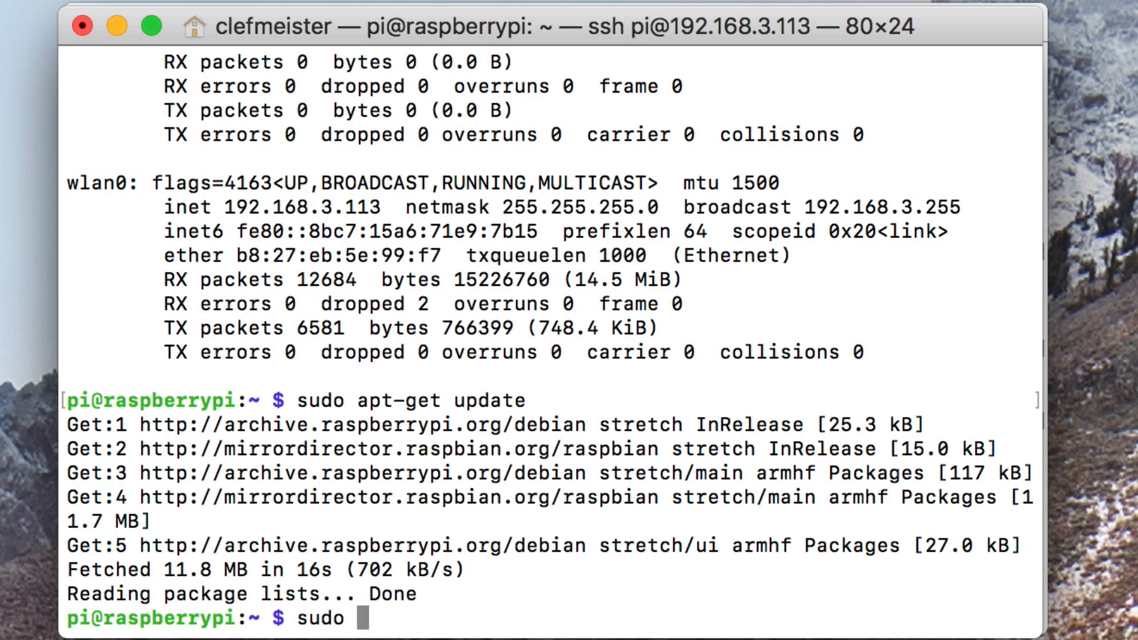
pyautogui.write('apt-get upgrade')
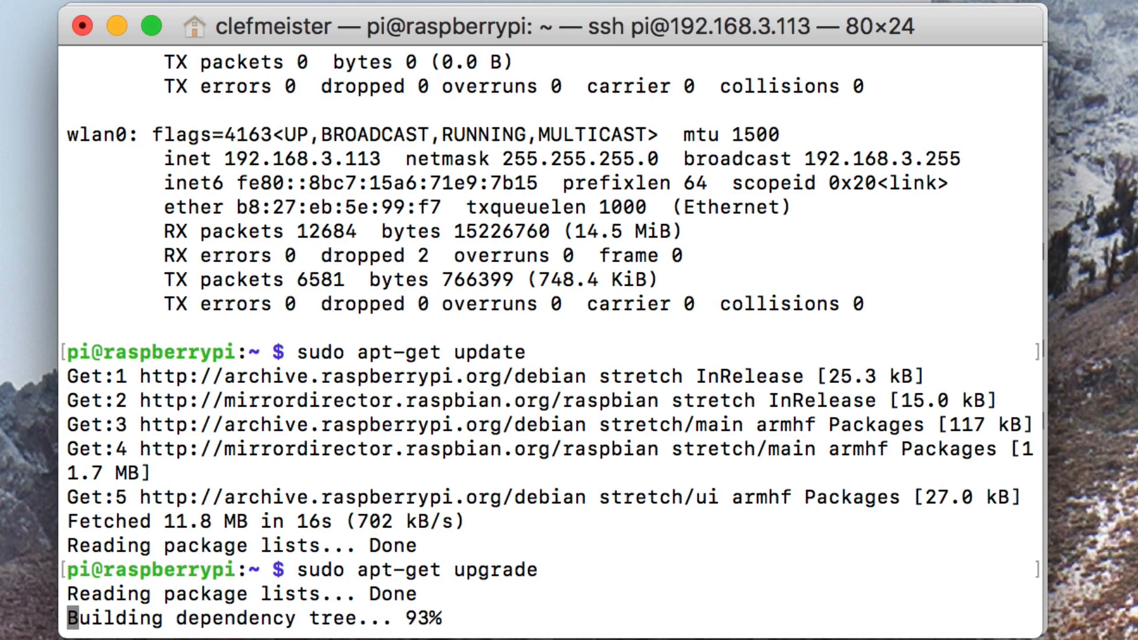
pyautogui.scroll(-3)
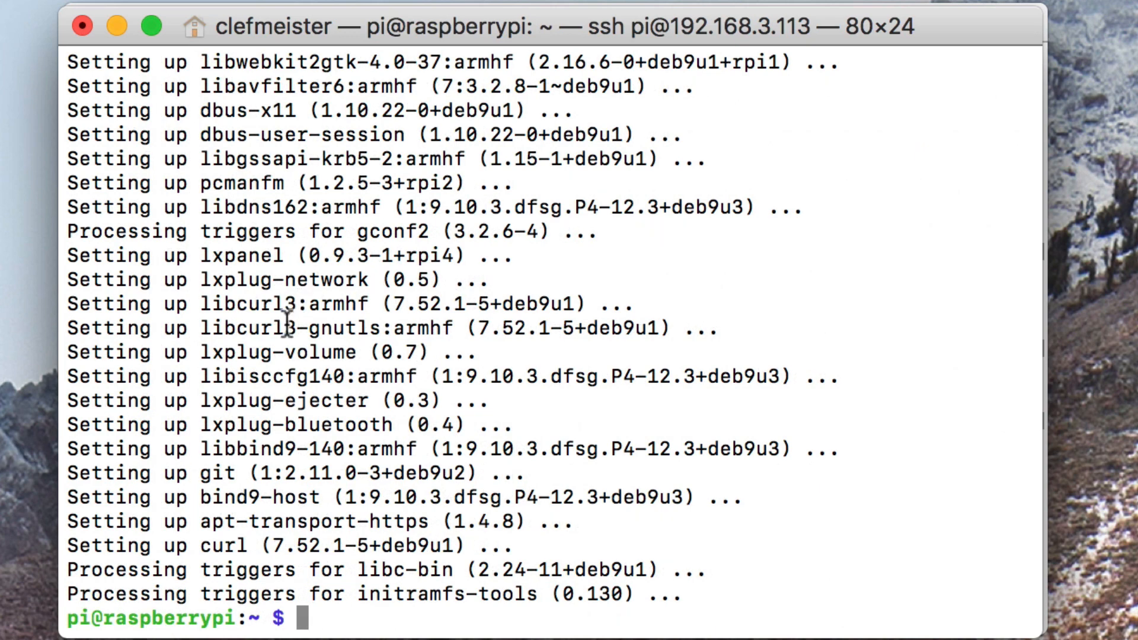
pyautogui.moveTo(314, 352)
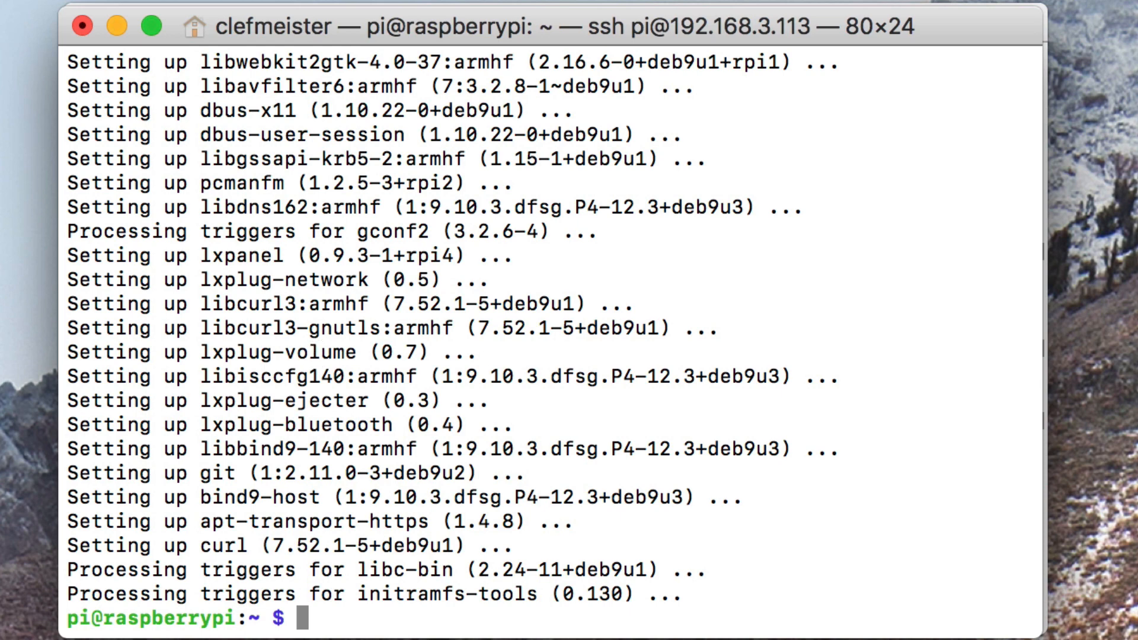
pyautogui.moveTo(181, 362)
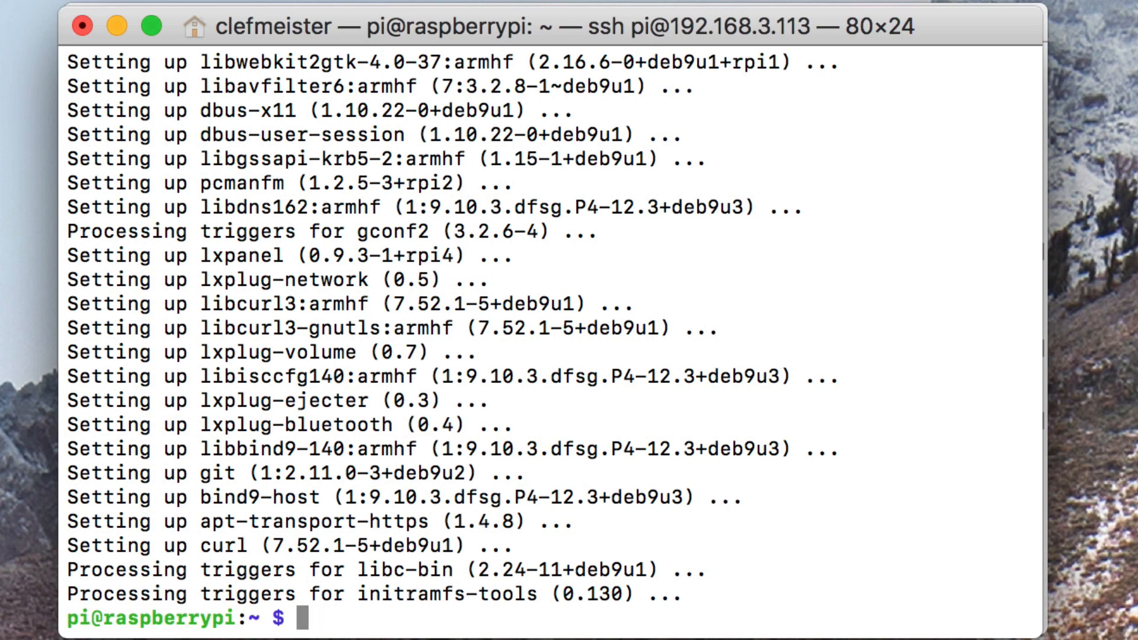
# Run 'sudo apt-get install samba' and answer Y to install it with its 13 dependencies.
pyautogui.write('su')
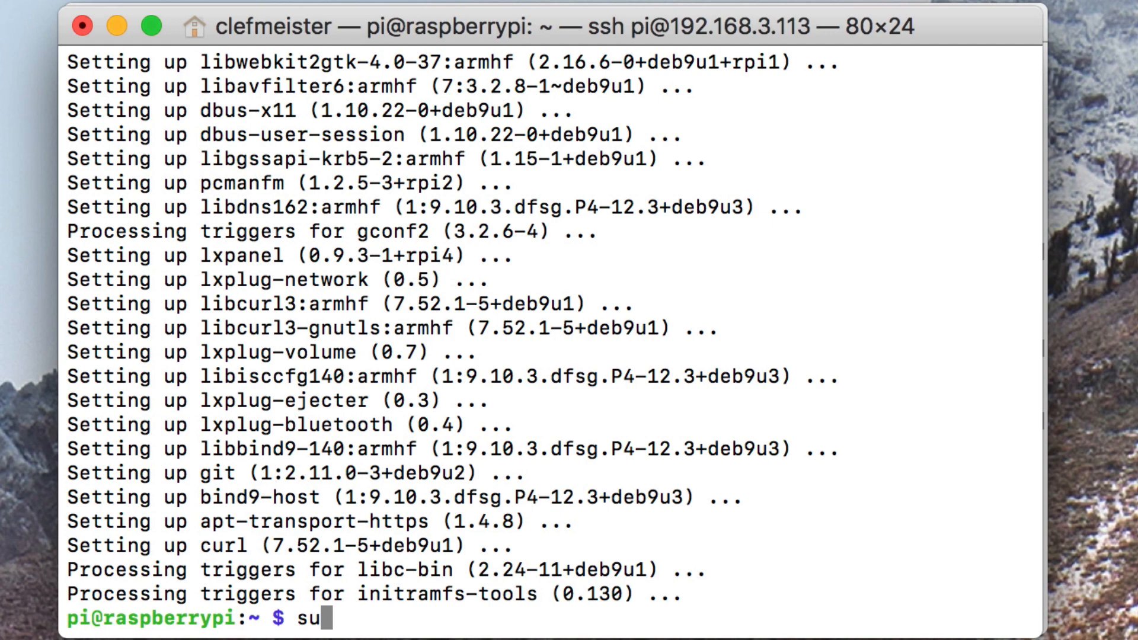
pyautogui.write('do')
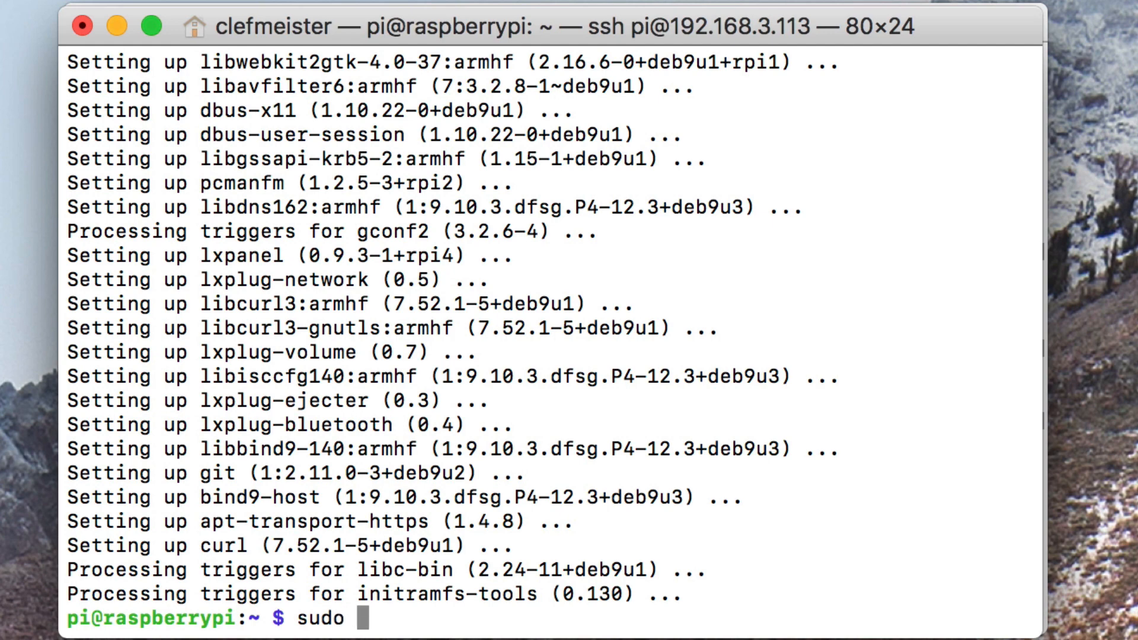
pyautogui.write('apt-get i')
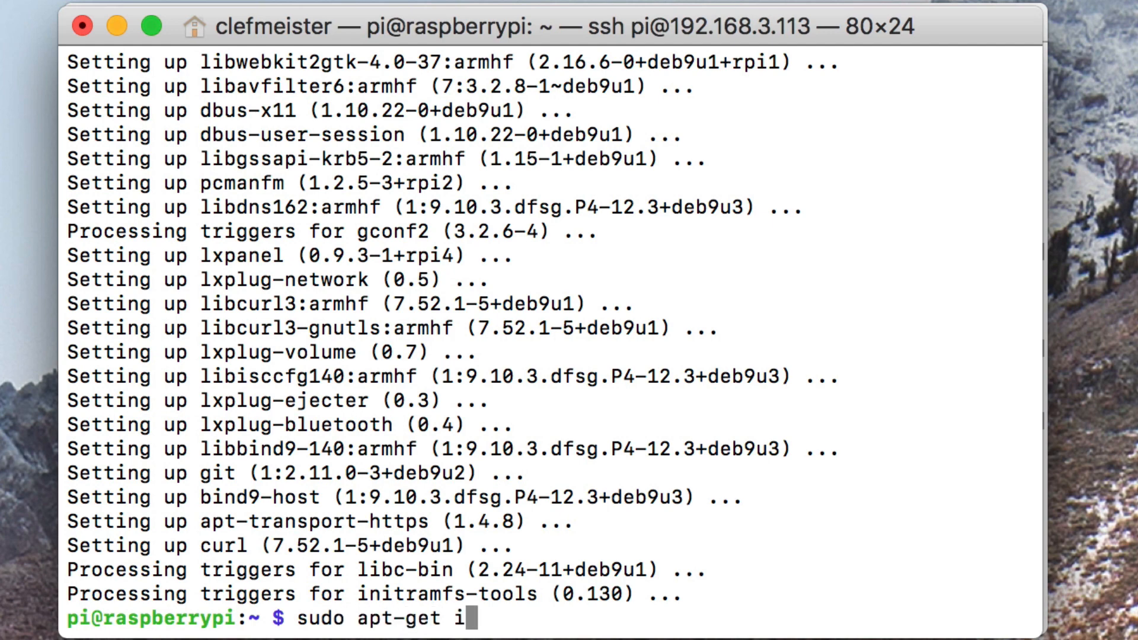
pyautogui.write('nstall samba')
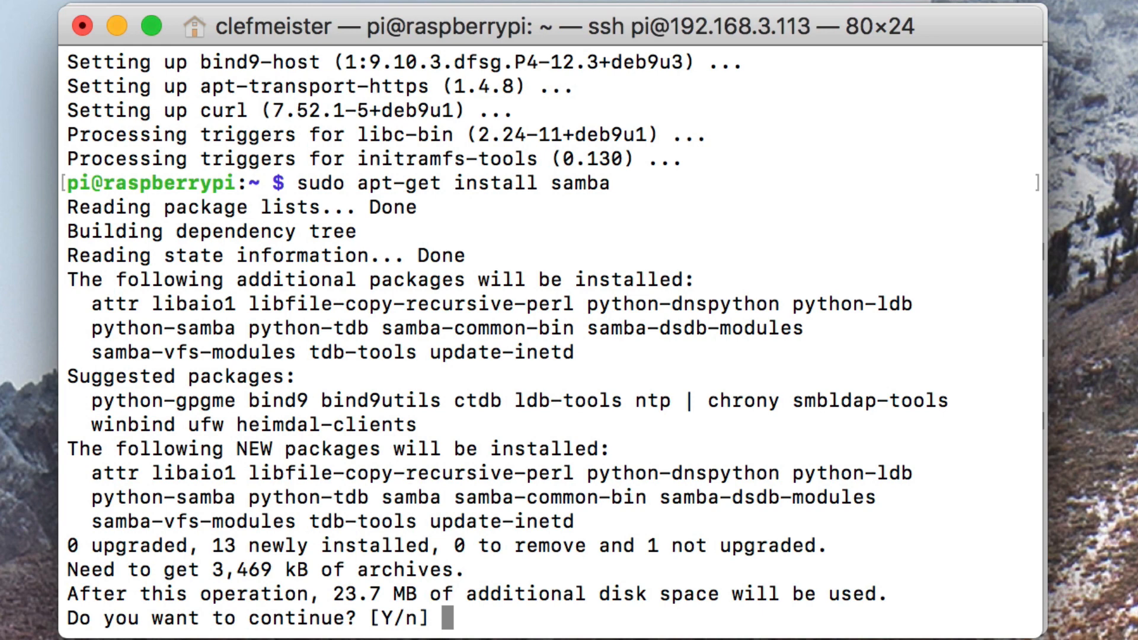
pyautogui.write('Y')
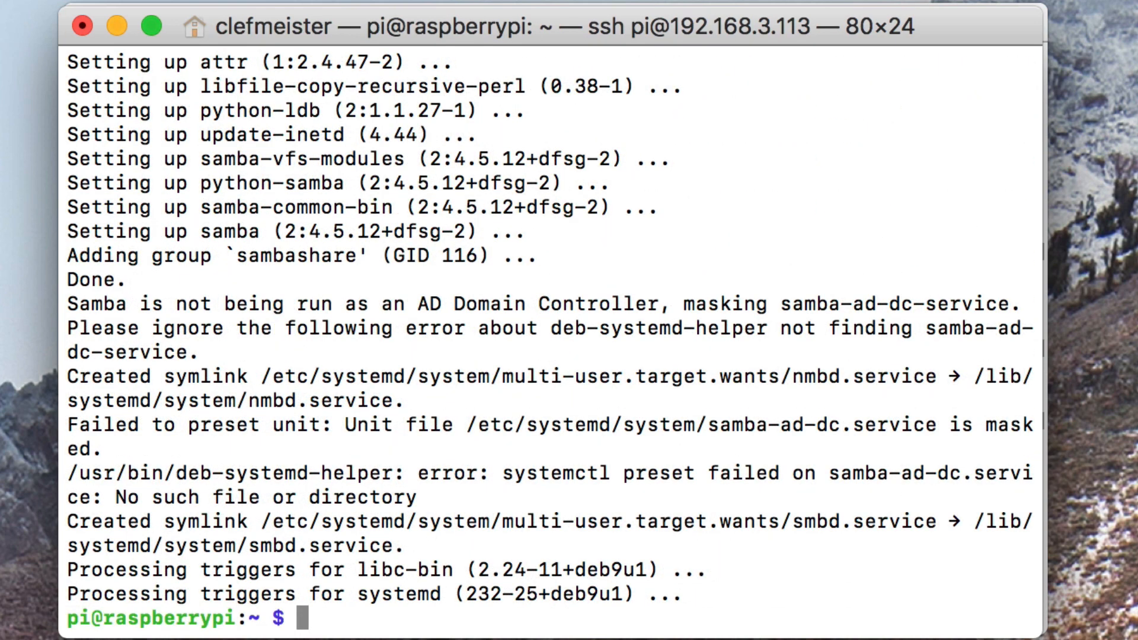
# Run 'sudo apt-get install cups' and answer Y to install the 55 printing packages.
pyautogui.write('sudo')
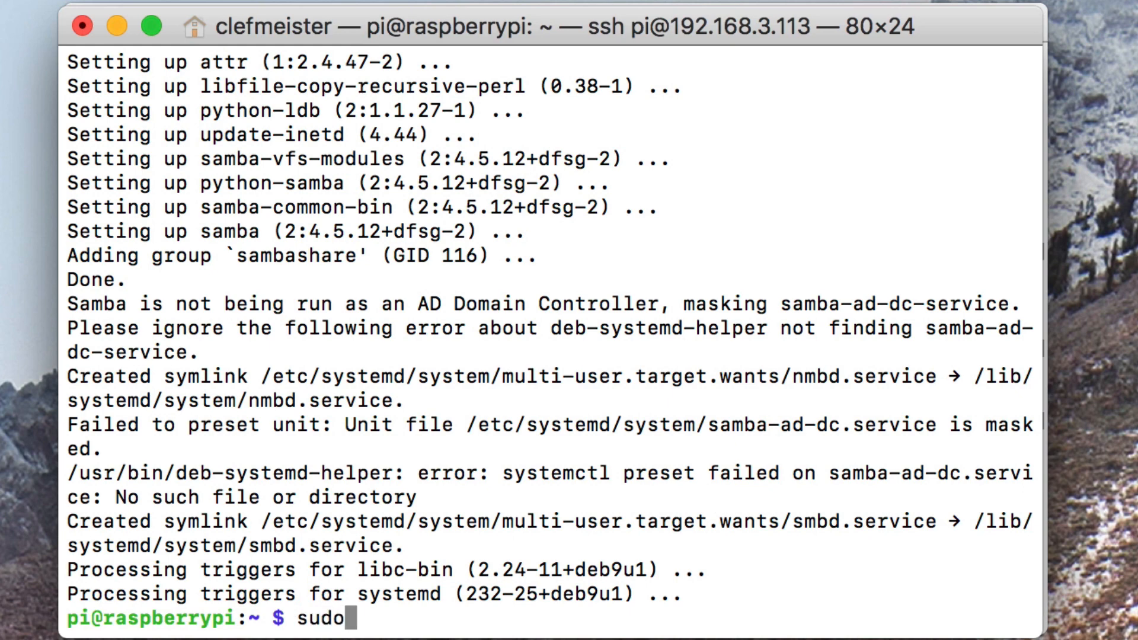
pyautogui.write('" "')
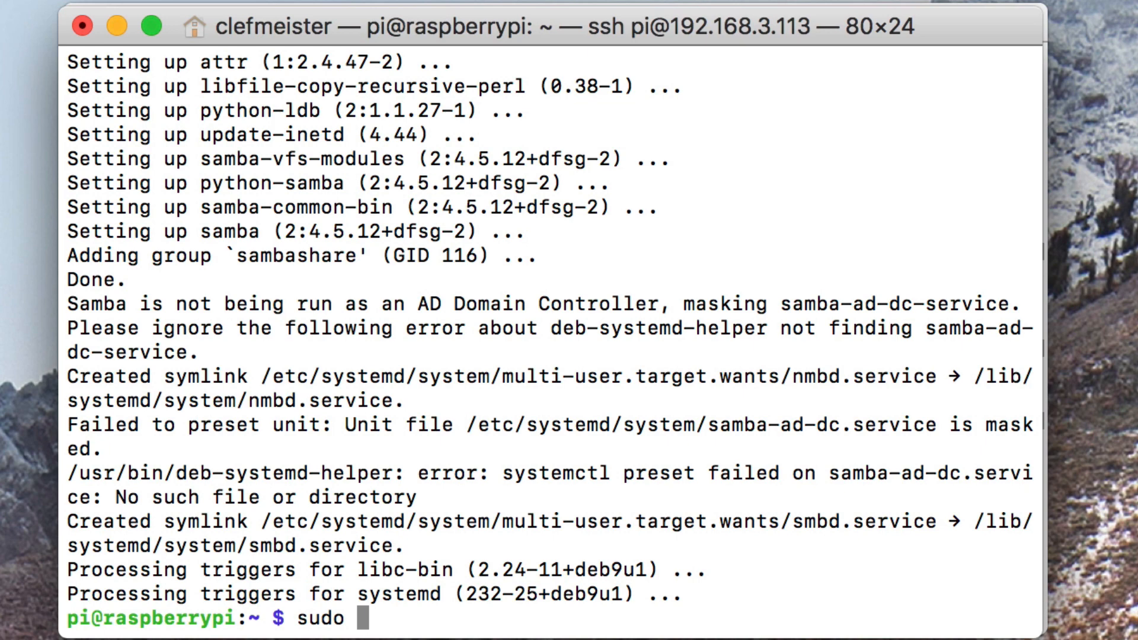
pyautogui.write('apt-get')
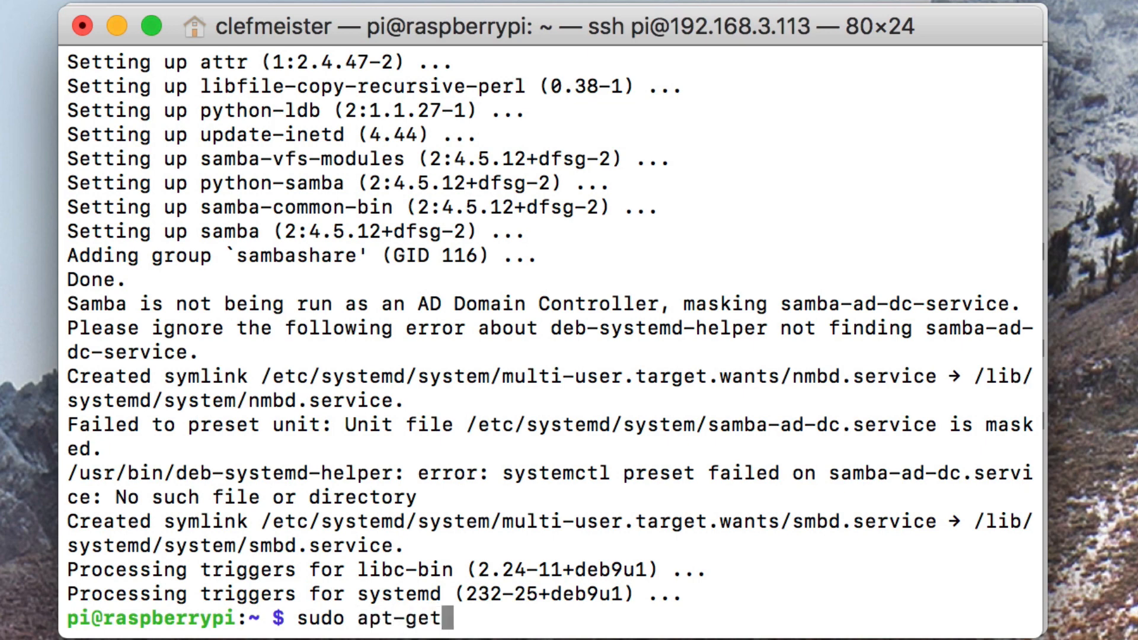
pyautogui.write('install cups')
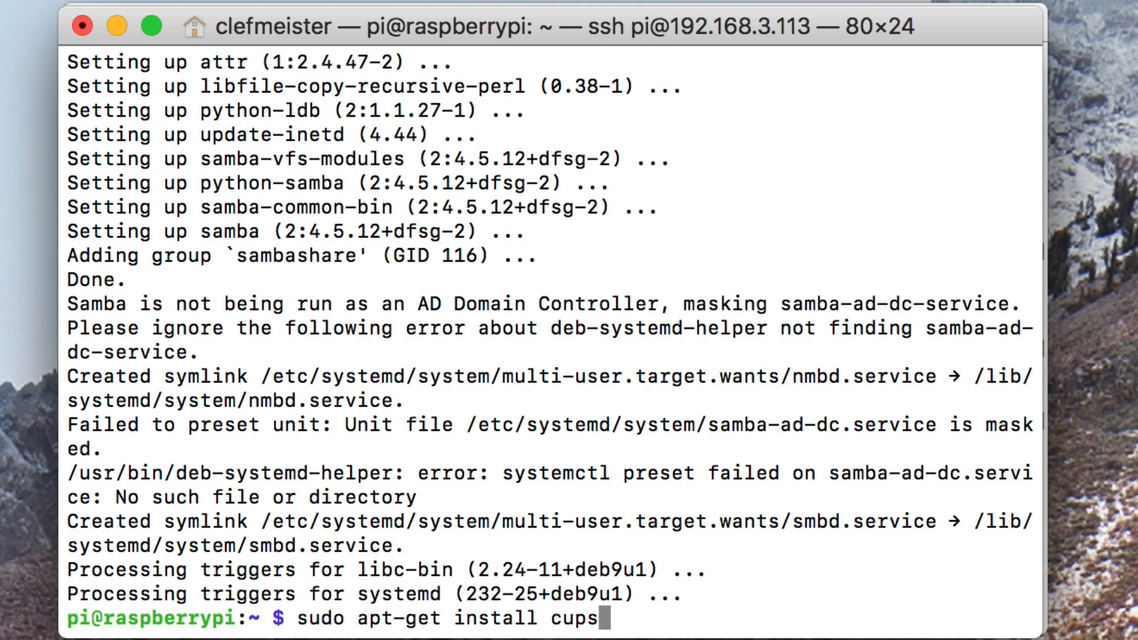
pyautogui.press('Return')
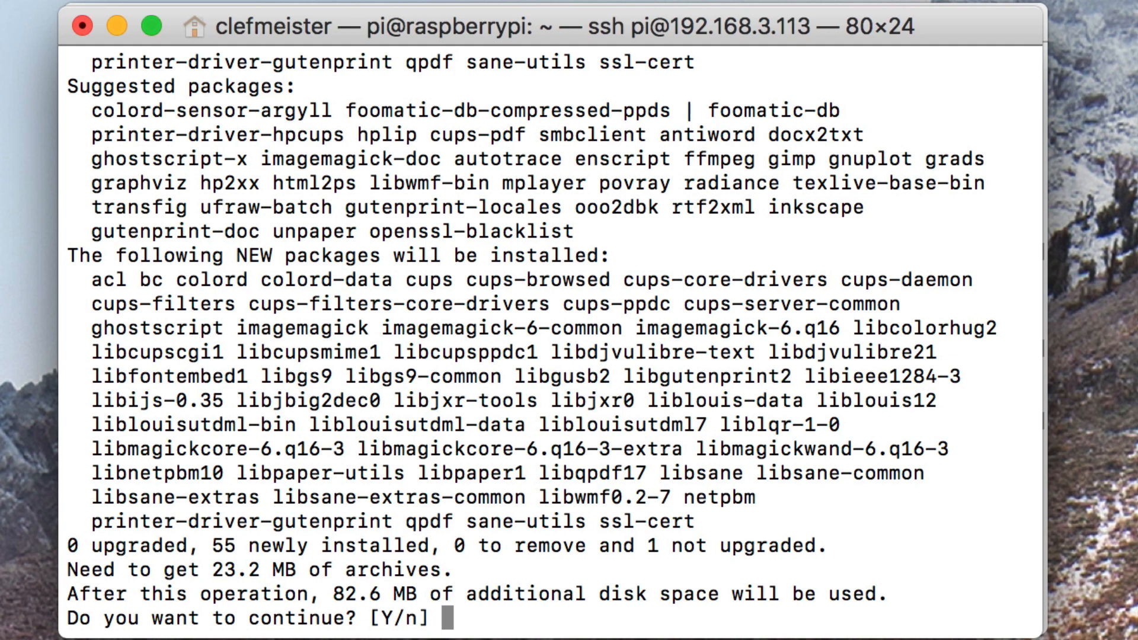
pyautogui.write('Y')
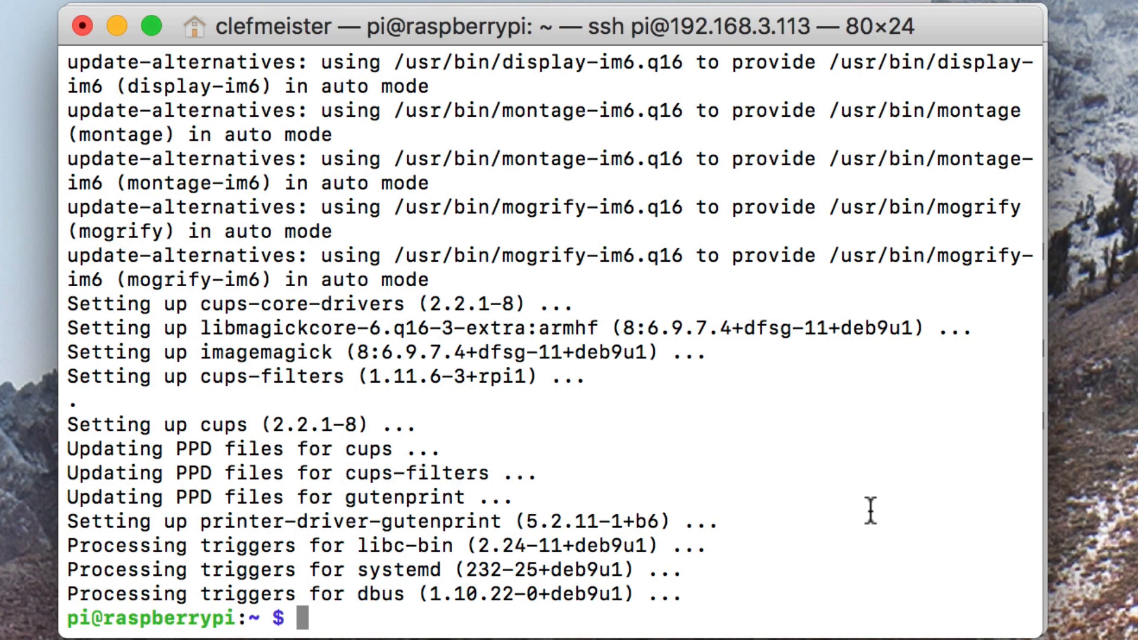
# Start 'usermod -G lpadmin' without sudo and discard it.
pyautogui.write('usermod -a')
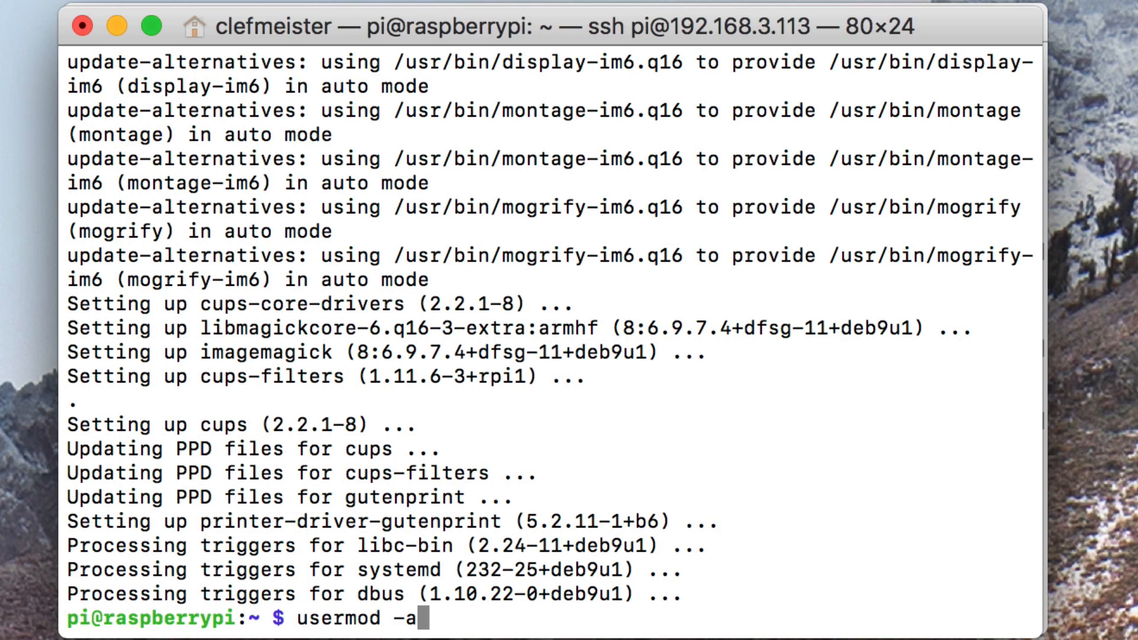
pyautogui.write('-')
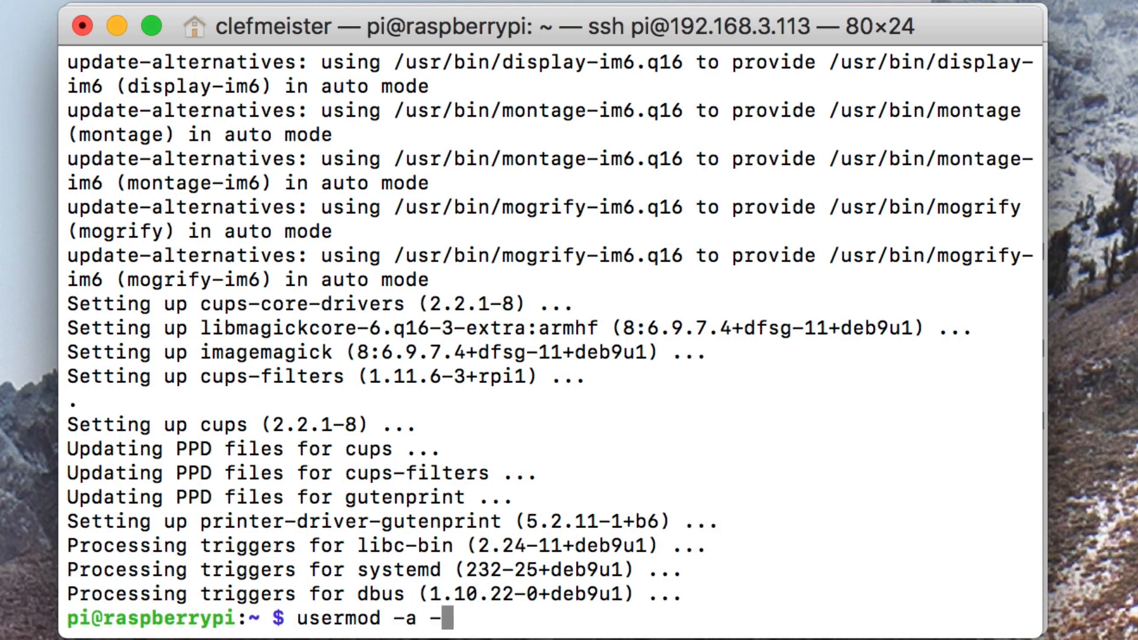
pyautogui.write('G')
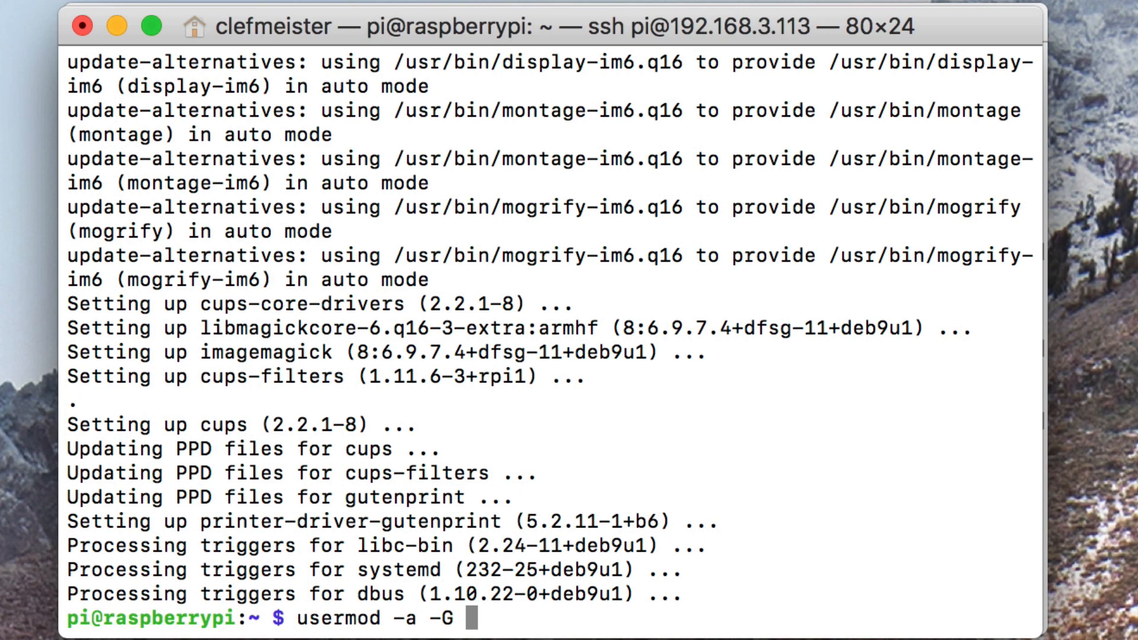
pyautogui.write('lpadmin')
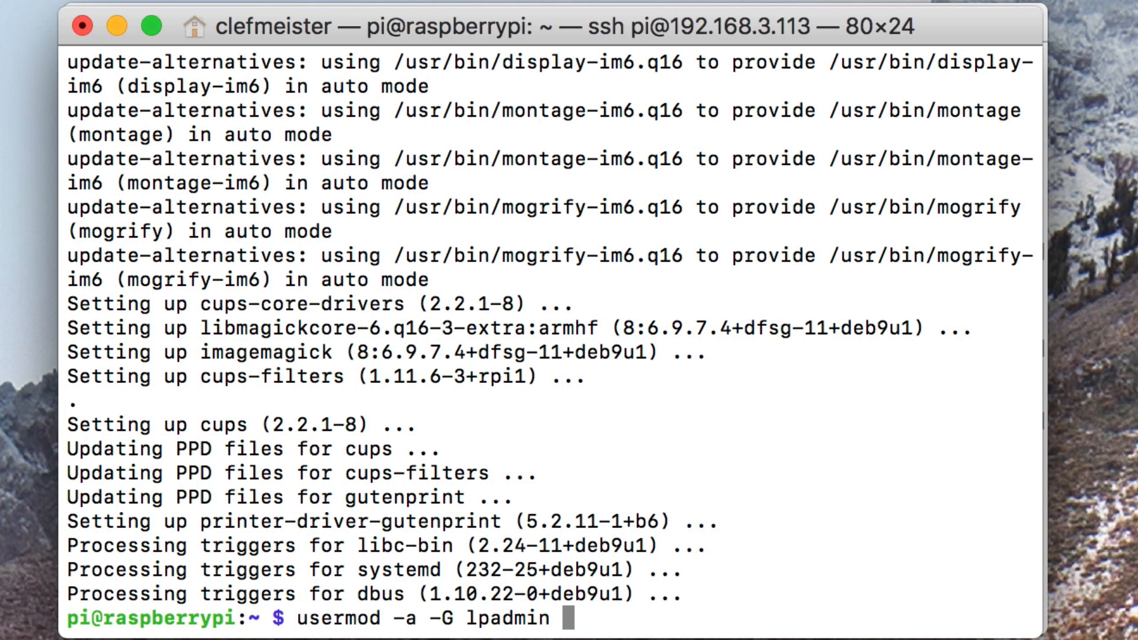
pyautogui.press('BackSpace')
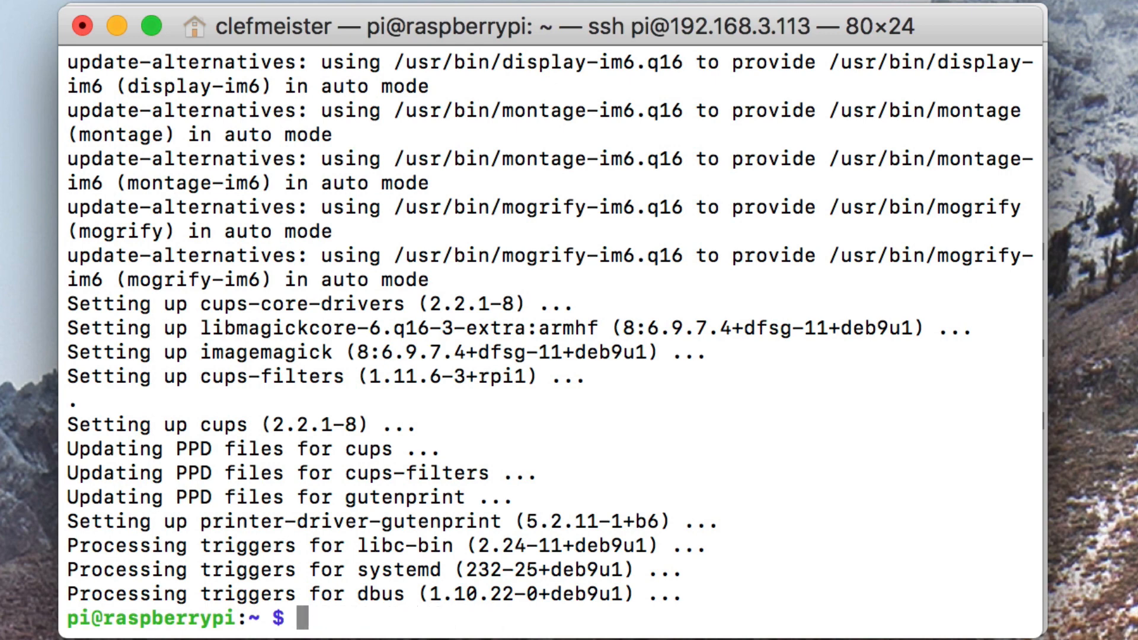
# Run 'sudo usermod -a -G lpadmin pi' and reboot the Raspberry Pi.
pyautogui.write('sudo user')
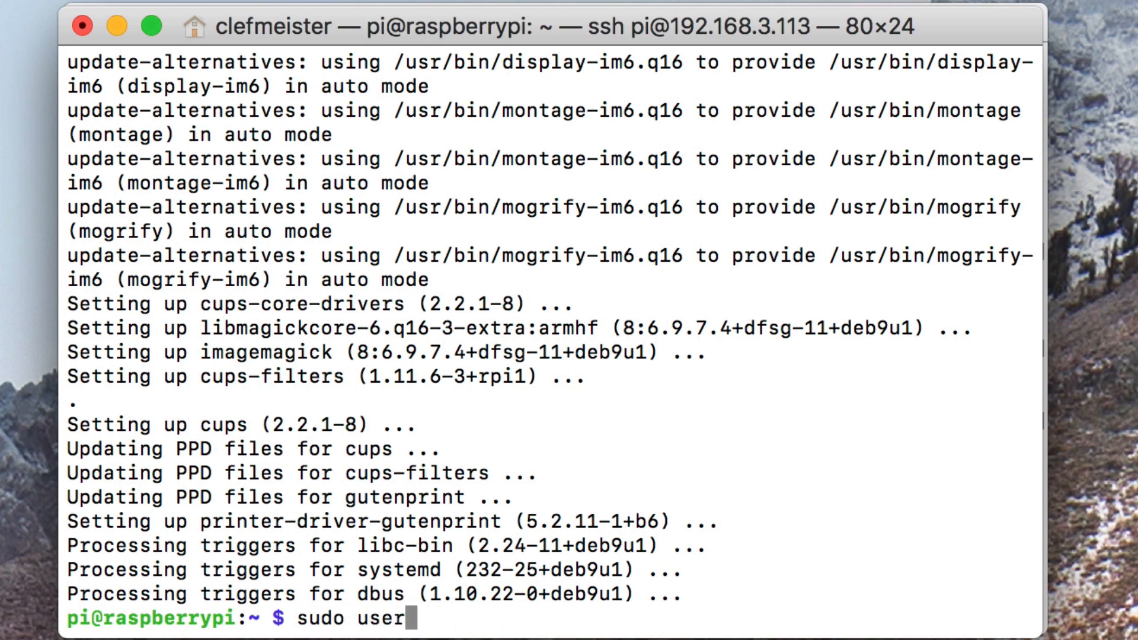
pyautogui.write('mod -a')
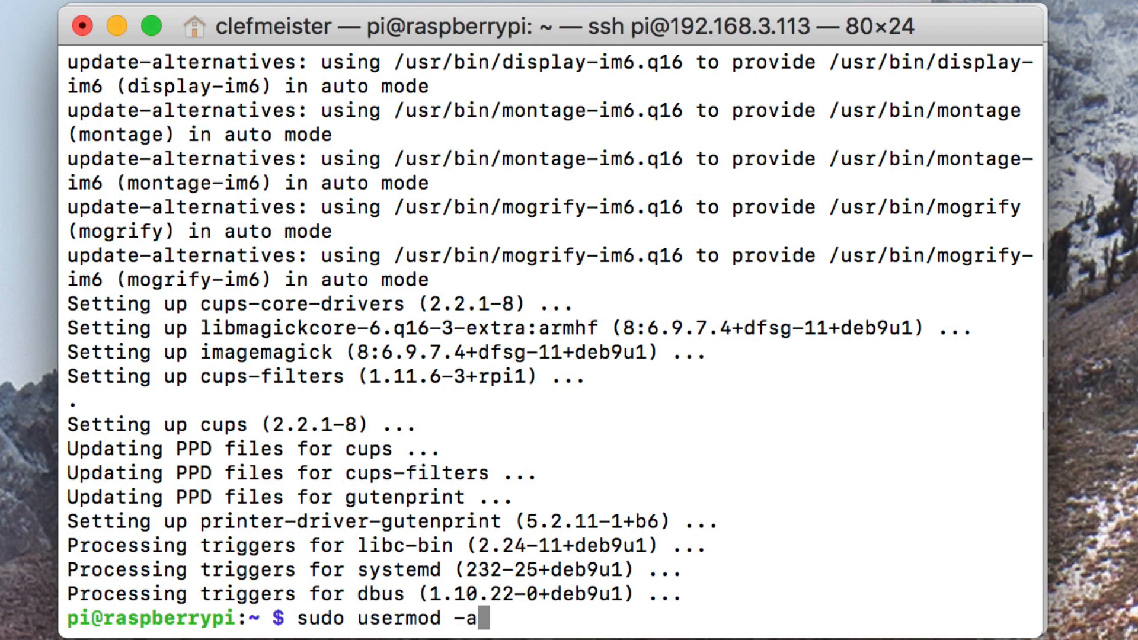
pyautogui.write('-G')
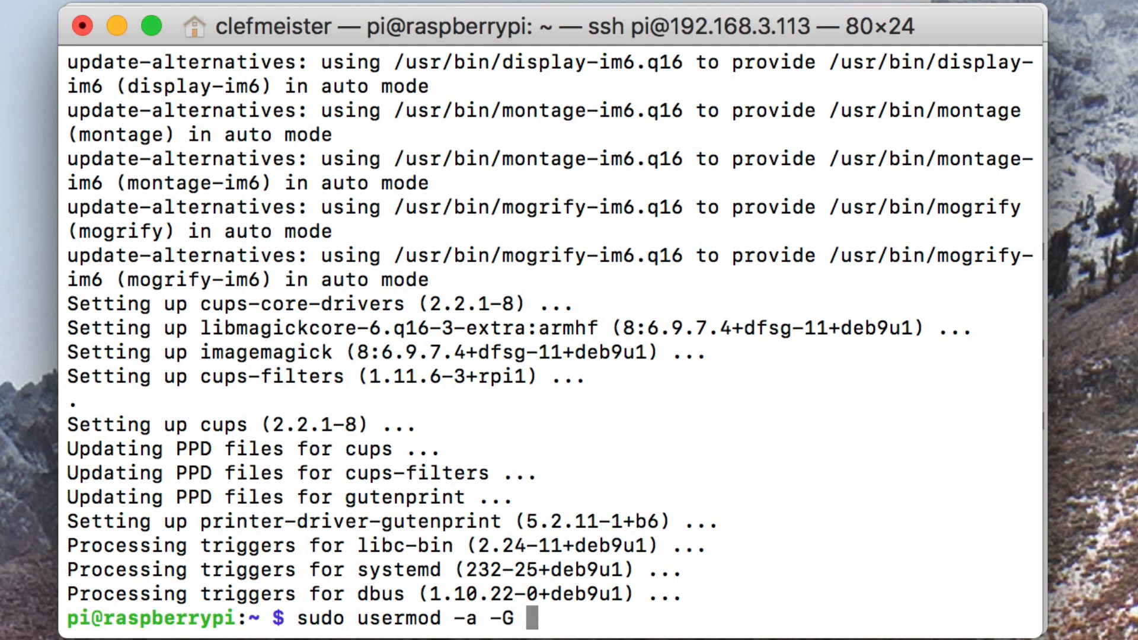
pyautogui.write('lpadmin')
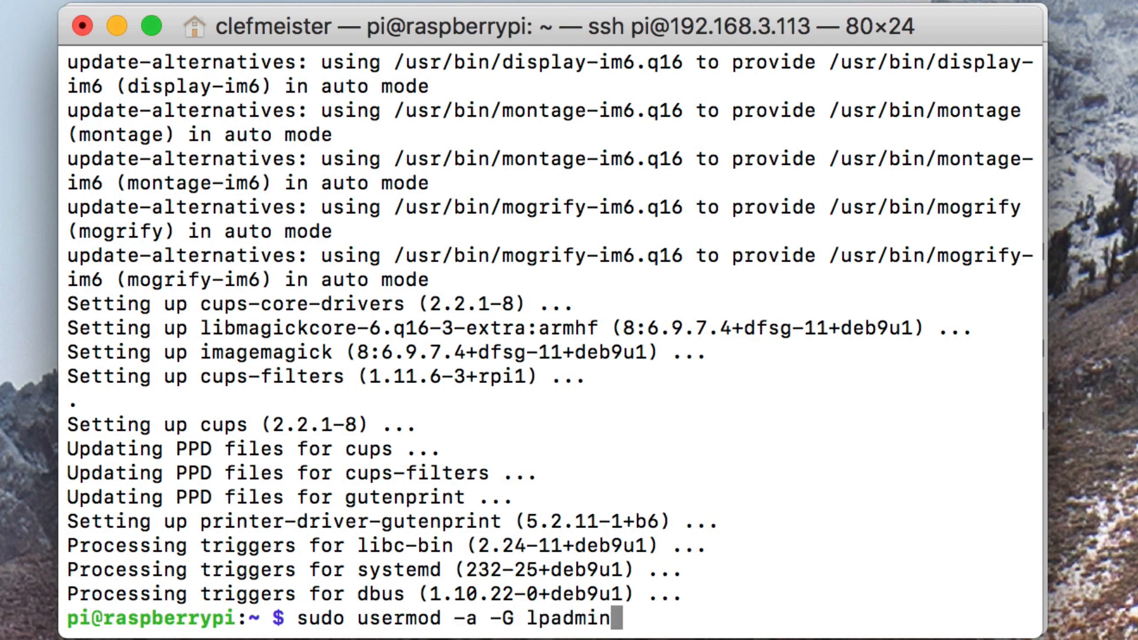
pyautogui.write('pi')
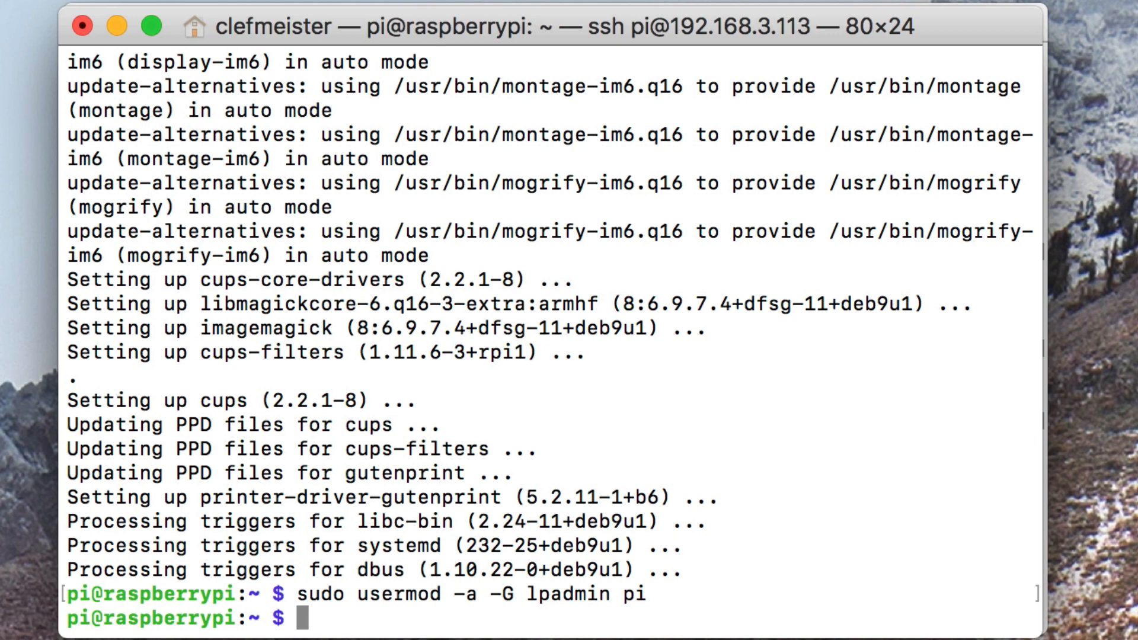
pyautogui.press('Return')
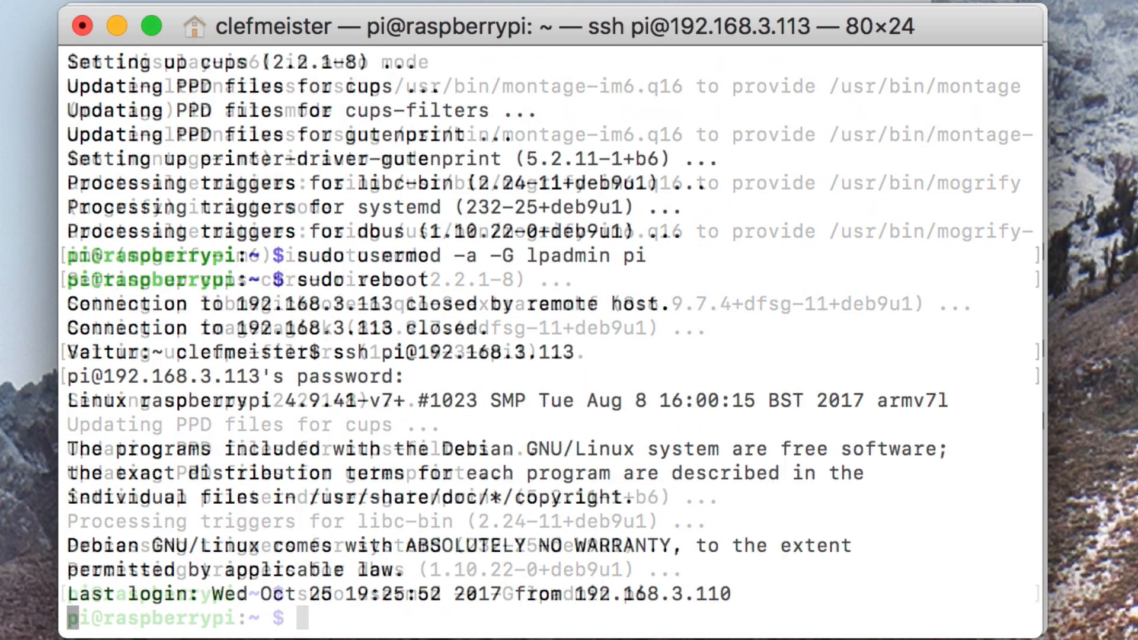
# Clear the reconnected SSH session so only a fresh shell prompt remains.
pyautogui.write('clear')
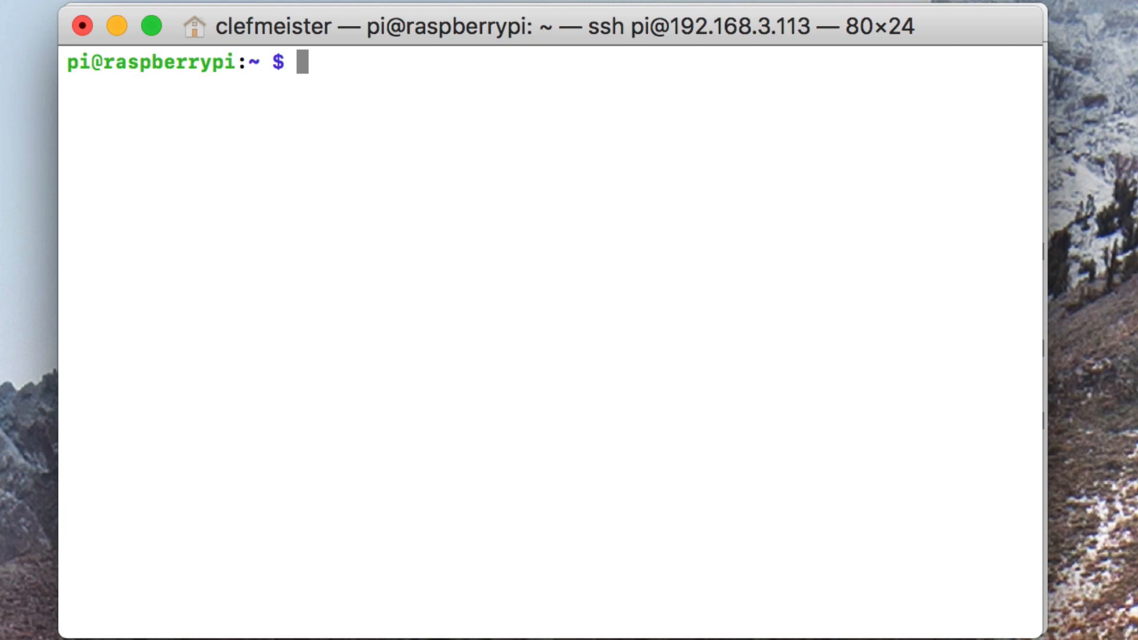
pyautogui.moveTo(448, 355)
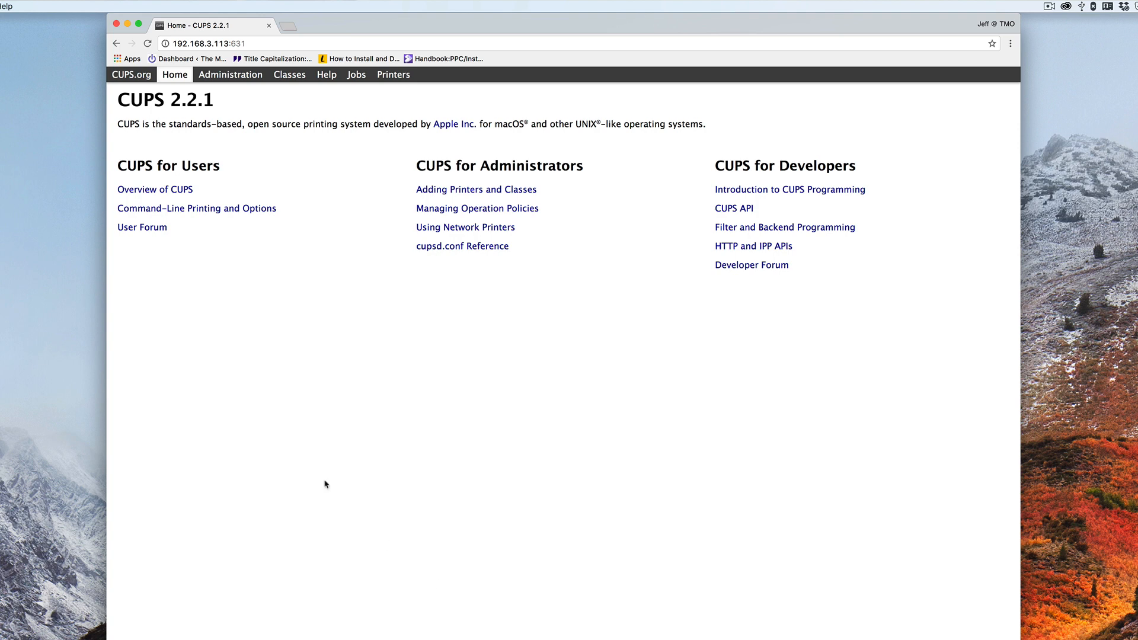
pyautogui.moveTo(321, 152)
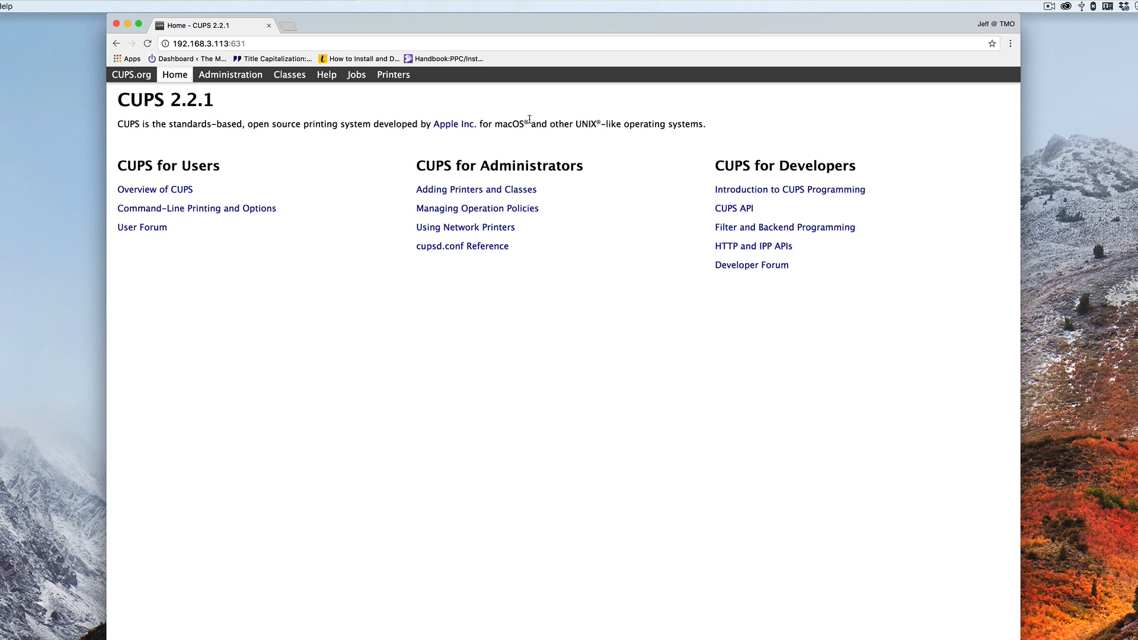
pyautogui.moveTo(533, 124)
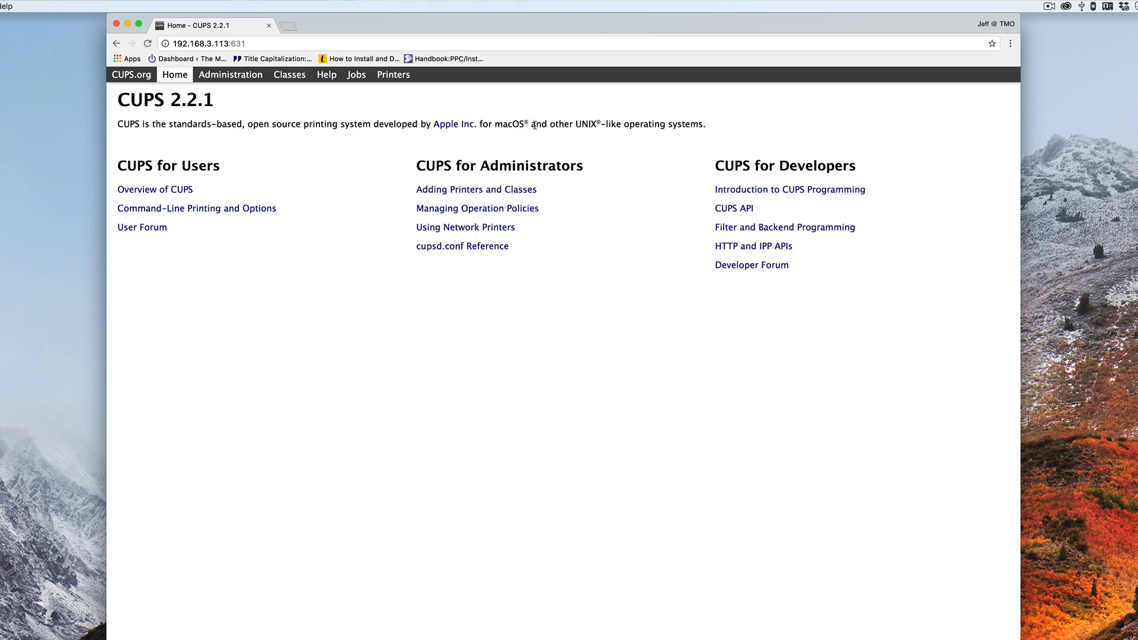
pyautogui.moveTo(536, 124)
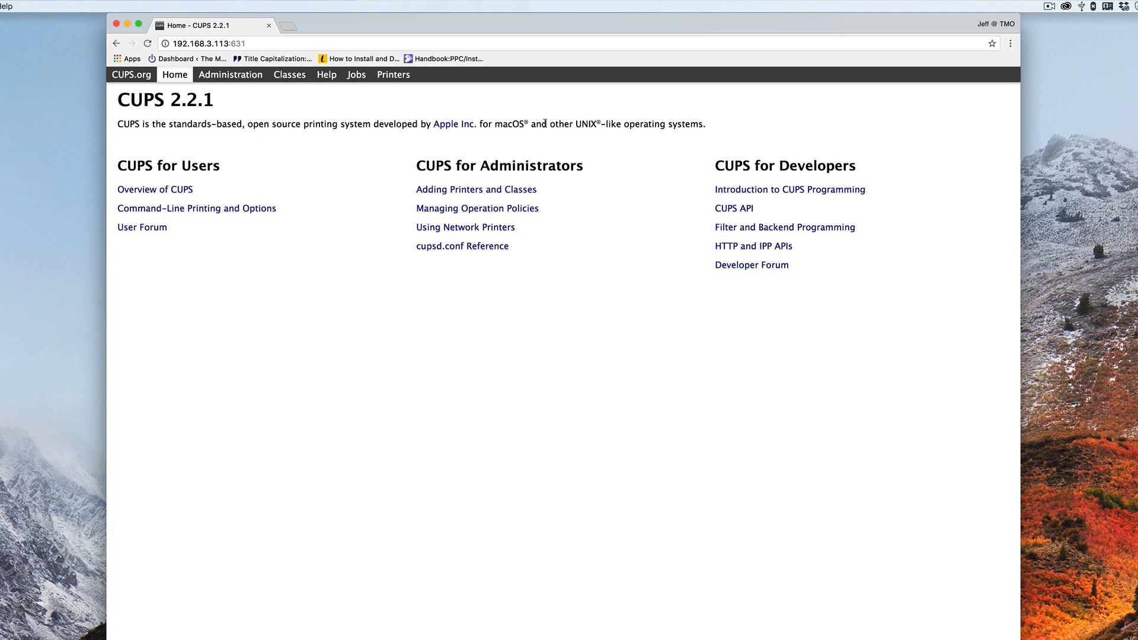
pyautogui.moveTo(592, 148)
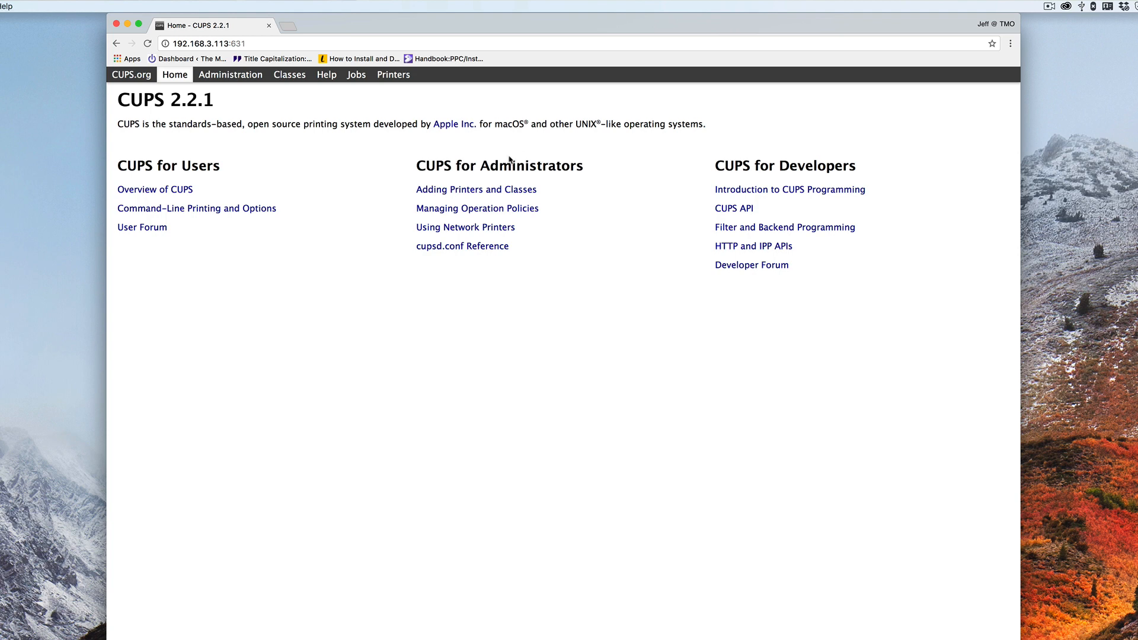
pyautogui.moveTo(230, 74)
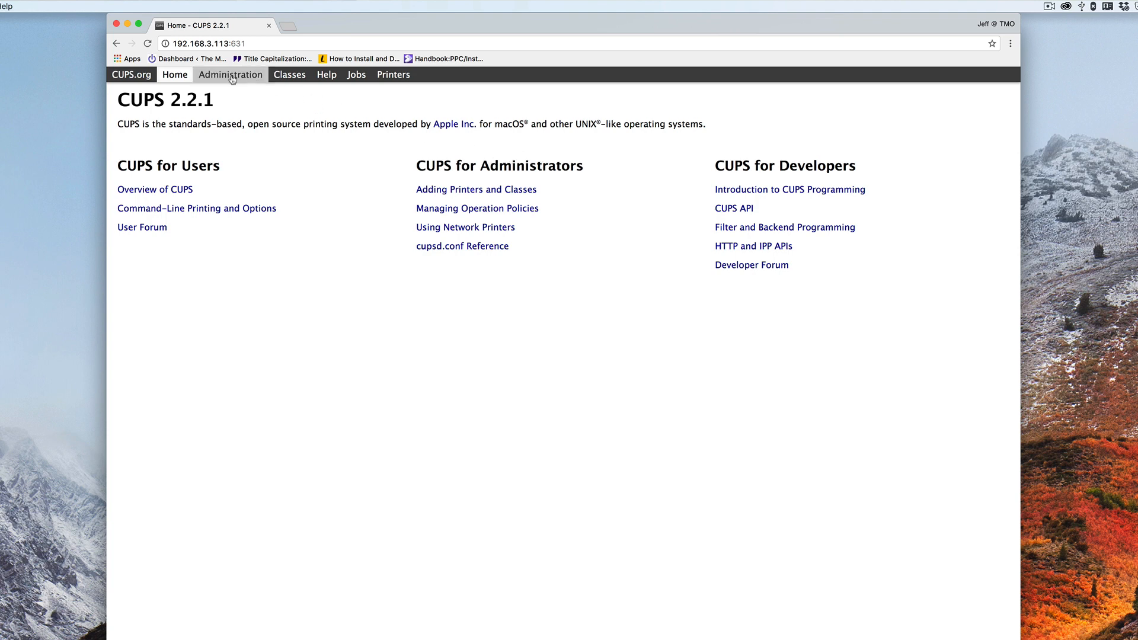
# Switch the CUPS interface at 192.168.3.113:631 to its Administration page.
pyautogui.click(229, 73)
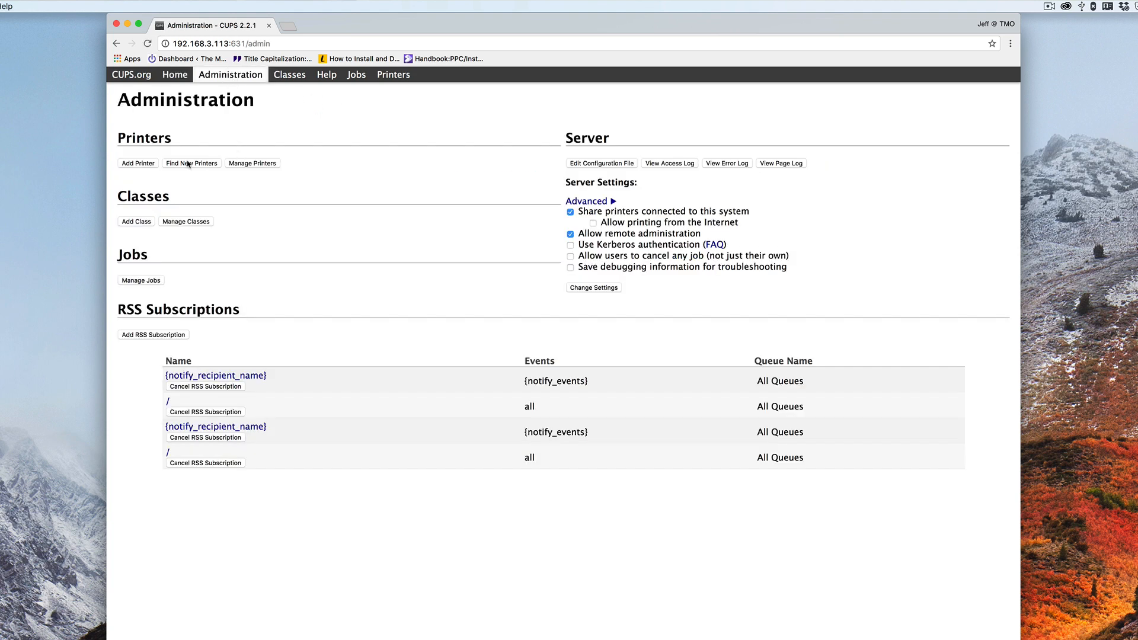
pyautogui.moveTo(137, 163)
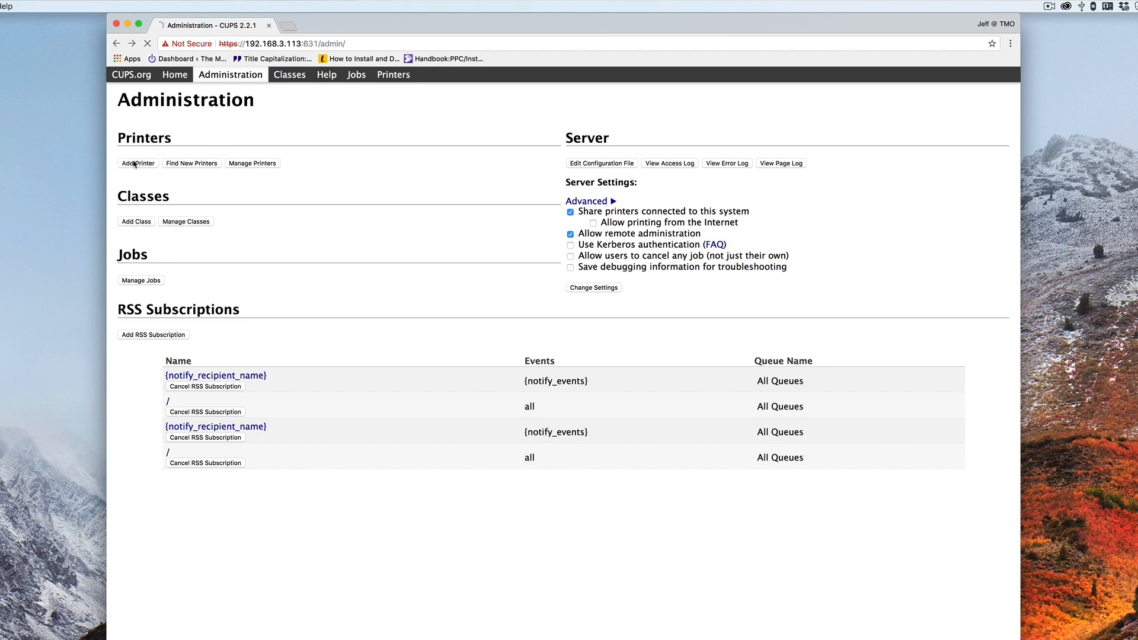
# Sign in as pi when prompted and reach the Add Printer page listing discovered printers.
pyautogui.click(137, 162)
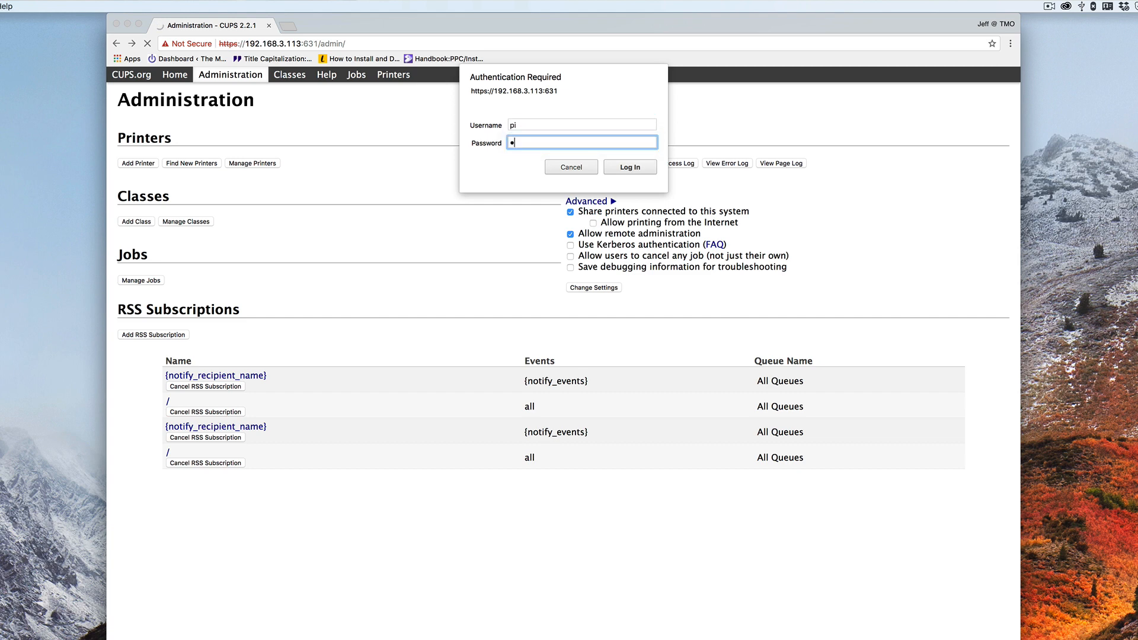
pyautogui.write('•••')
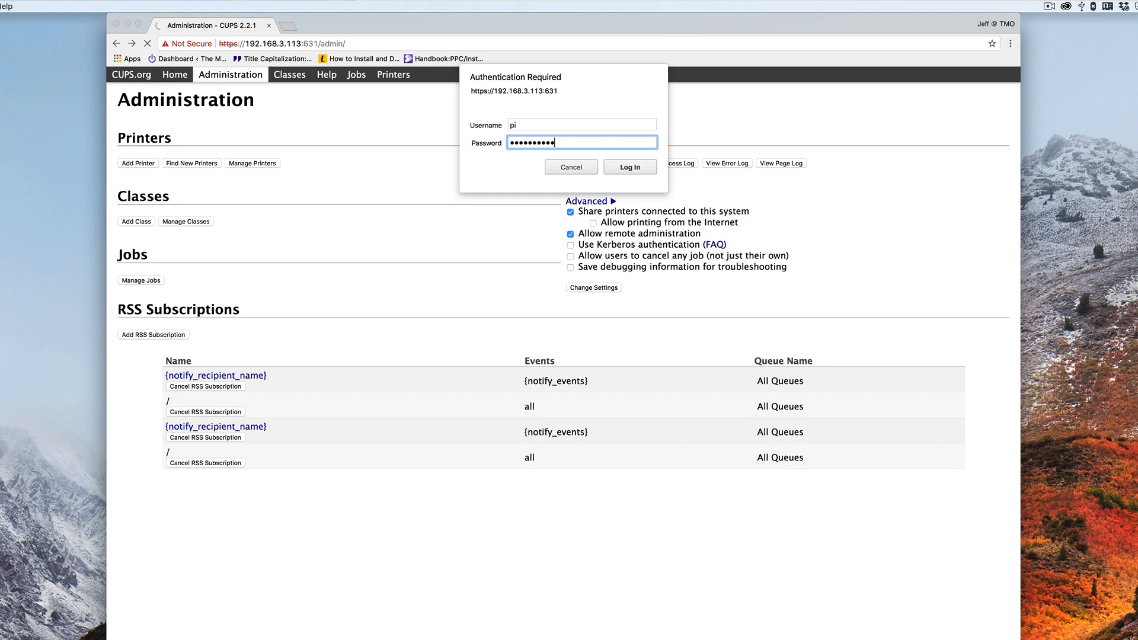
pyautogui.click(629, 167)
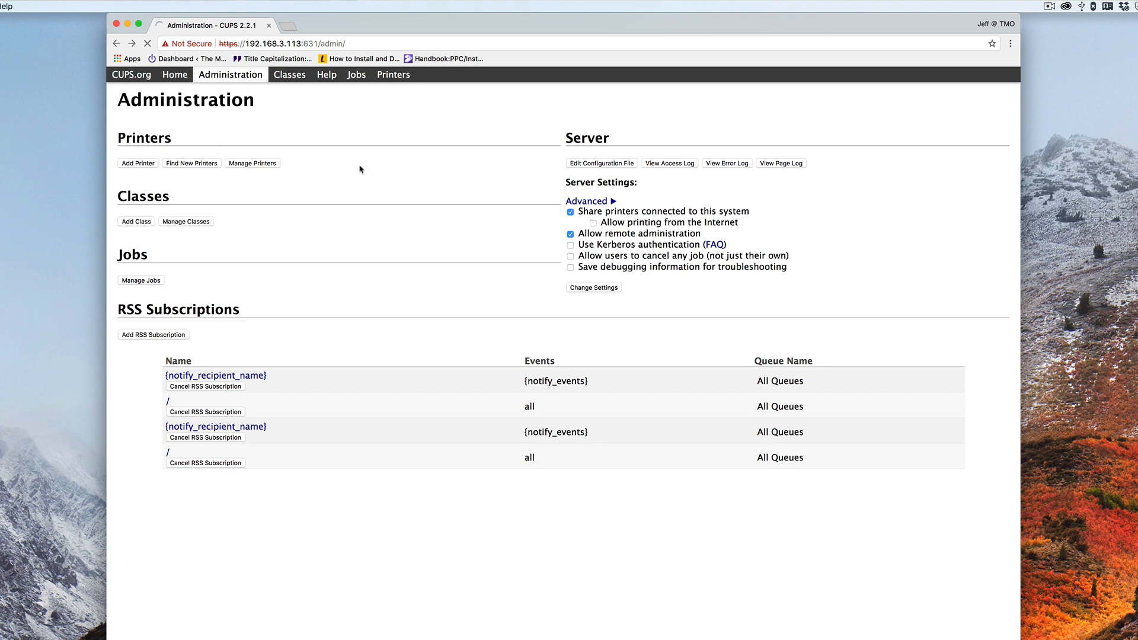
pyautogui.click(138, 162)
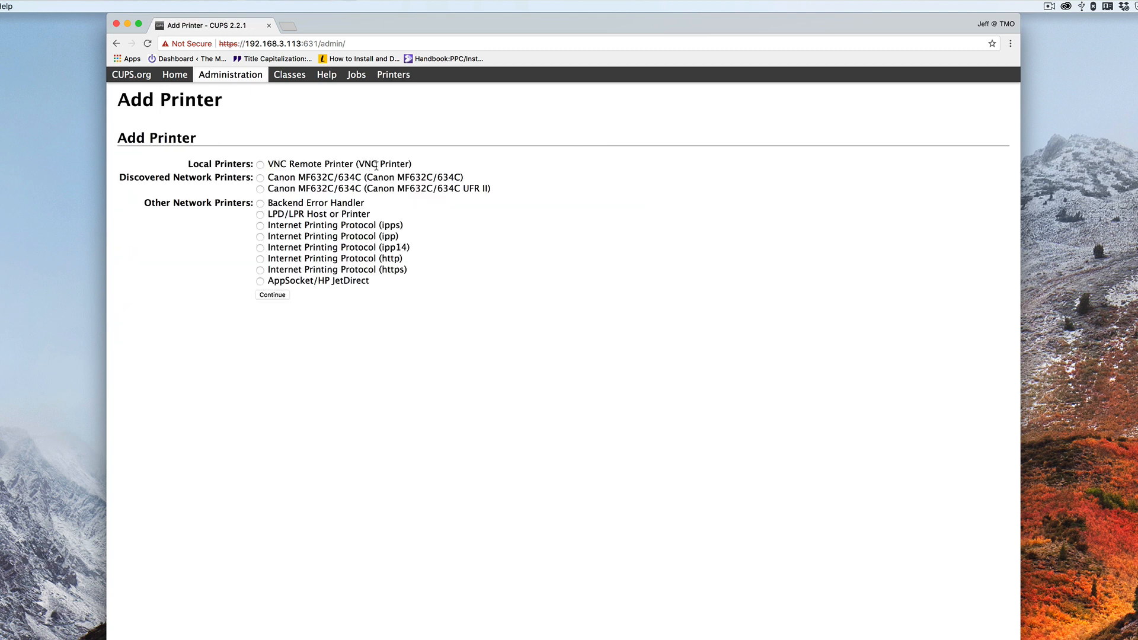
pyautogui.moveTo(325, 164)
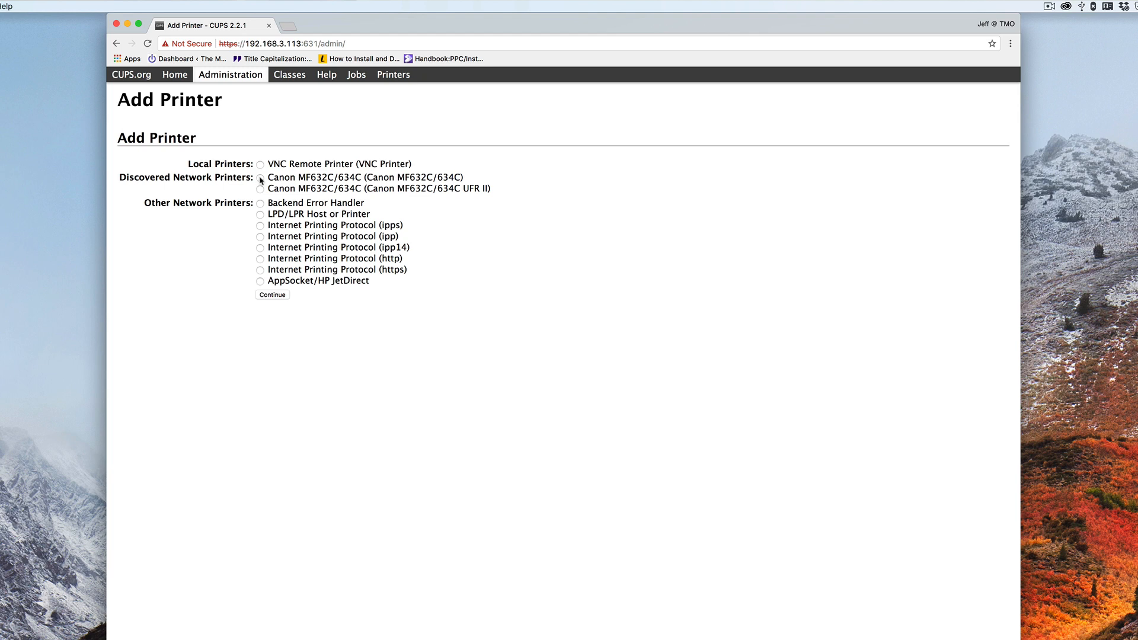
# Select the discovered Canon MF632C/634C, enable Share This Printer and continue to the driver list.
pyautogui.click(259, 177)
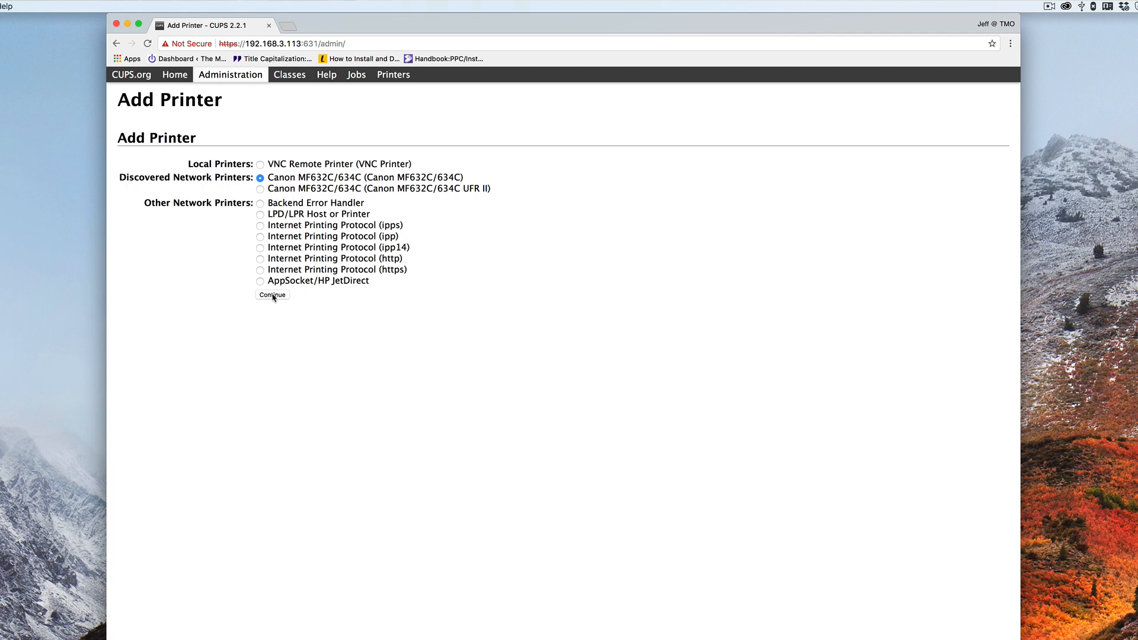
pyautogui.click(271, 295)
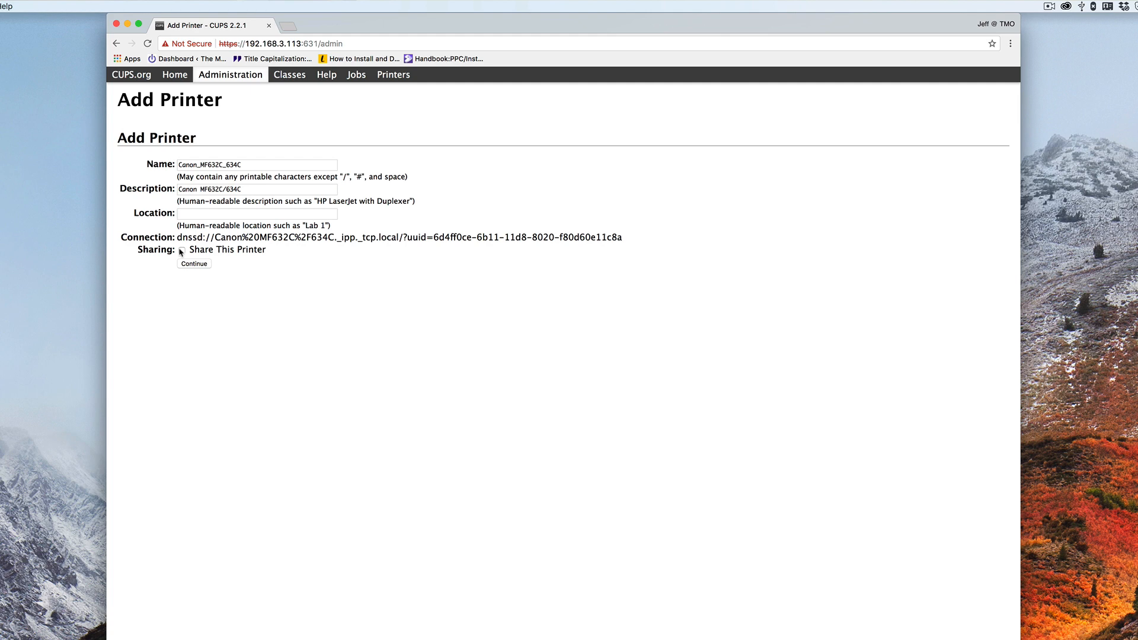
pyautogui.click(180, 250)
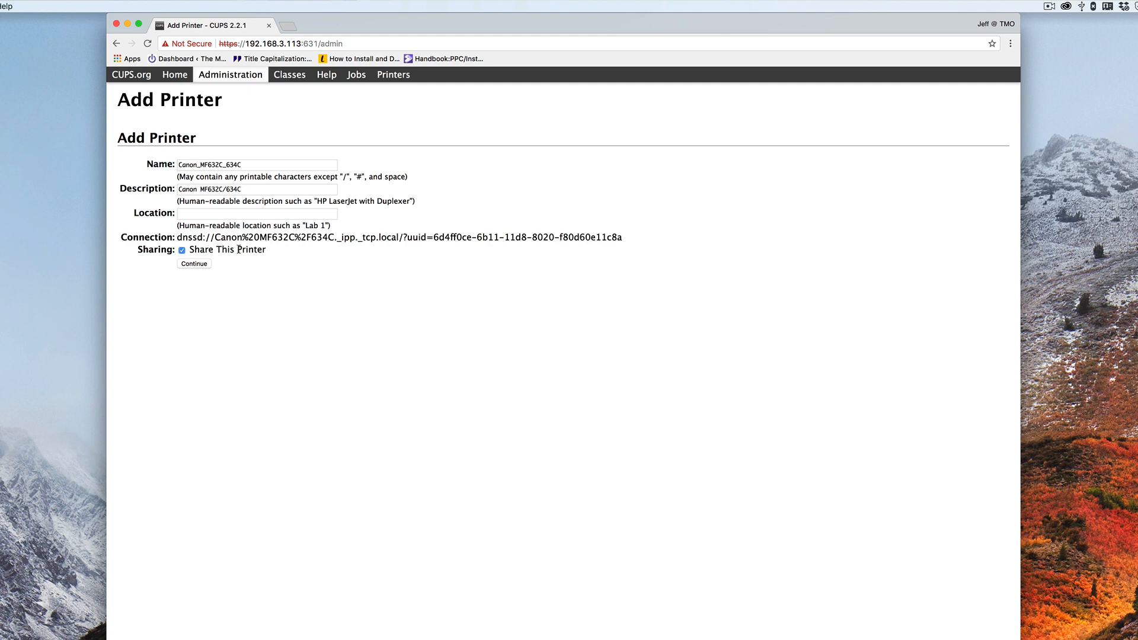
pyautogui.click(194, 263)
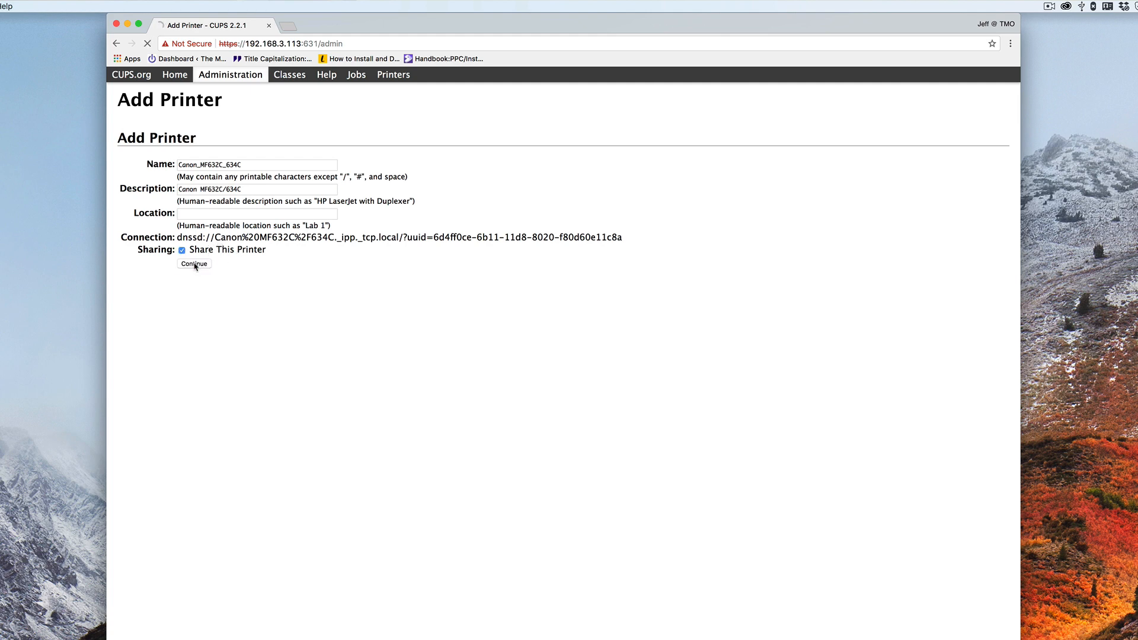
pyautogui.click(193, 263)
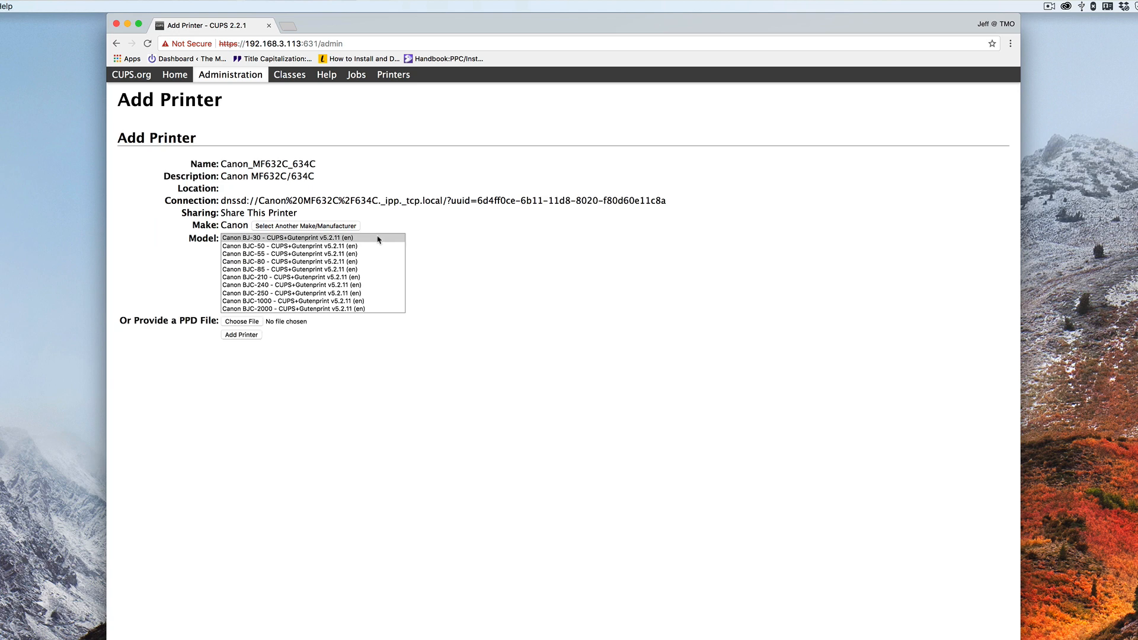
pyautogui.moveTo(295, 250)
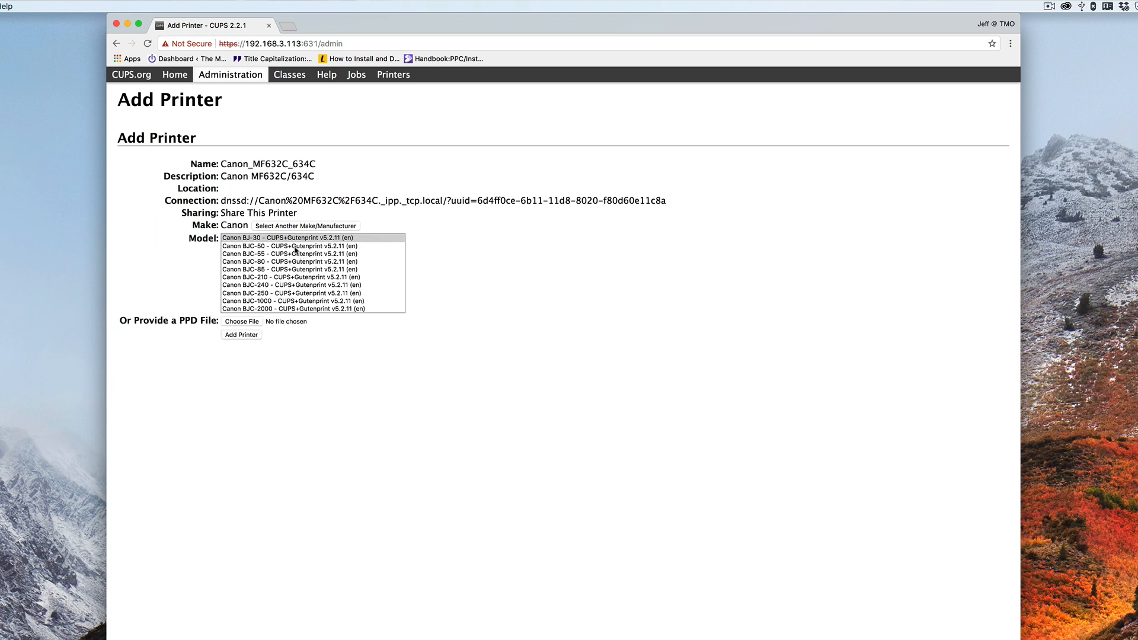
pyautogui.moveTo(300, 253)
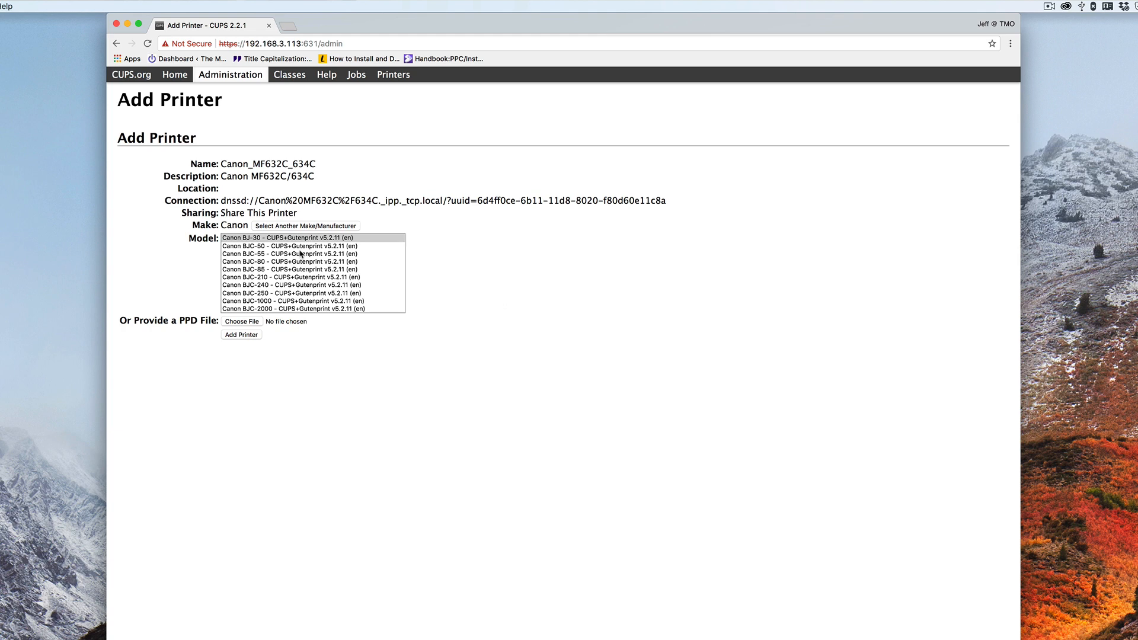
# Switch the manufacturer to Generic and list its printer models.
pyautogui.scroll(-3)
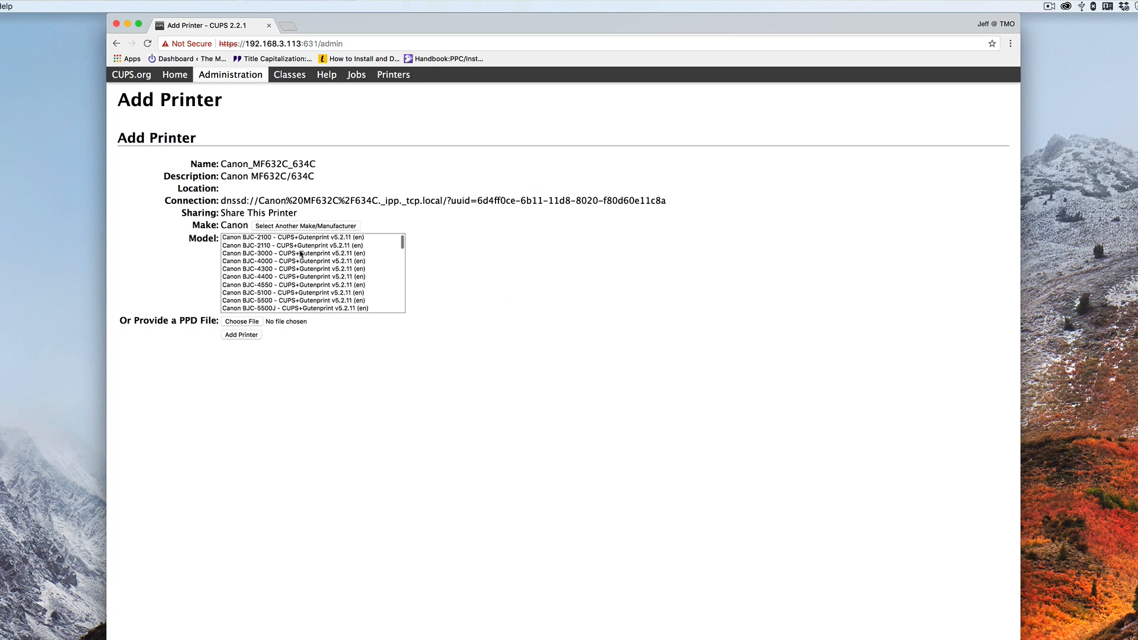
pyautogui.scroll(-3)
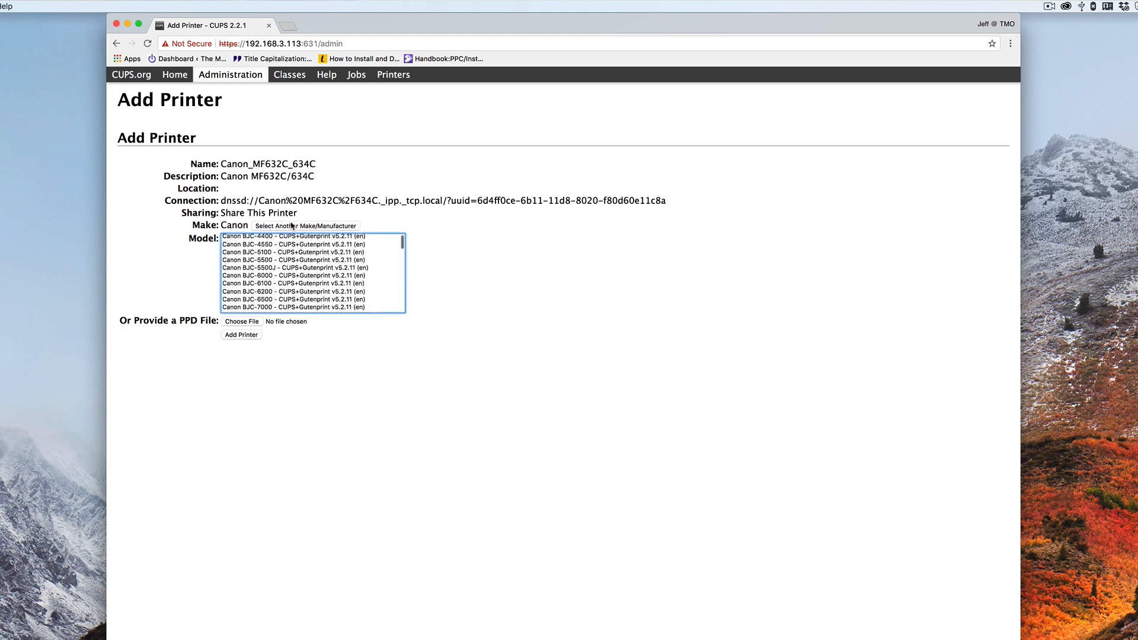
pyautogui.click(306, 225)
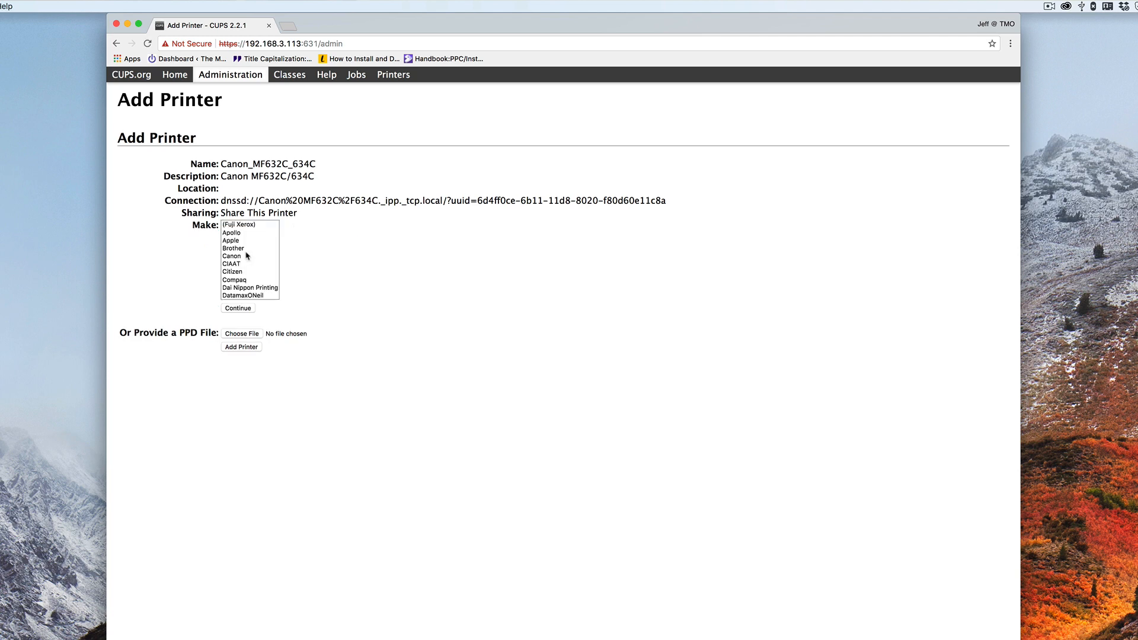
pyautogui.scroll(-3)
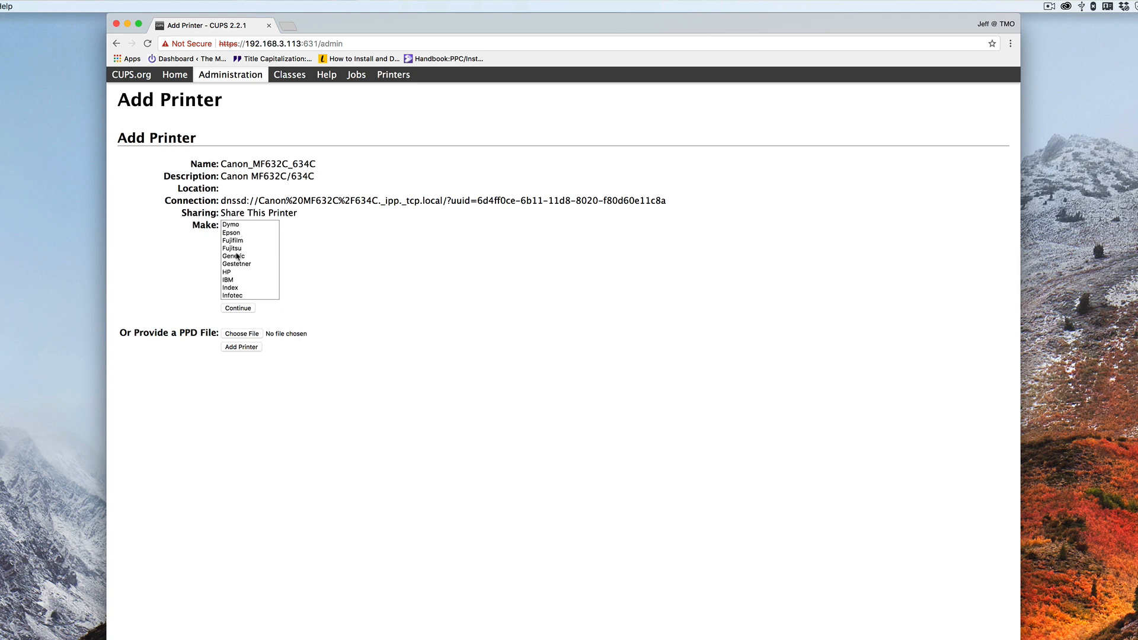
pyautogui.click(234, 256)
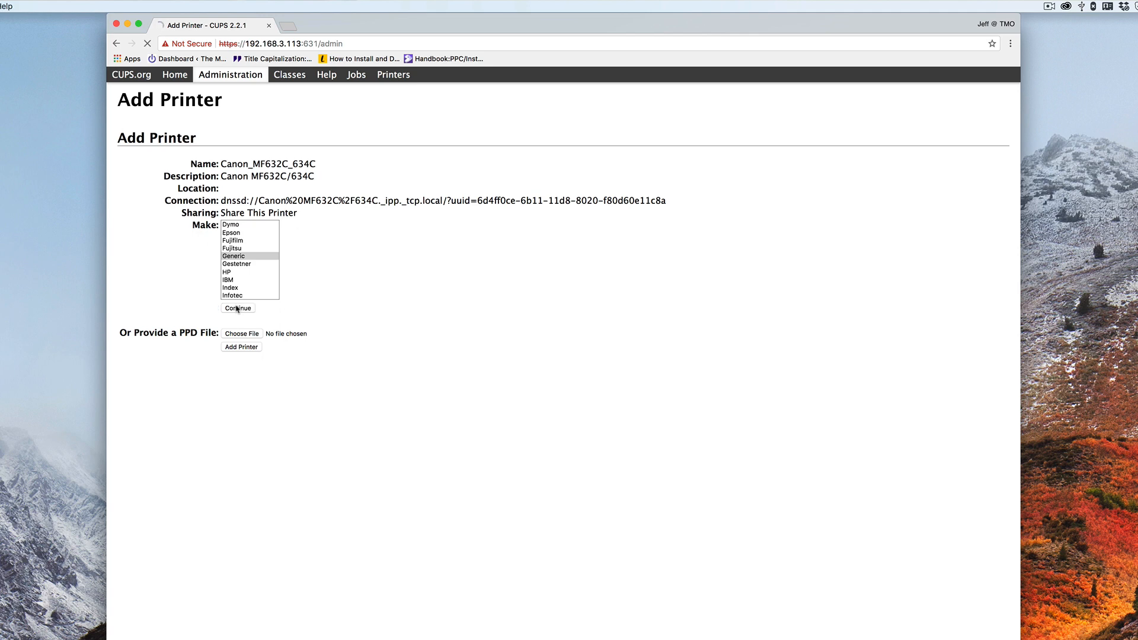
pyautogui.click(237, 308)
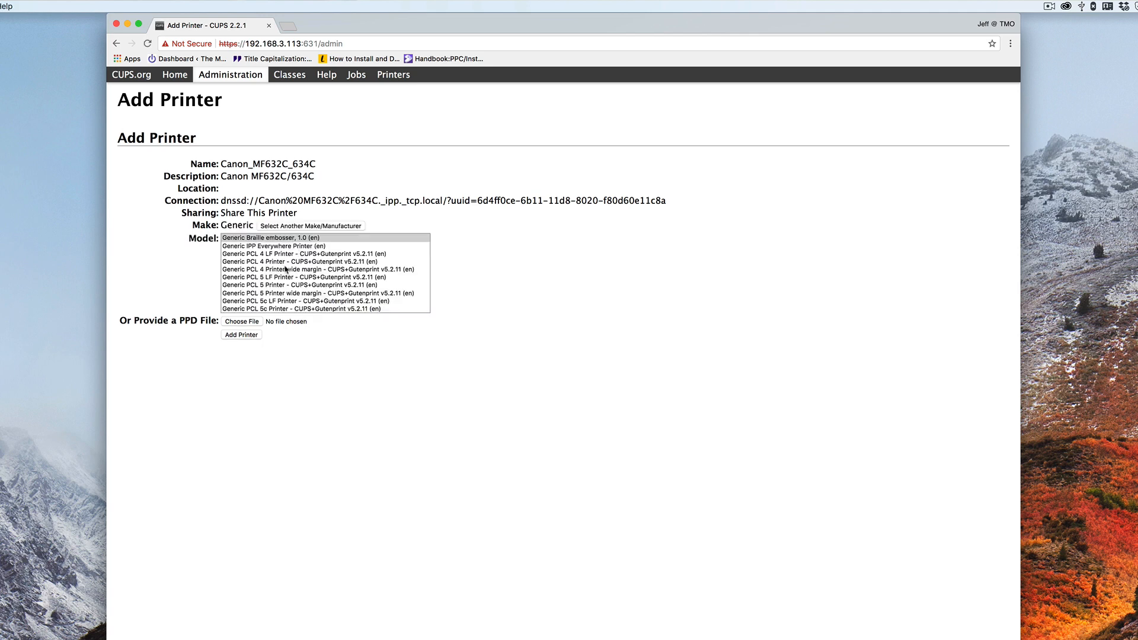
pyautogui.moveTo(265, 286)
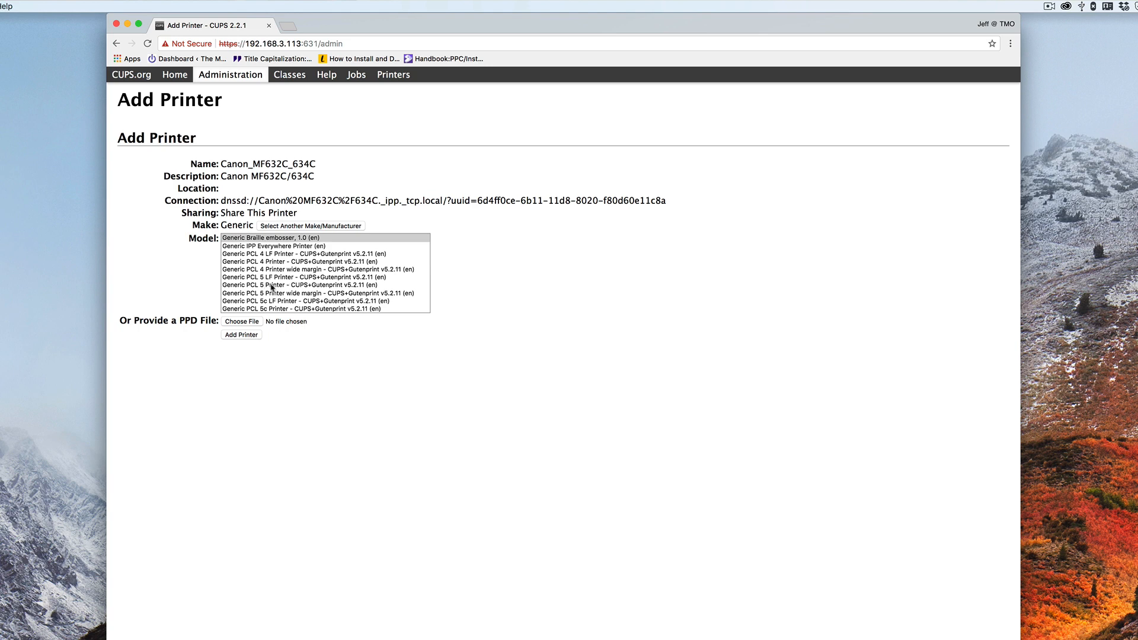
# Add the Canon printer using the Generic PCL 5 Printer driver.
pyautogui.click(299, 285)
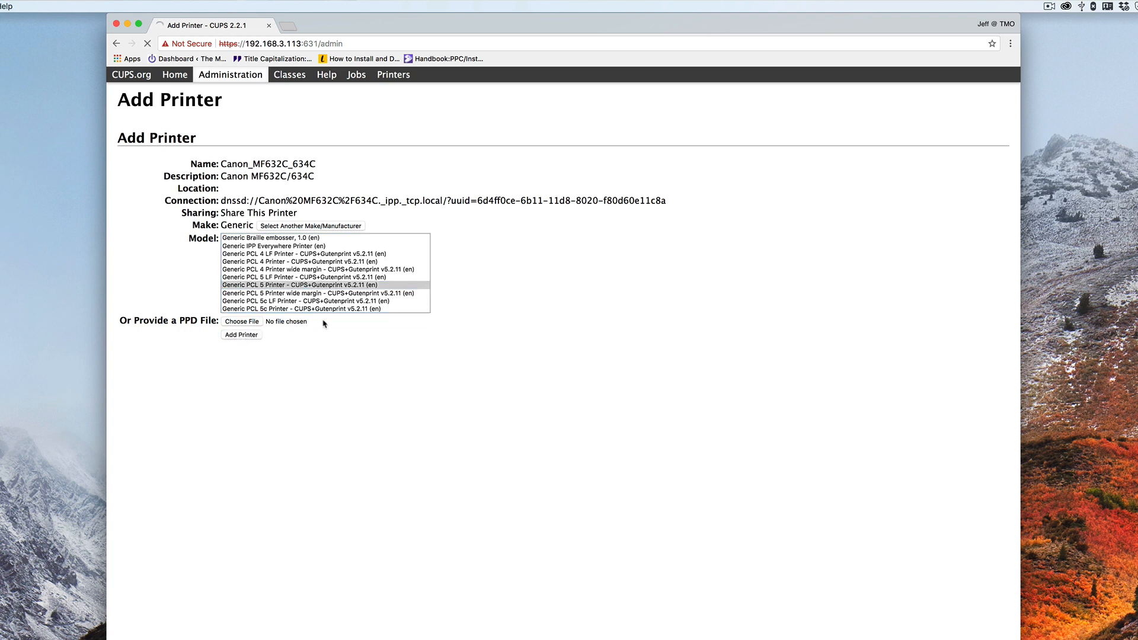
pyautogui.click(241, 334)
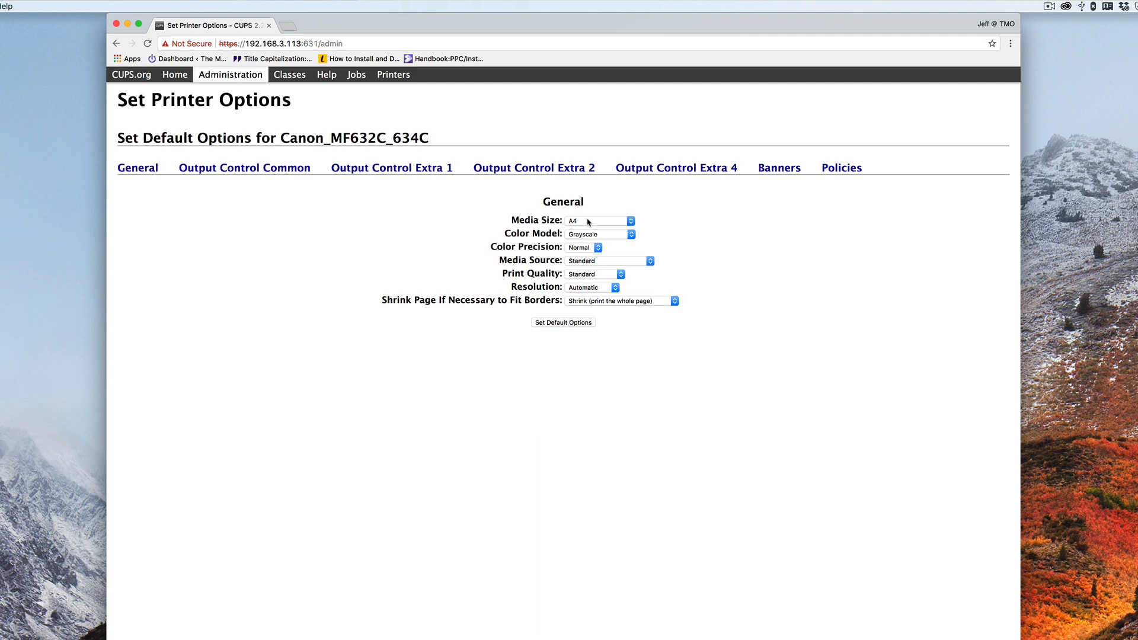
# Save Canon_MF632C_634C defaults: Letter media size, Grayscale colour model, Standard media source.
pyautogui.click(597, 220)
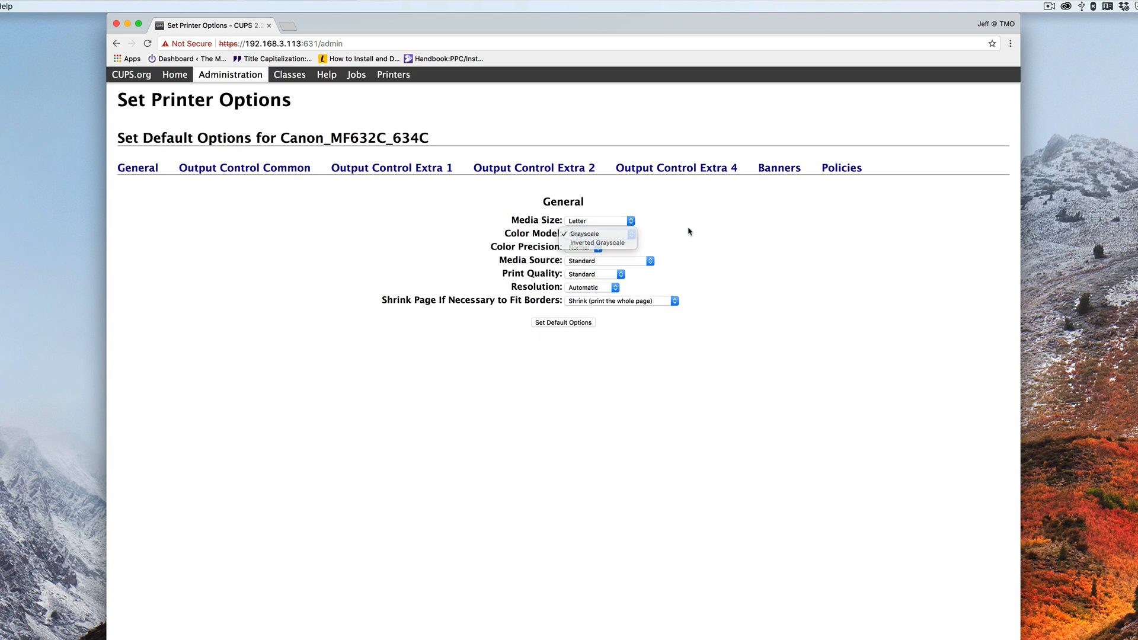
pyautogui.click(583, 233)
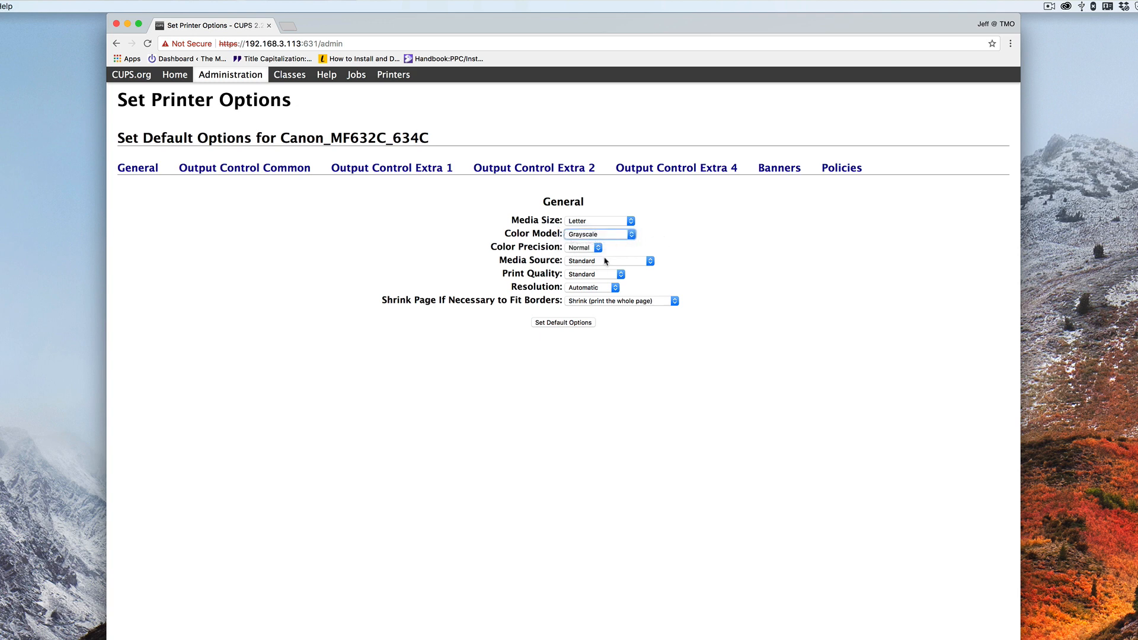
pyautogui.click(605, 260)
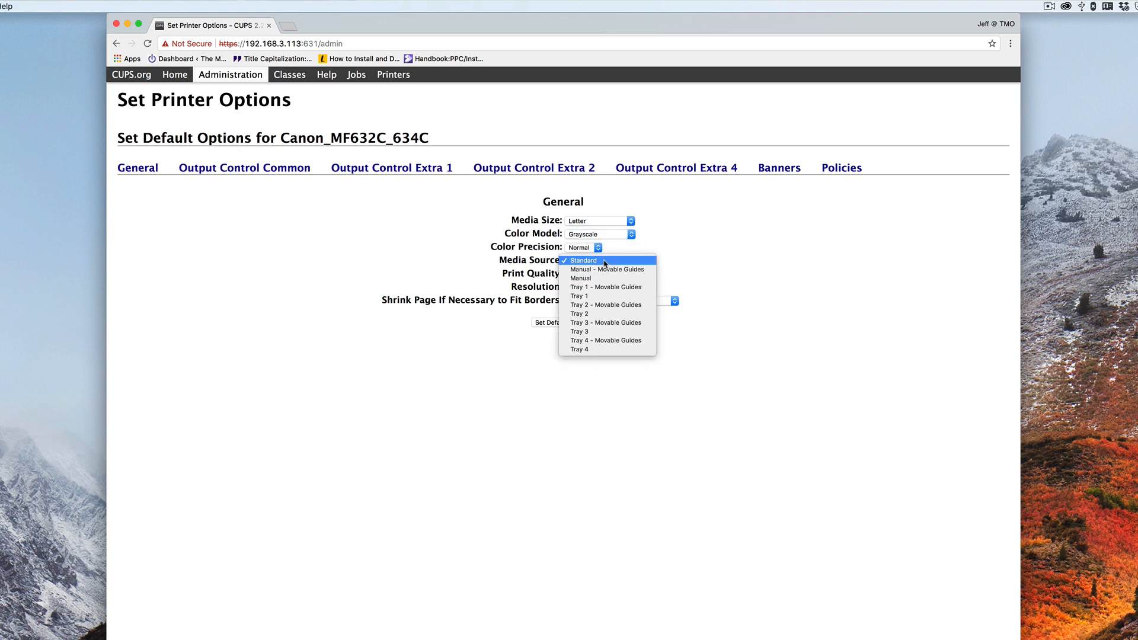
pyautogui.click(581, 261)
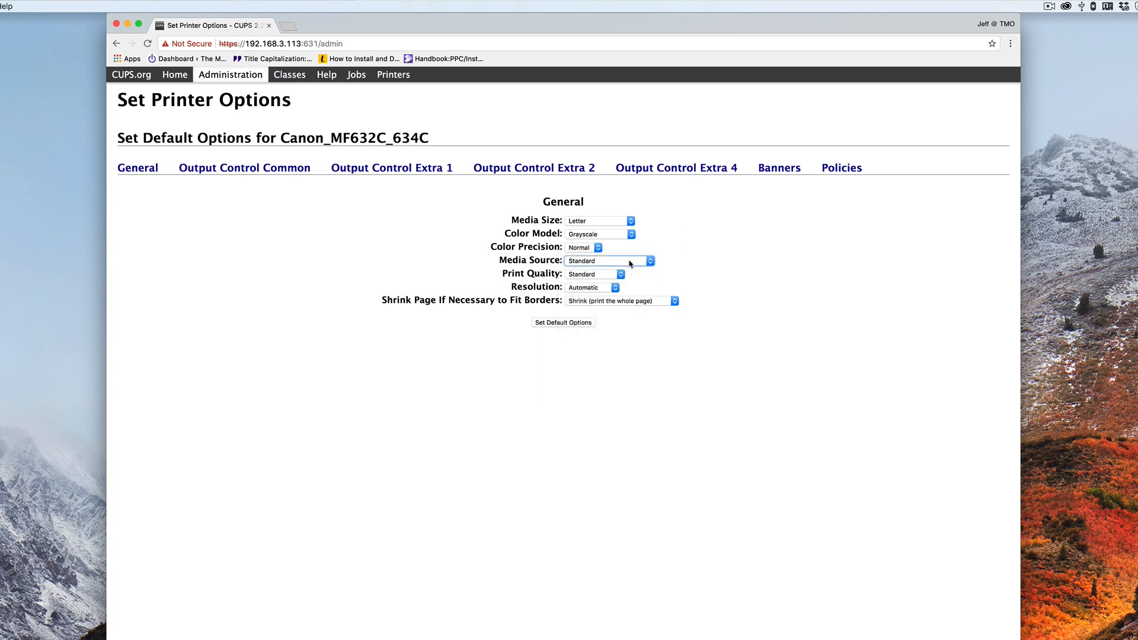
pyautogui.moveTo(599, 303)
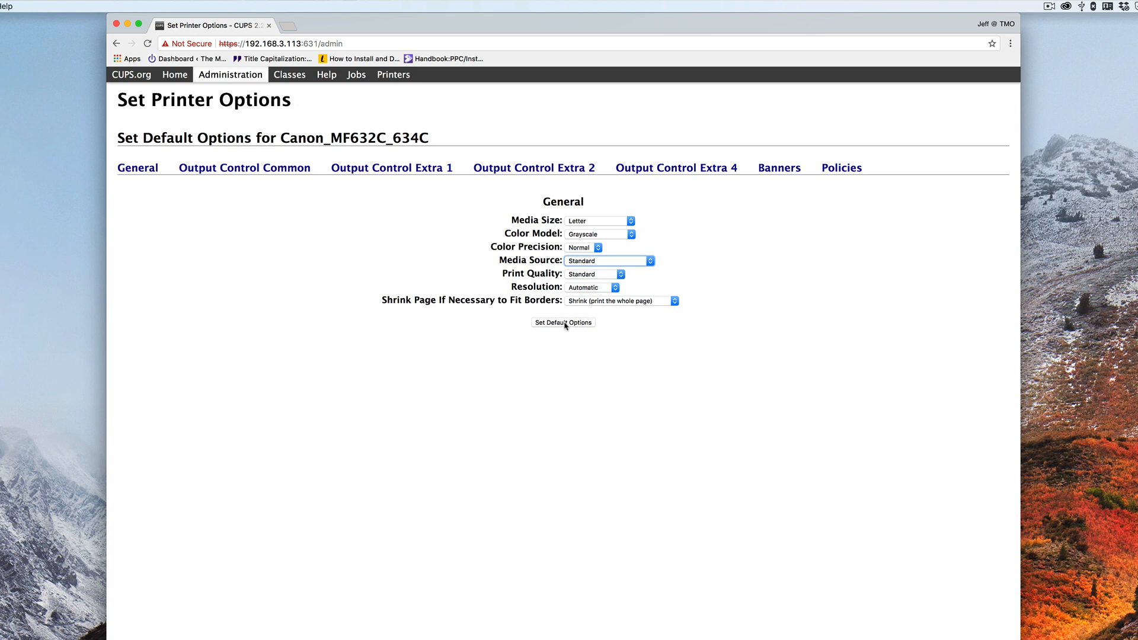
pyautogui.click(563, 322)
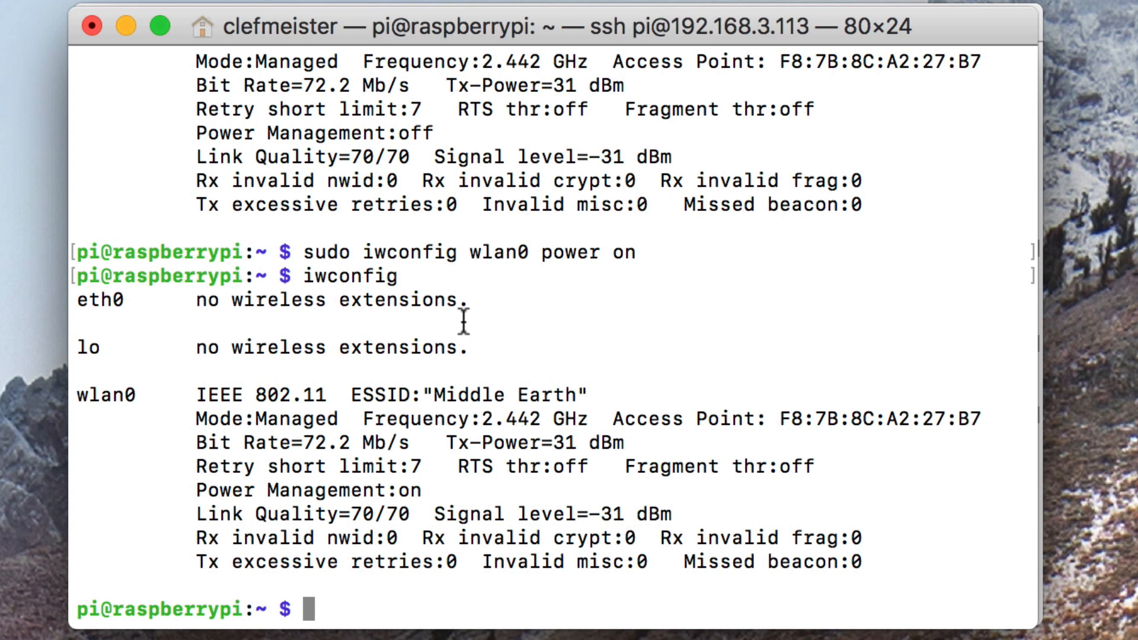
# Run sudo iwconfig wlan0 power off, then iwconfig to confirm Power Management:off.
pyautogui.write('sudo')
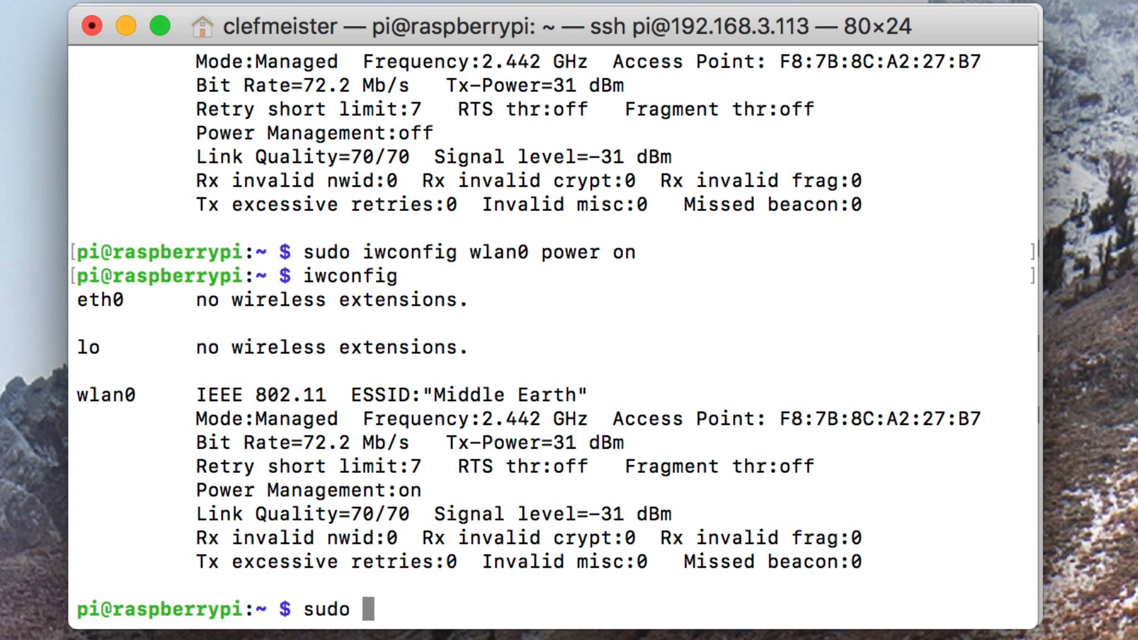
pyautogui.write('iwconfig wlan0 power off')
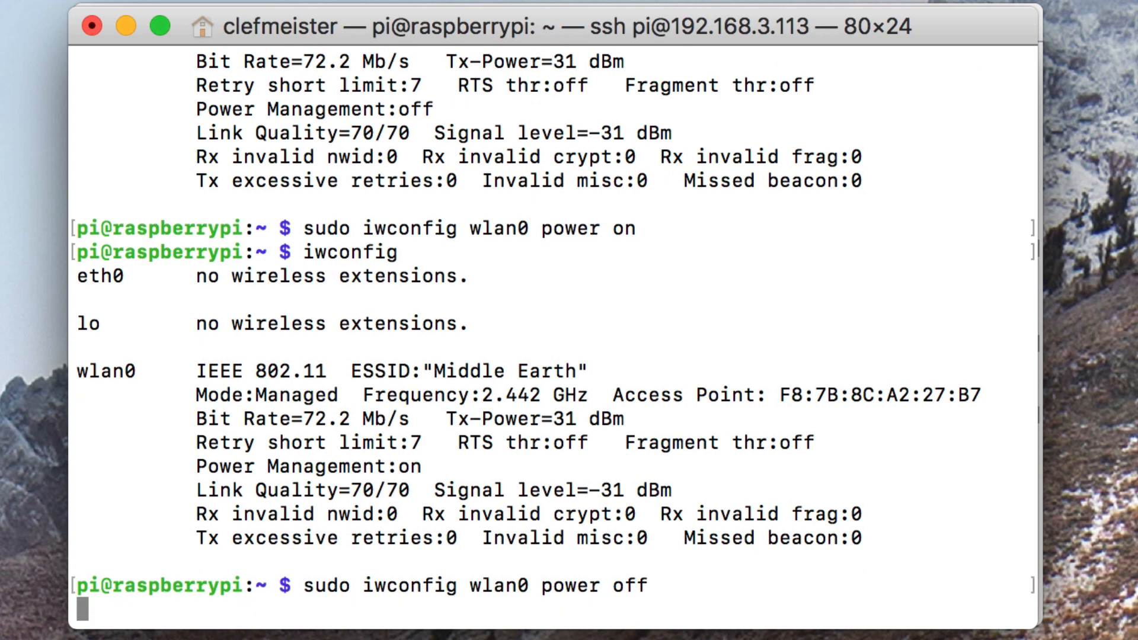
pyautogui.write('iwconfig')
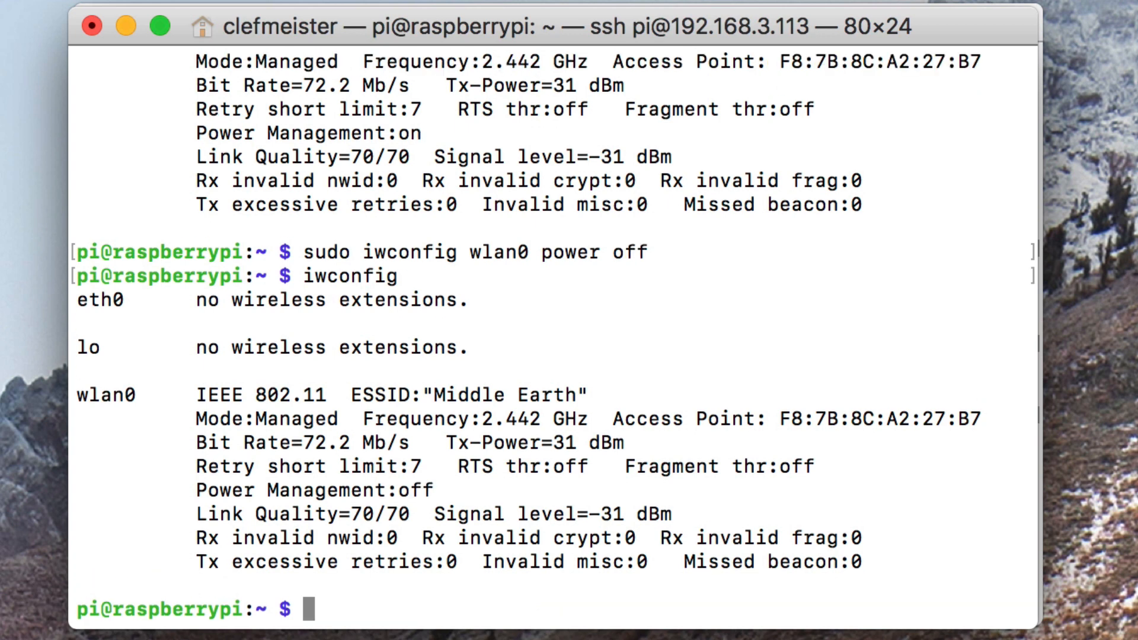
pyautogui.moveTo(192, 132)
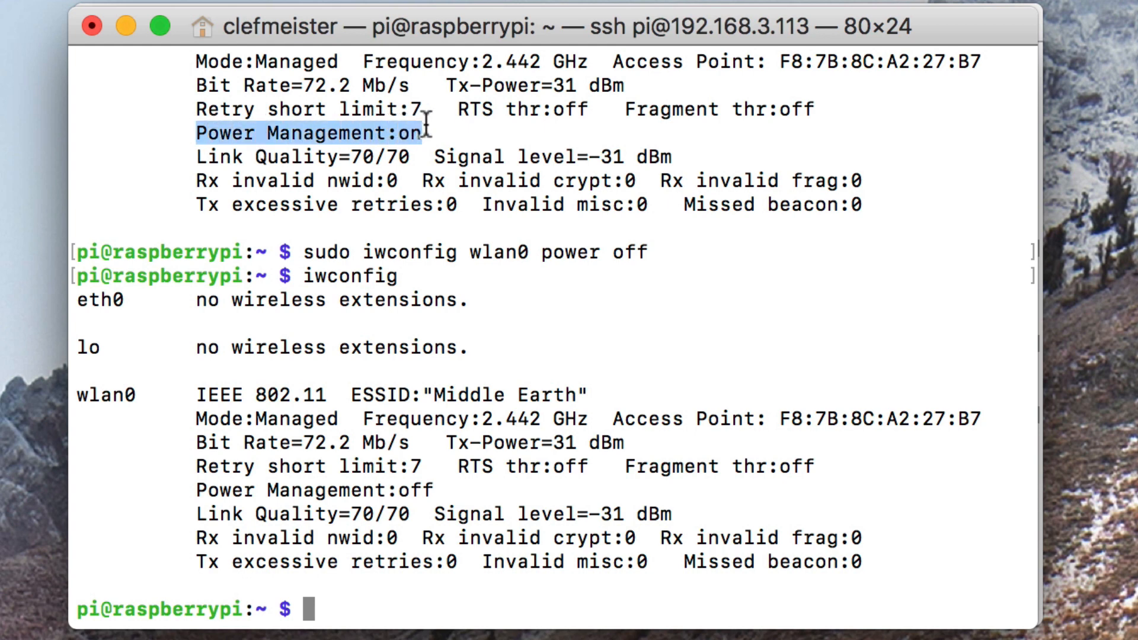
pyautogui.moveTo(199, 489)
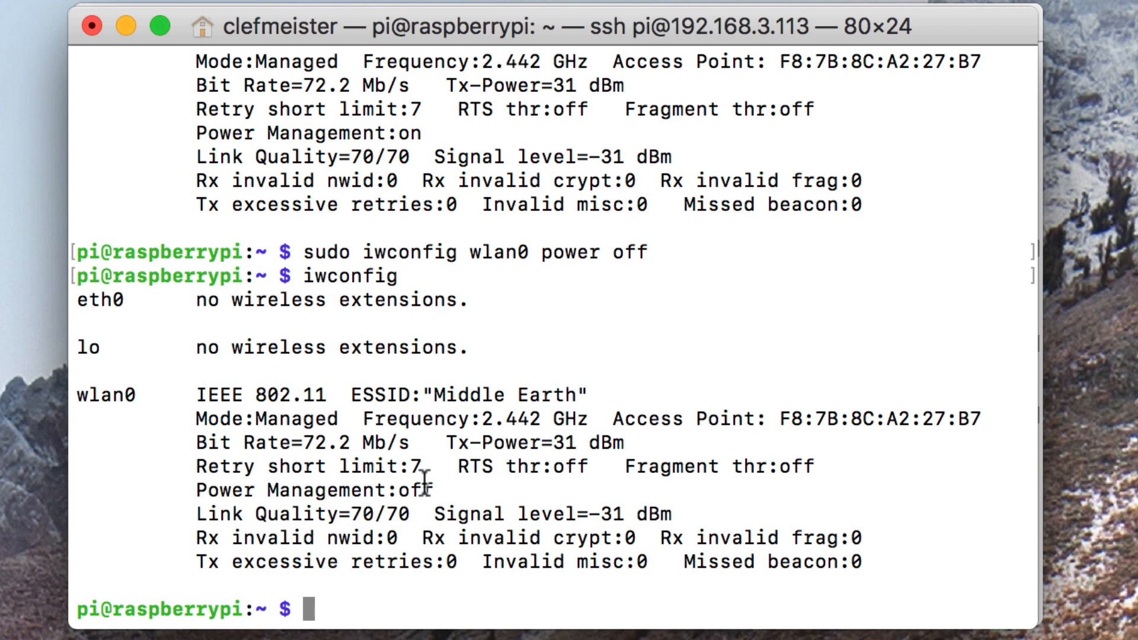
pyautogui.moveTo(198, 294)
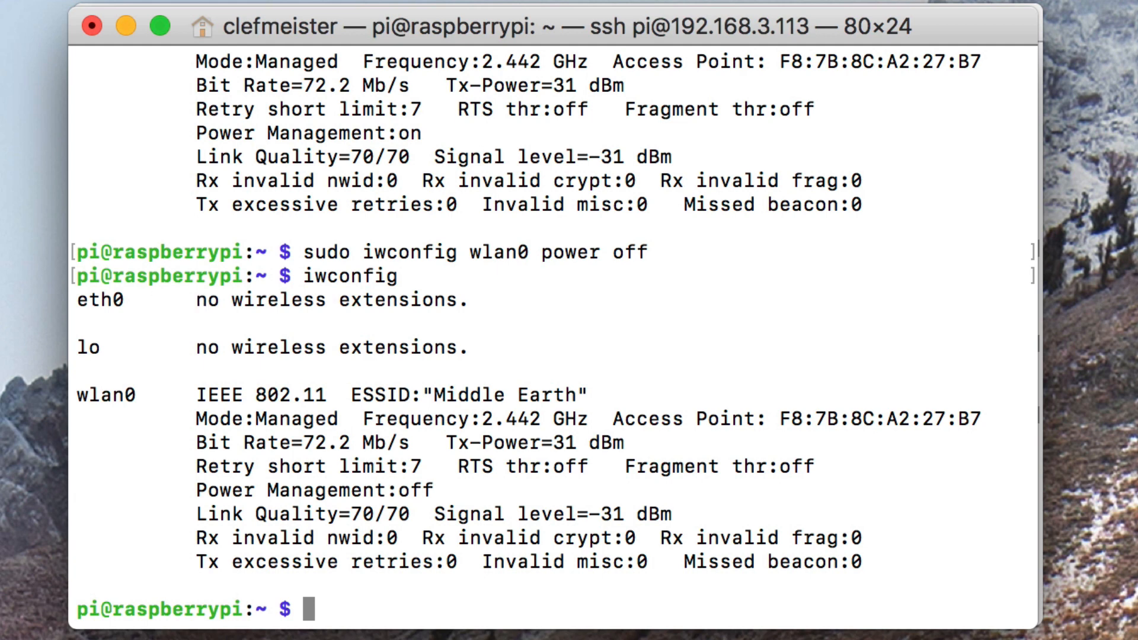
# Run sudo apt-get install avahi-discover on the Raspberry Pi.
pyautogui.write('sudo apt-')
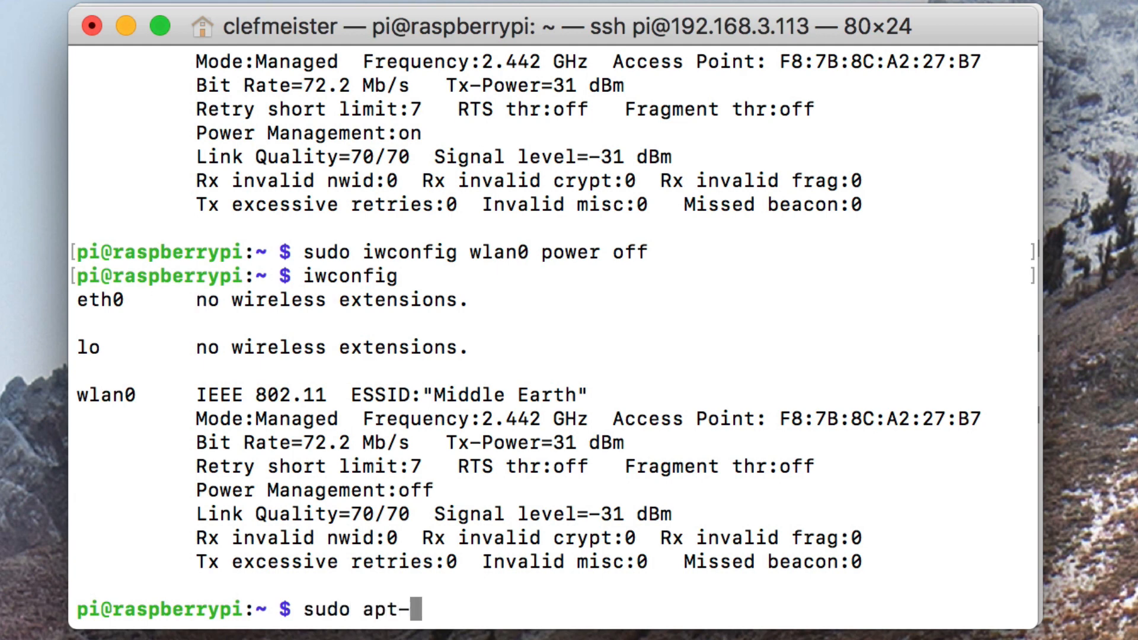
pyautogui.write('get install a')
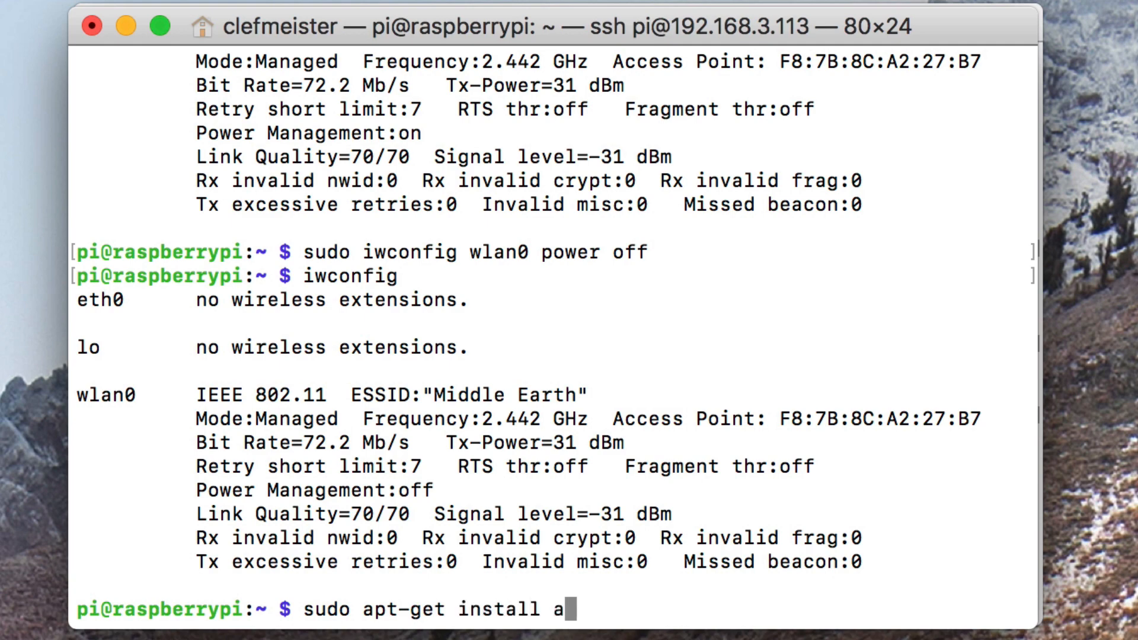
pyautogui.write('vahi-discov')
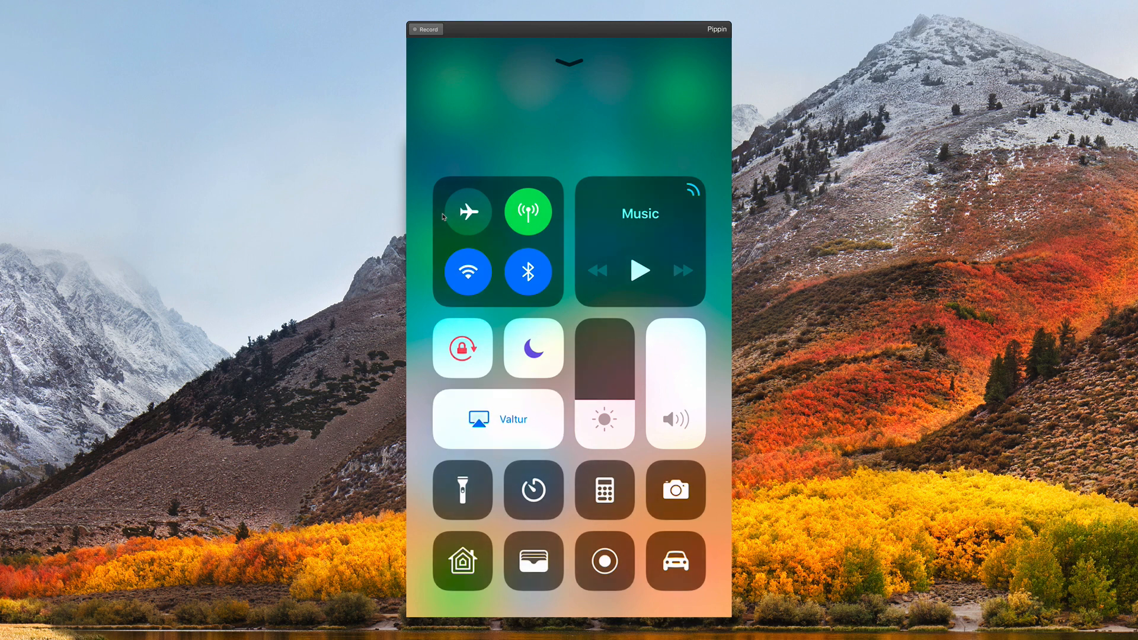
# On the mirrored iPhone, print the Twitter favourite from Safari's Share sheet and reach Select Printer.
pyautogui.click(569, 60)
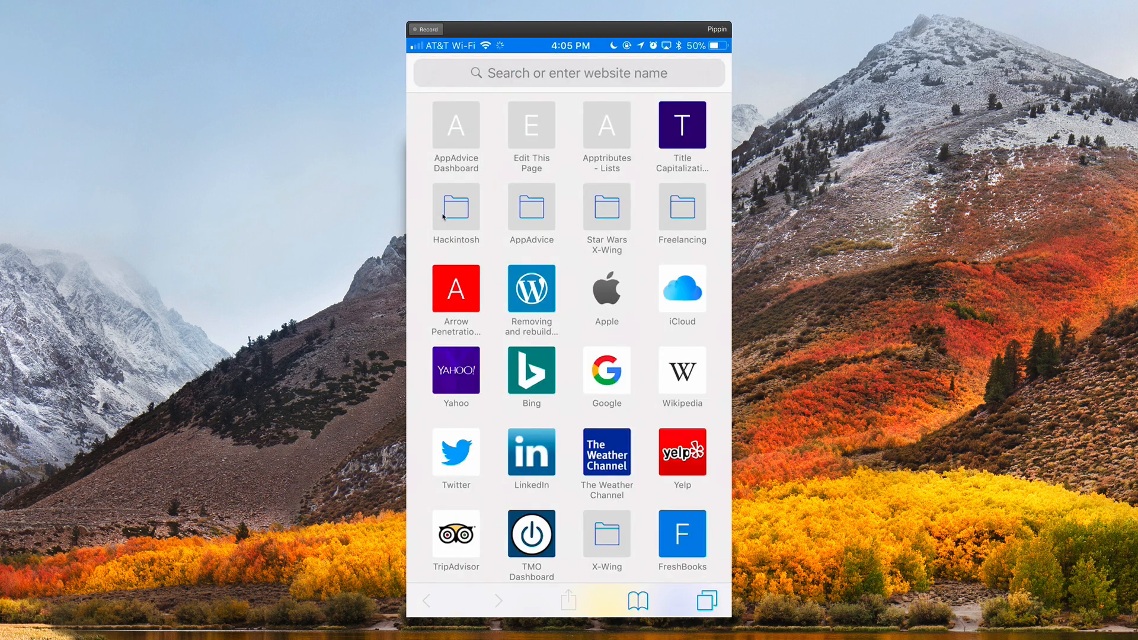
pyautogui.click(455, 453)
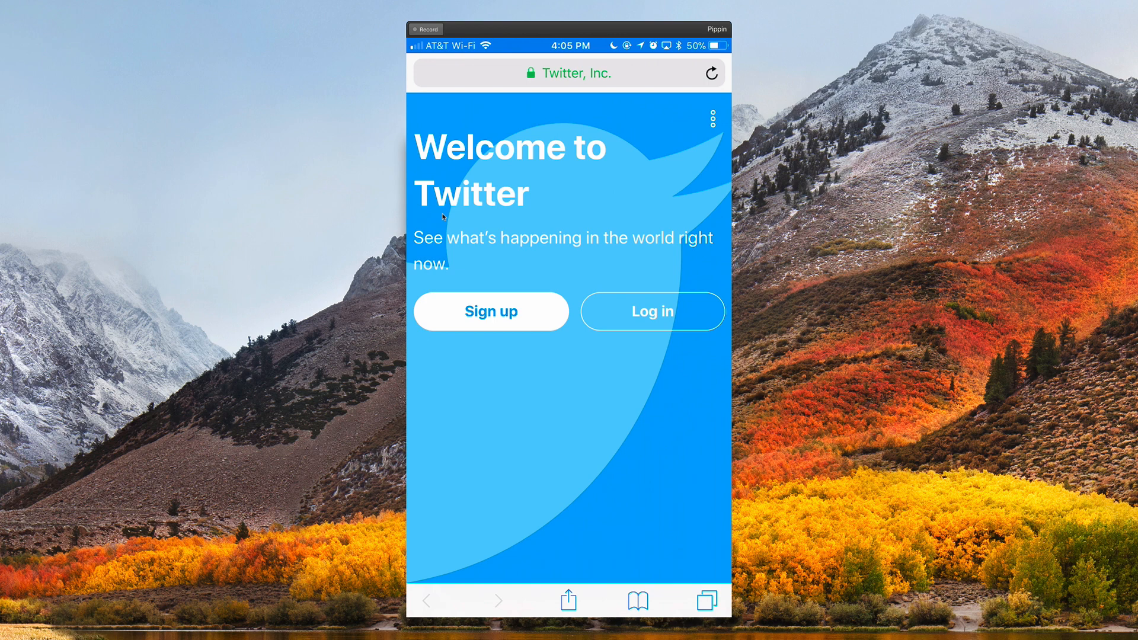
pyautogui.click(567, 599)
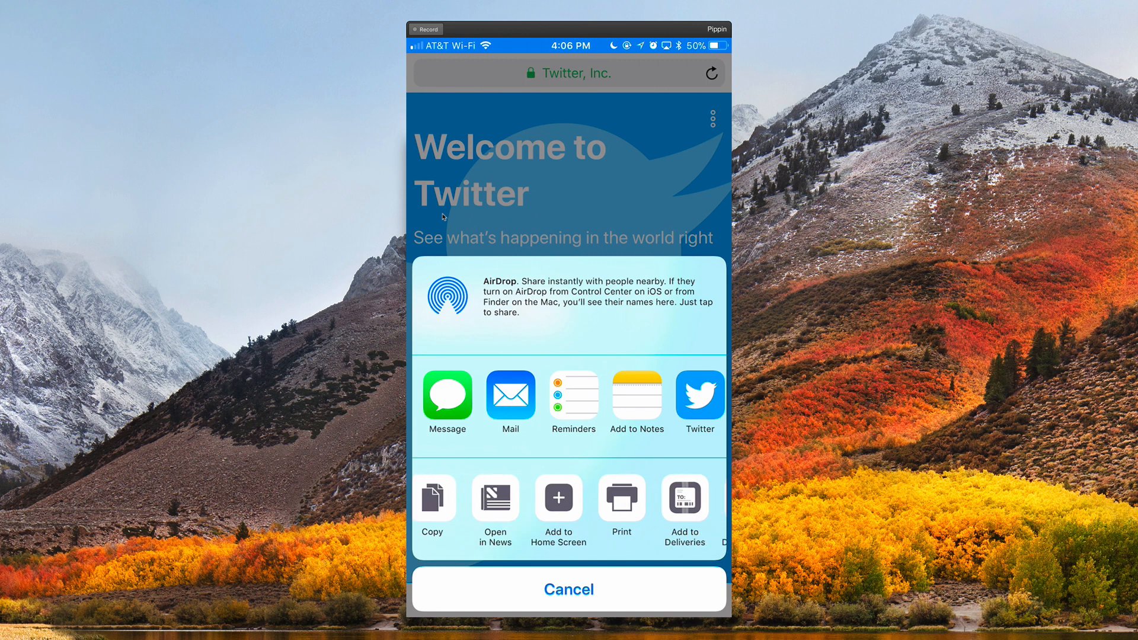
pyautogui.click(619, 501)
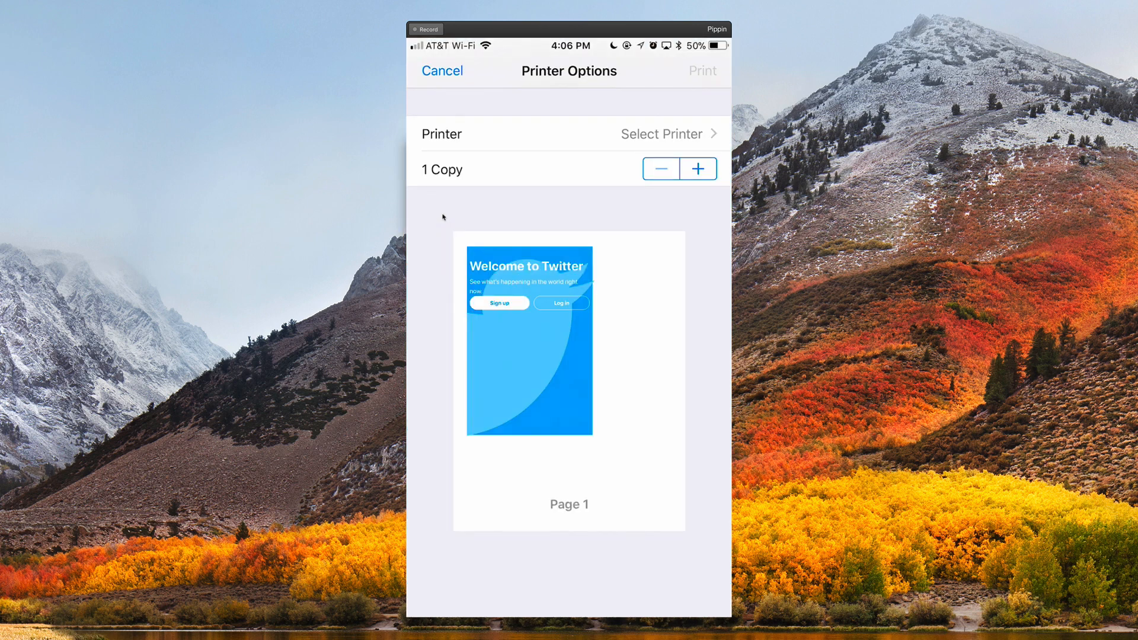
pyautogui.click(660, 134)
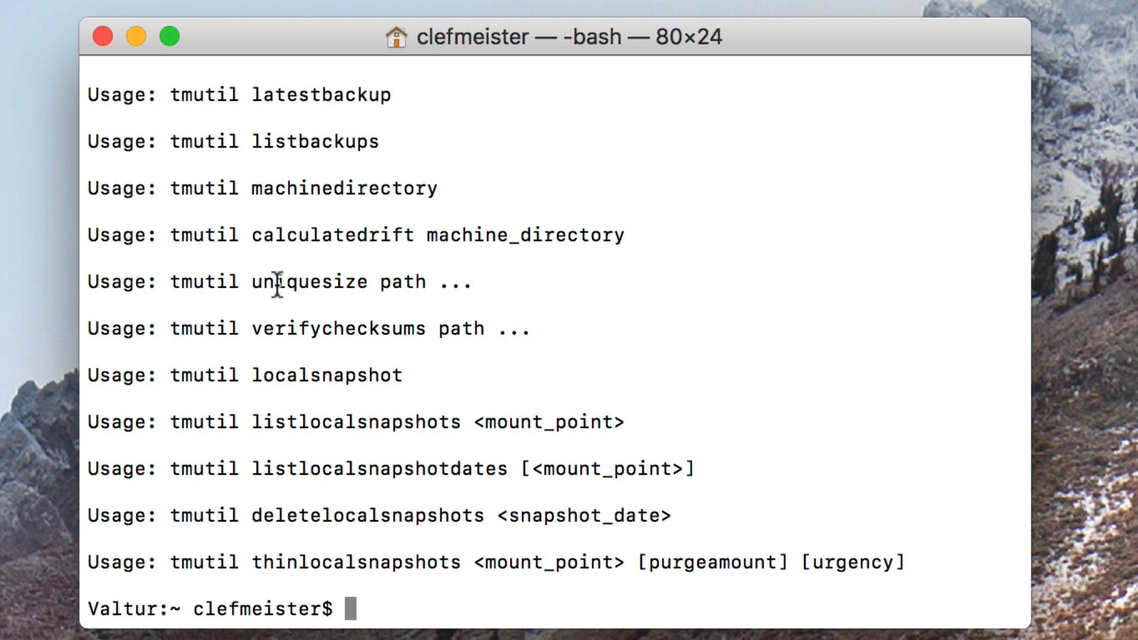
# Bring up the tmutil manual page describing the Time Machine utility.
pyautogui.write('ma')
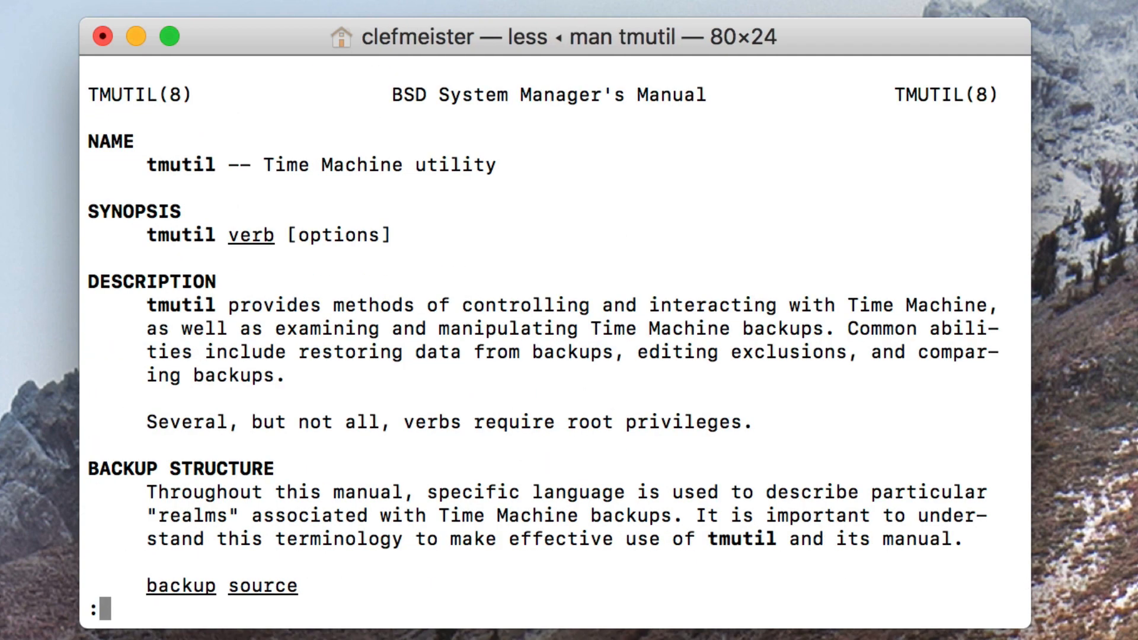
# Page through the tmutil manual to (END) and quit back to the shell prompt.
pyautogui.scroll(-3)
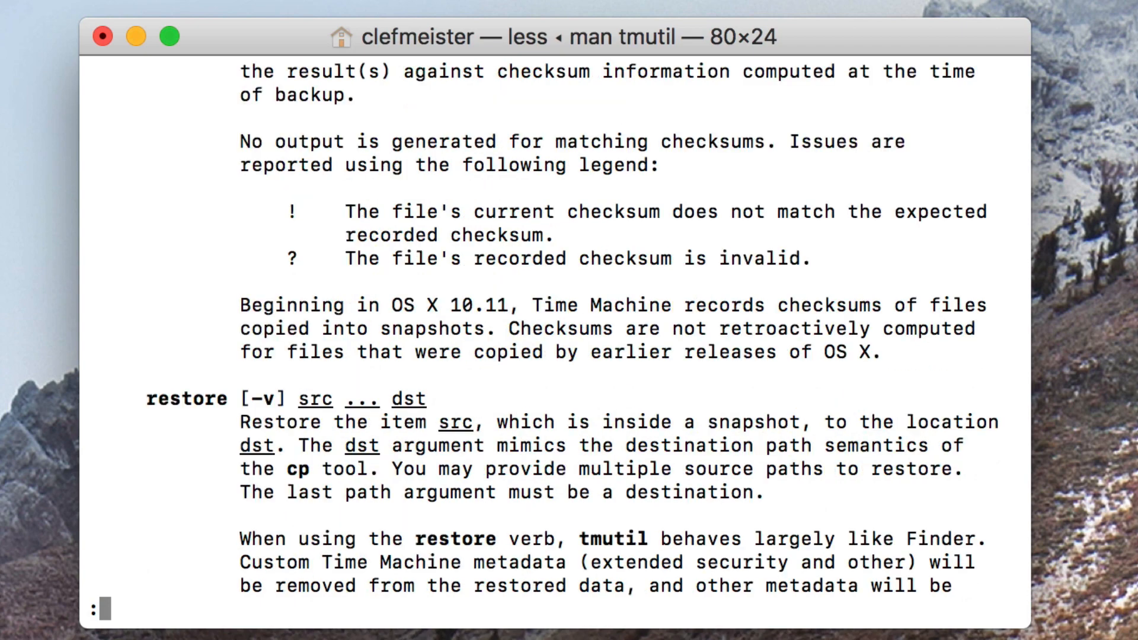
pyautogui.scroll(-3)
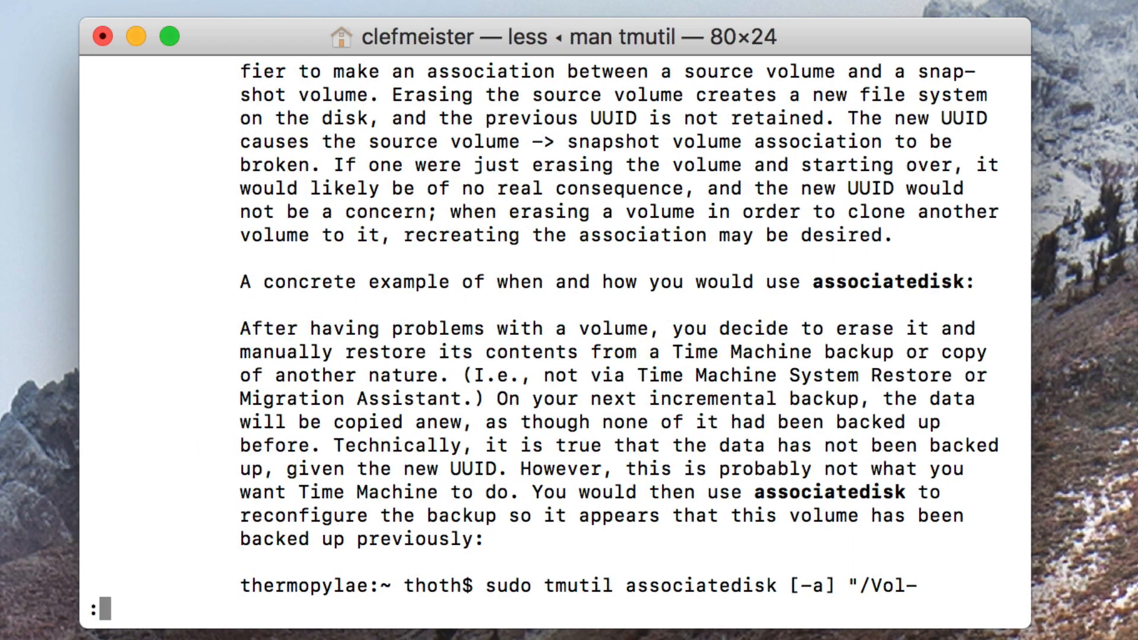
pyautogui.scroll(-3)
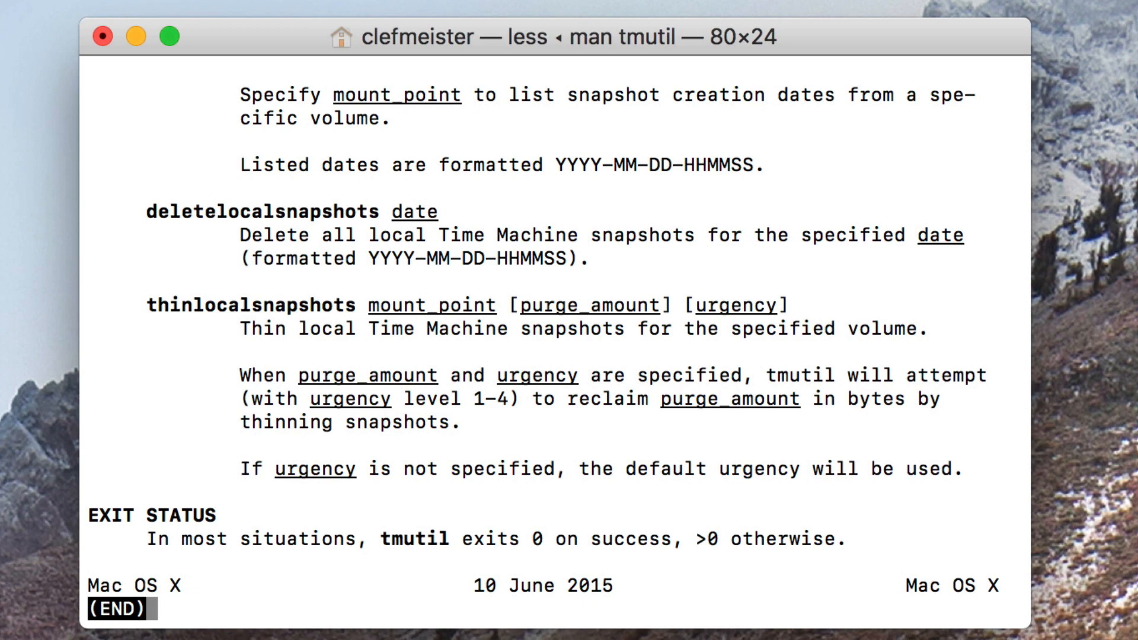
pyautogui.press('q')
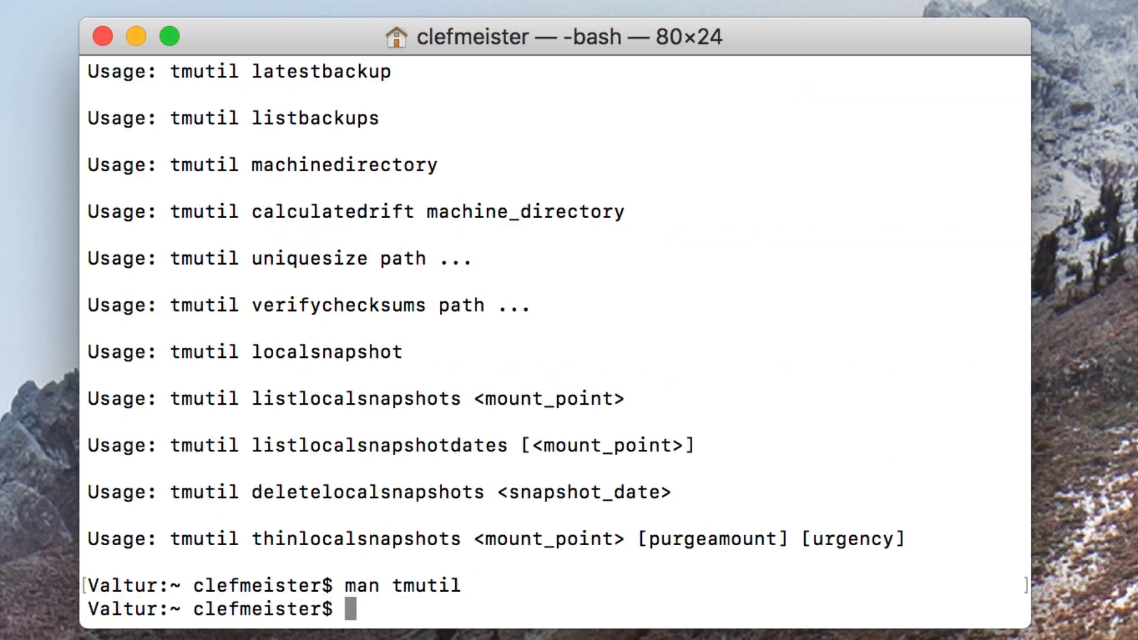
# Run tmutil listlocalsnapshots / to list the Mac's local Time Machine snapshots.
pyautogui.write('tmlist')
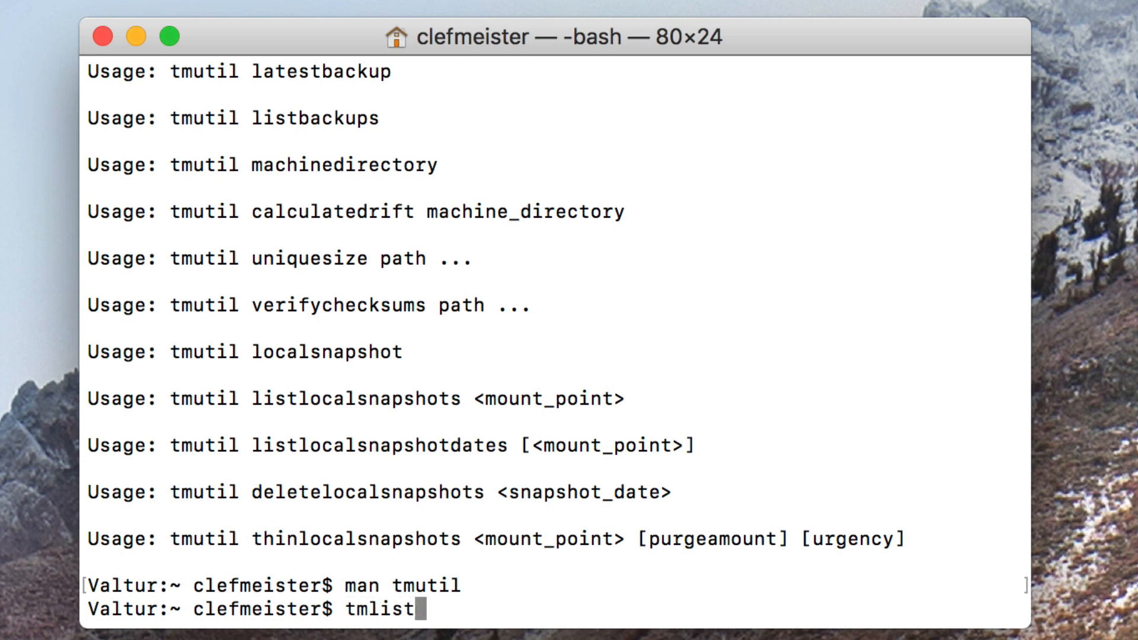
pyautogui.press('Backspace')
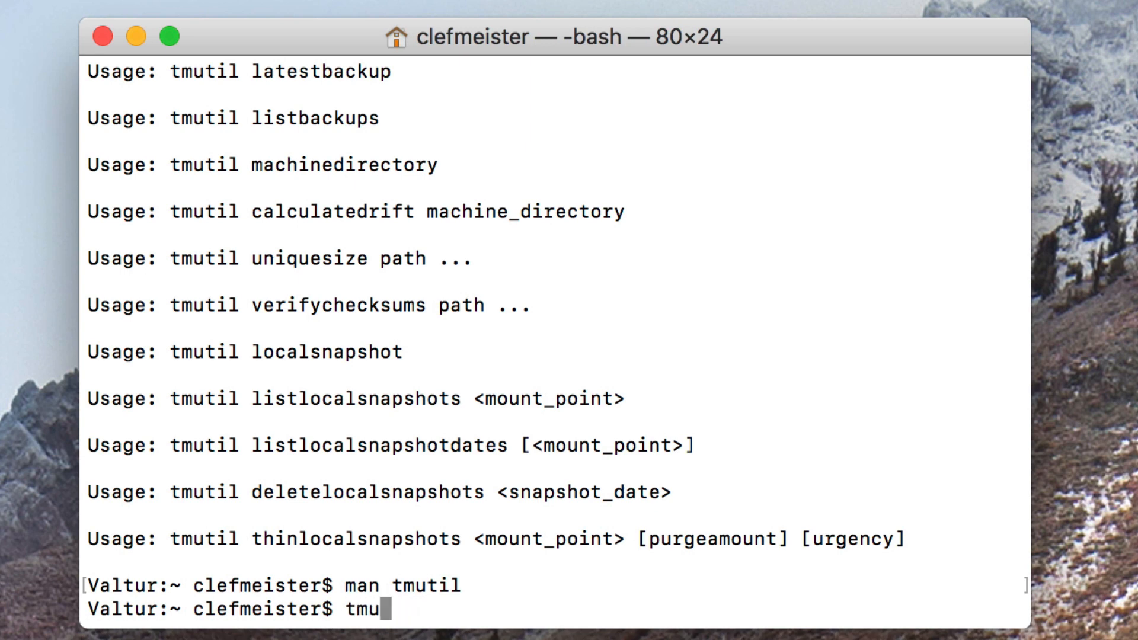
pyautogui.write('til')
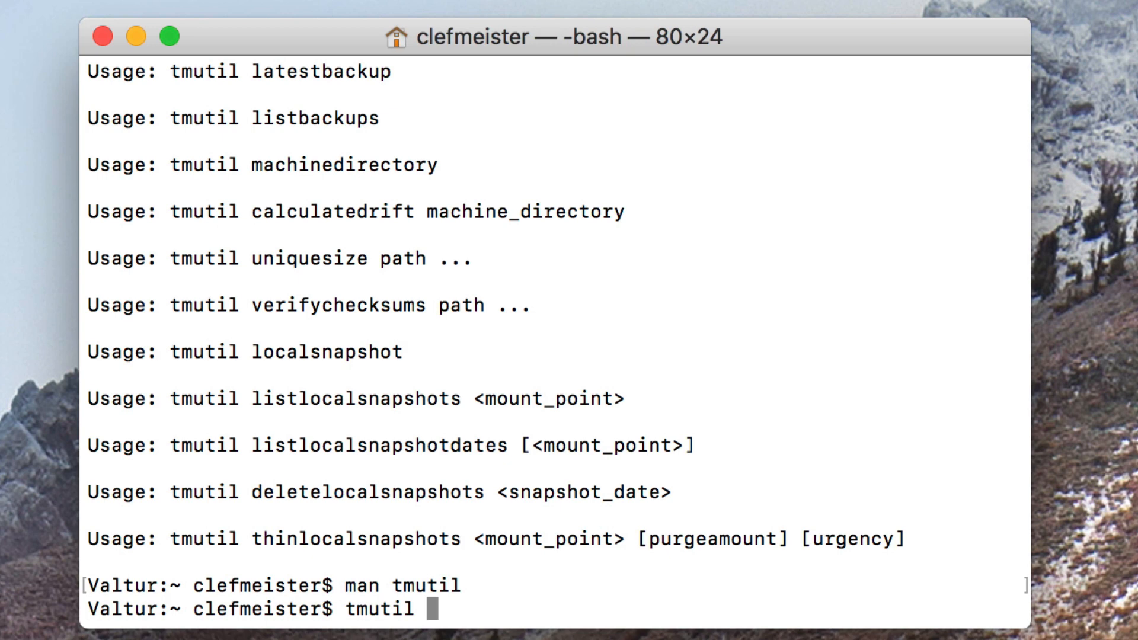
pyautogui.write('listl')
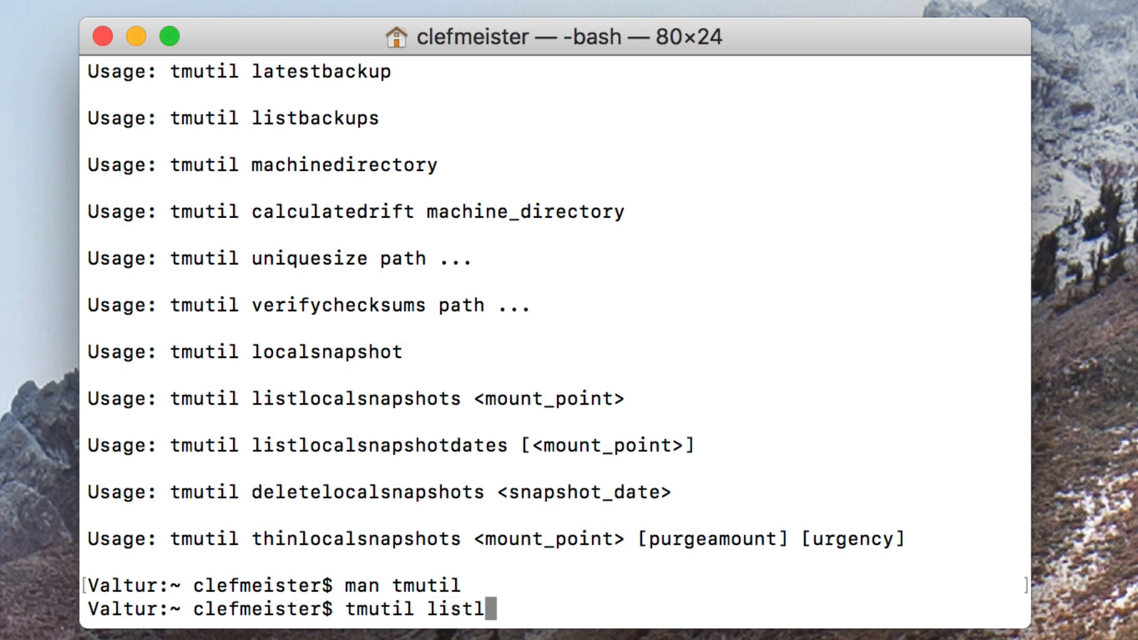
pyautogui.write('ocalsnap')
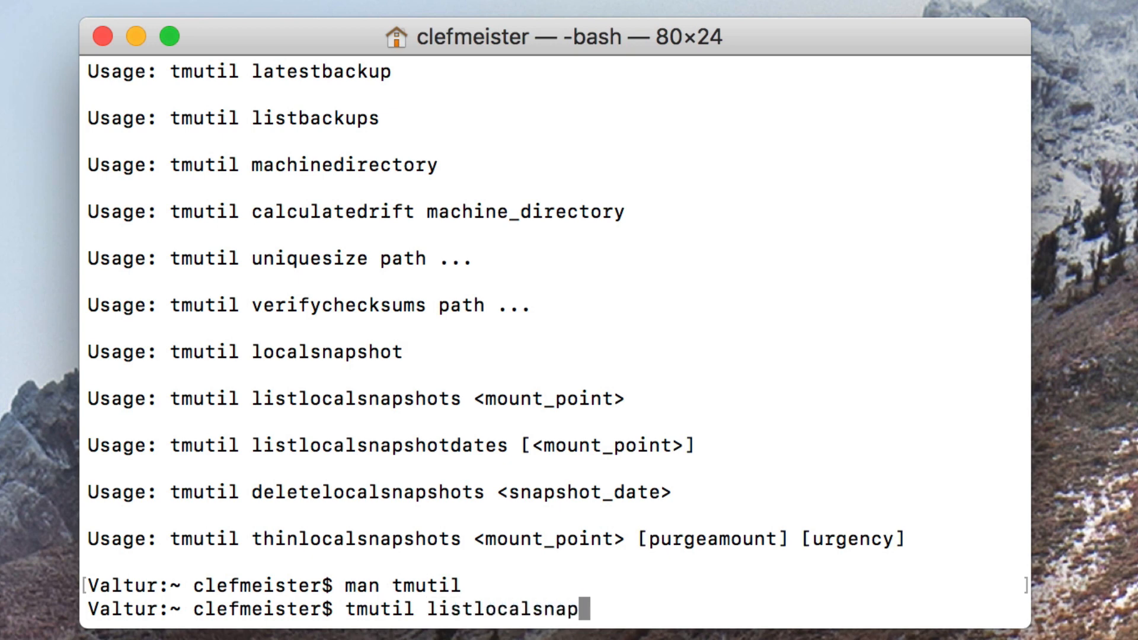
pyautogui.write('shots /')
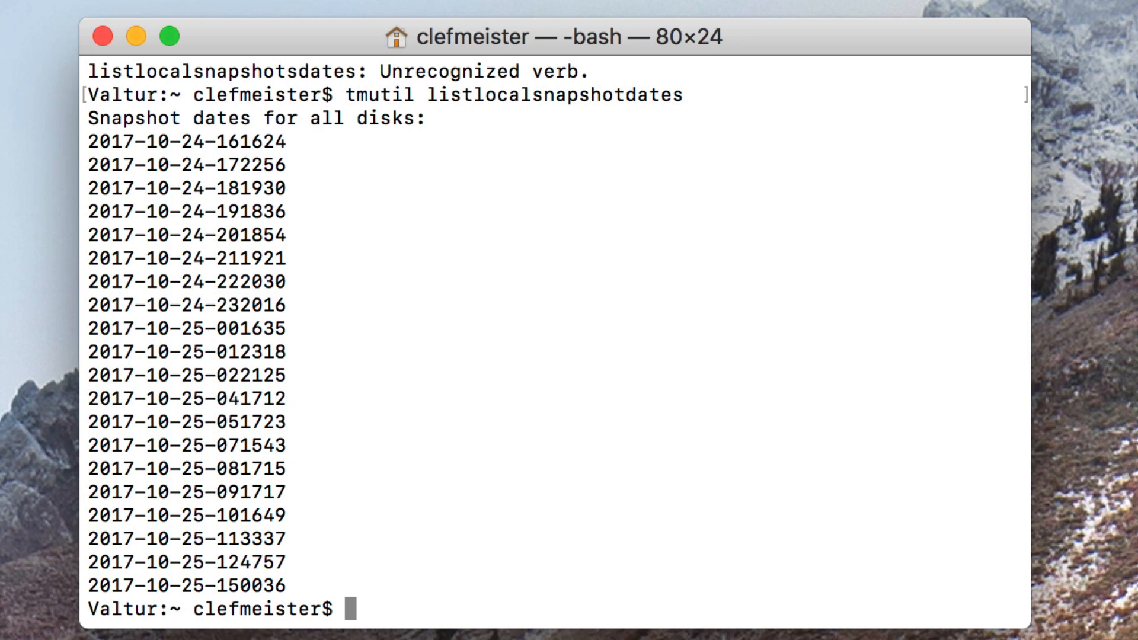
# Run tmutil listlocalsnapshotdates to print snapshot dates from 2017-10-24 to 2017-10-25.
pyautogui.write('tmuti')
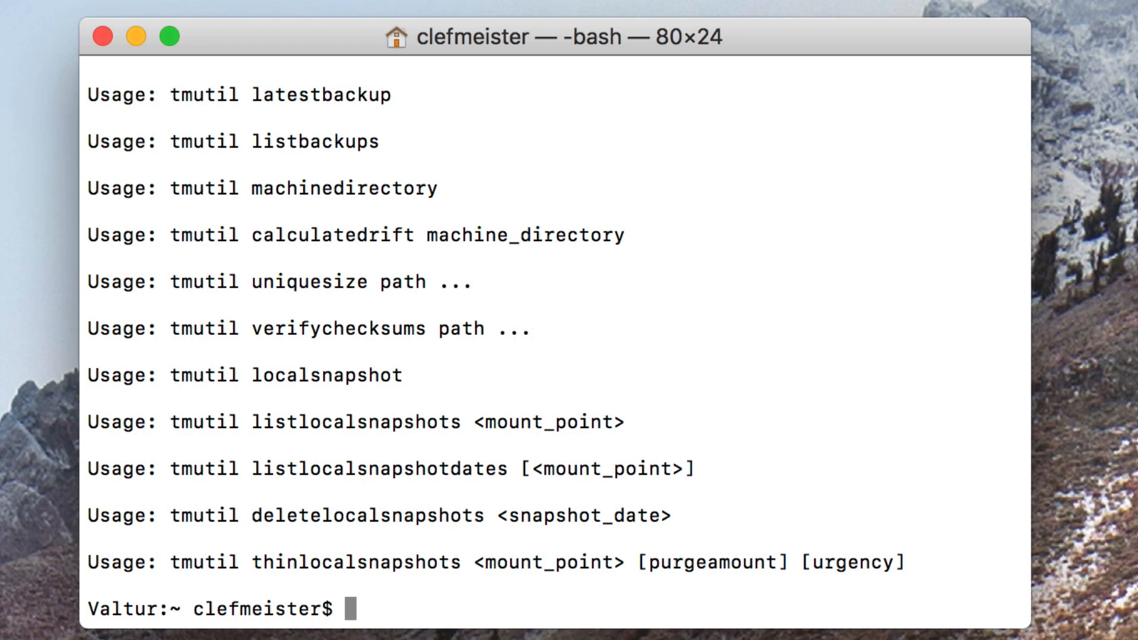
pyautogui.scroll(3)
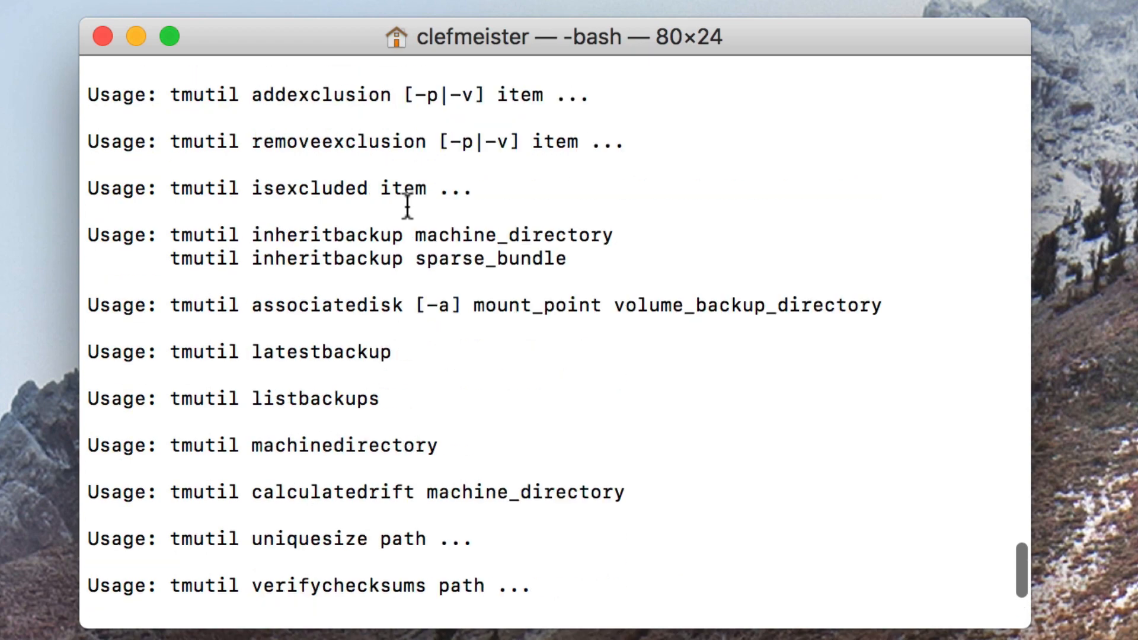
pyautogui.scroll(-3)
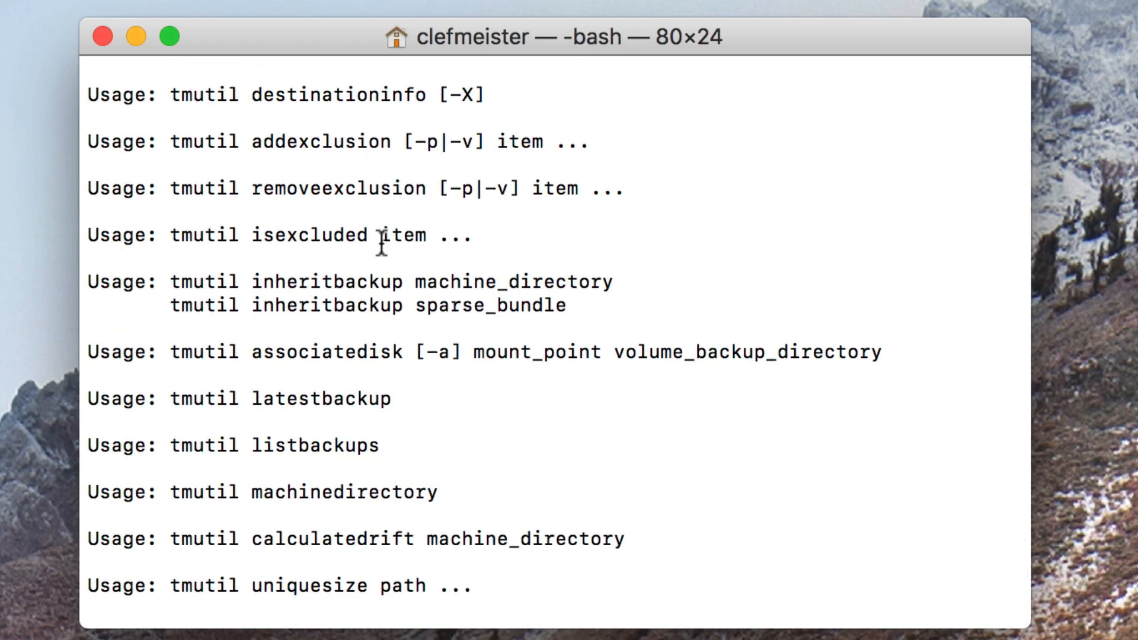
pyautogui.moveTo(435, 373)
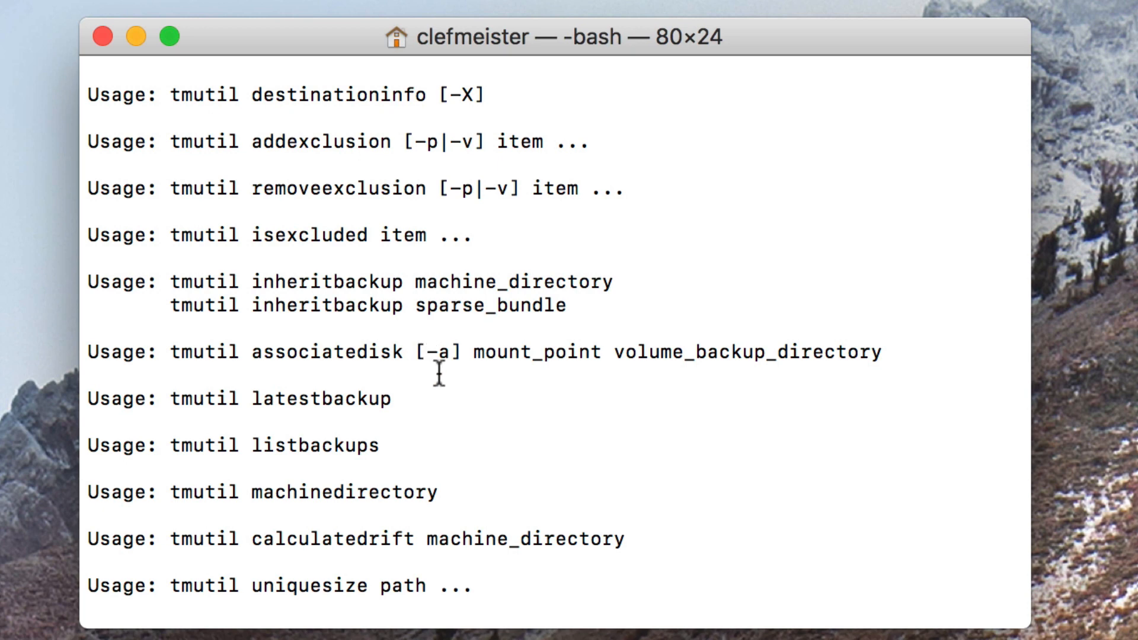
pyautogui.scroll(-3)
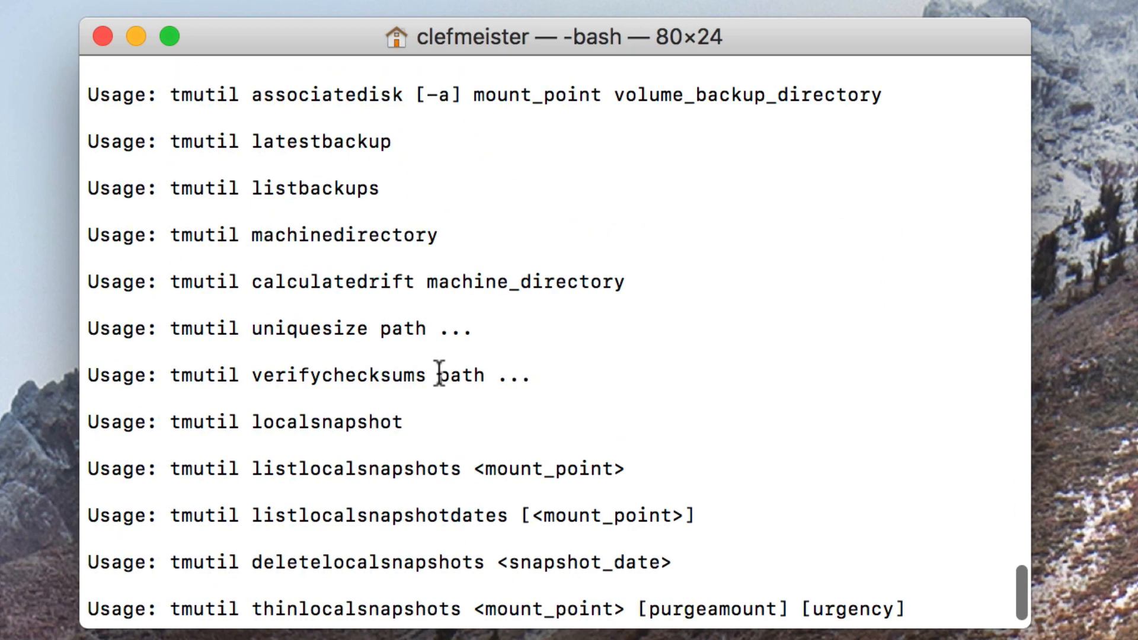